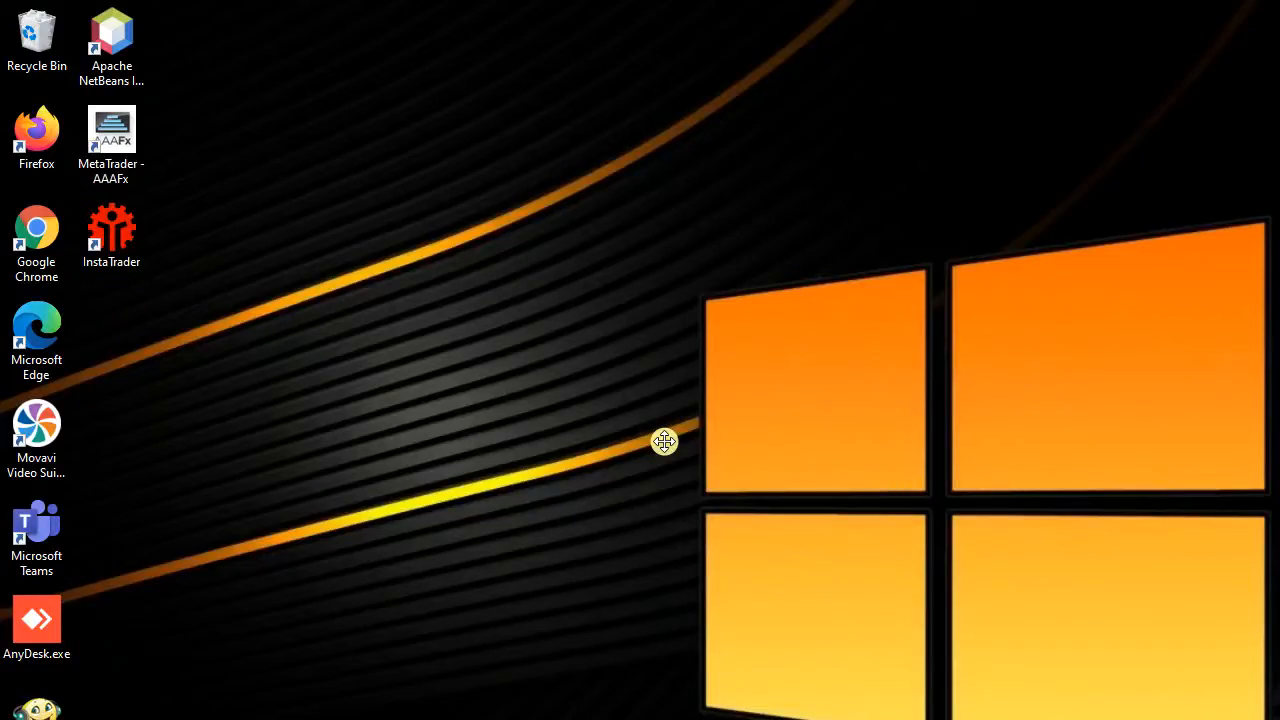
mouse_move(700, 500)
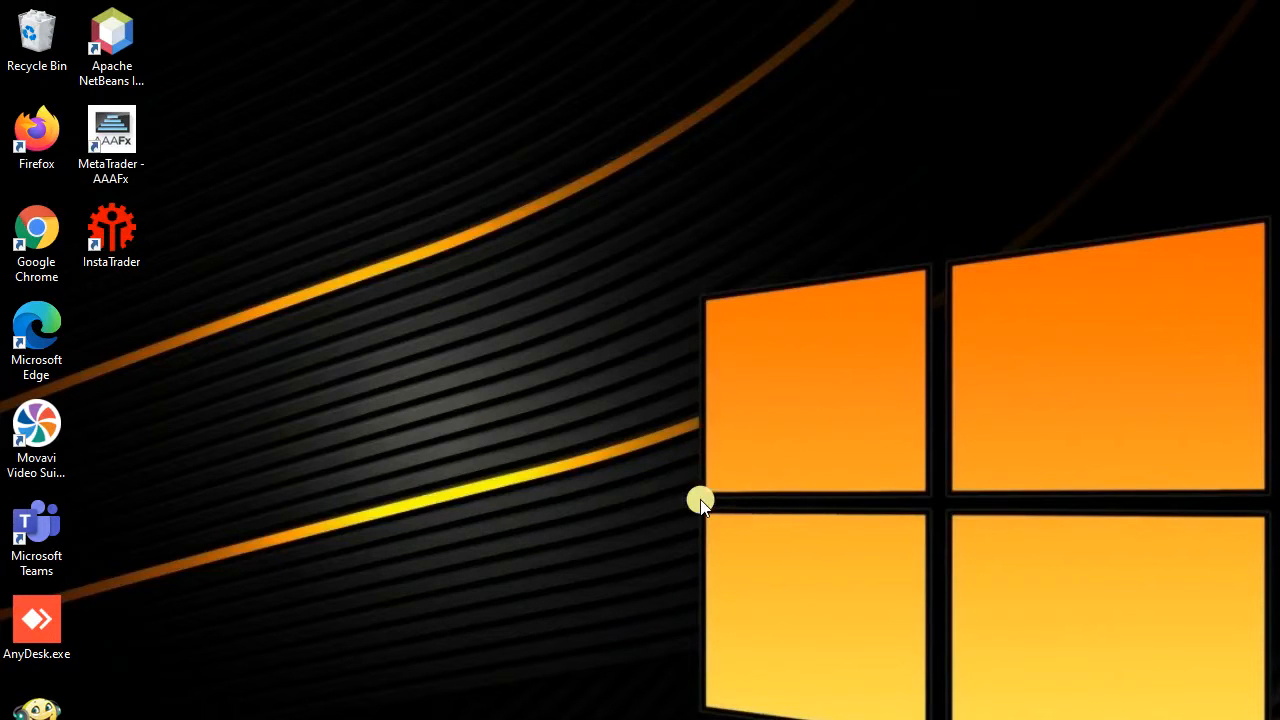
mouse_move(685, 655)
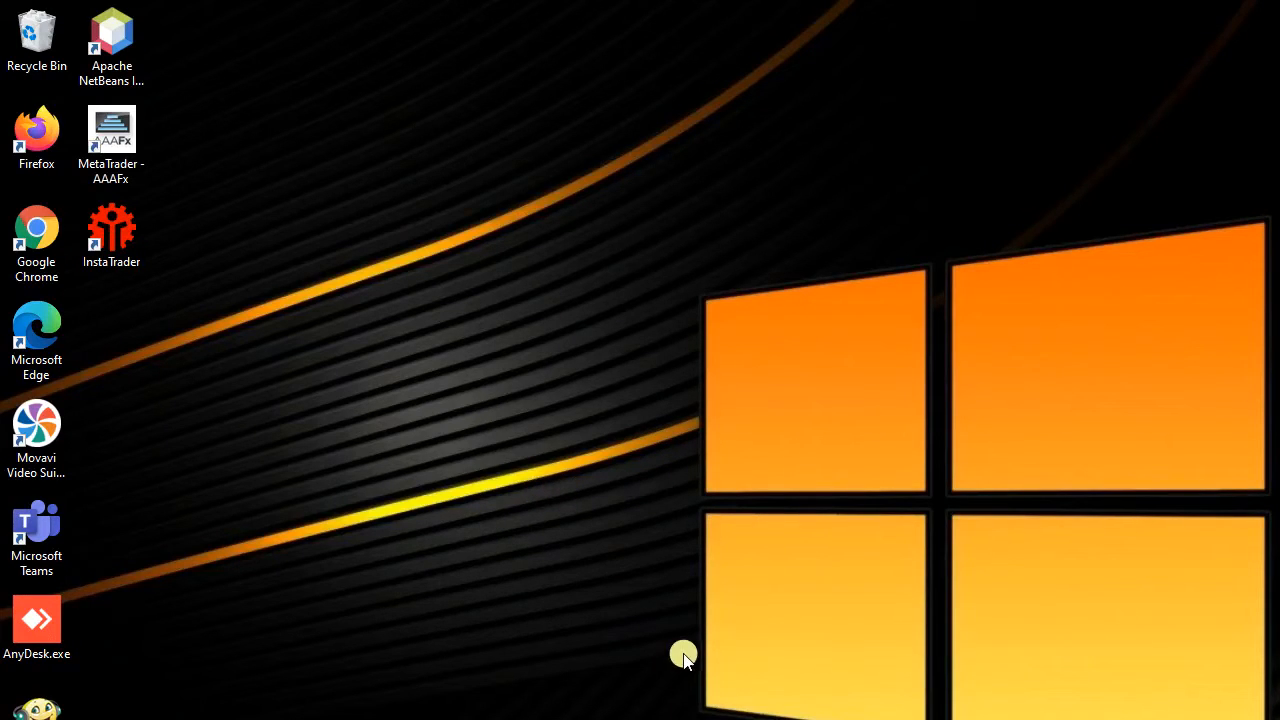
mouse_move(633, 715)
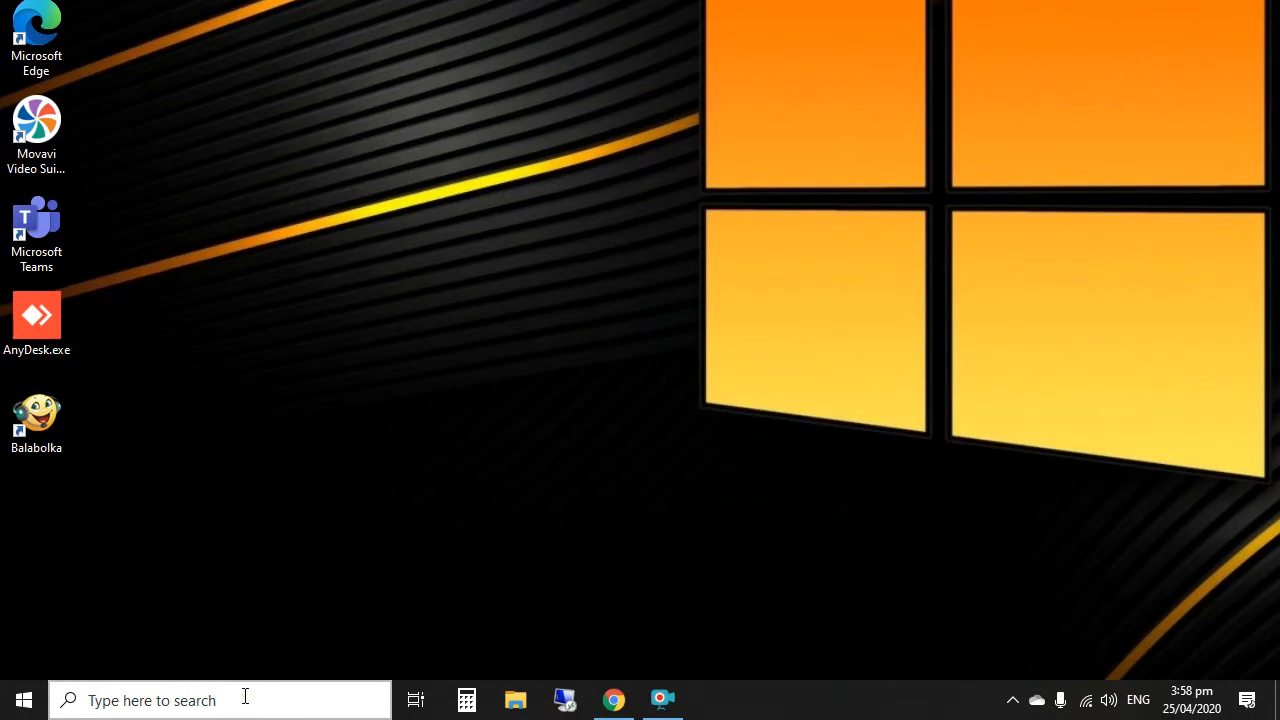
- Search for Language settings and scroll down to the preferred languages section
type("LANU")
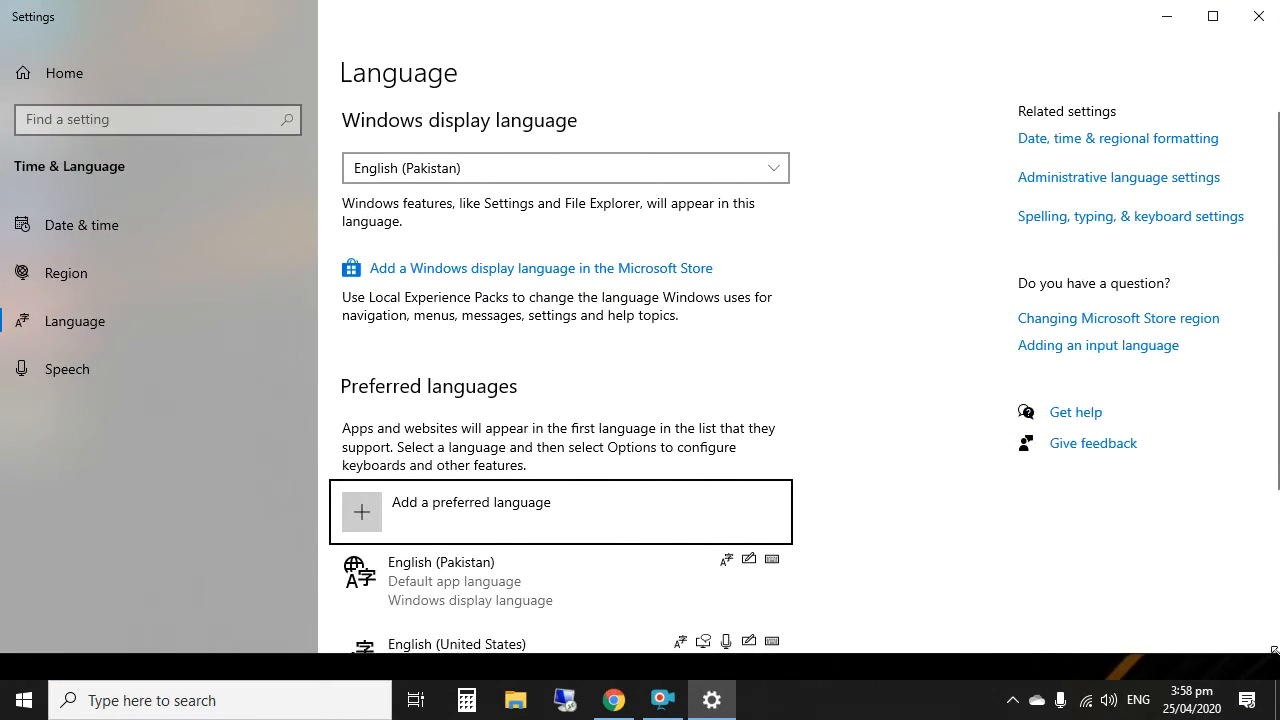
scroll("down", 3)
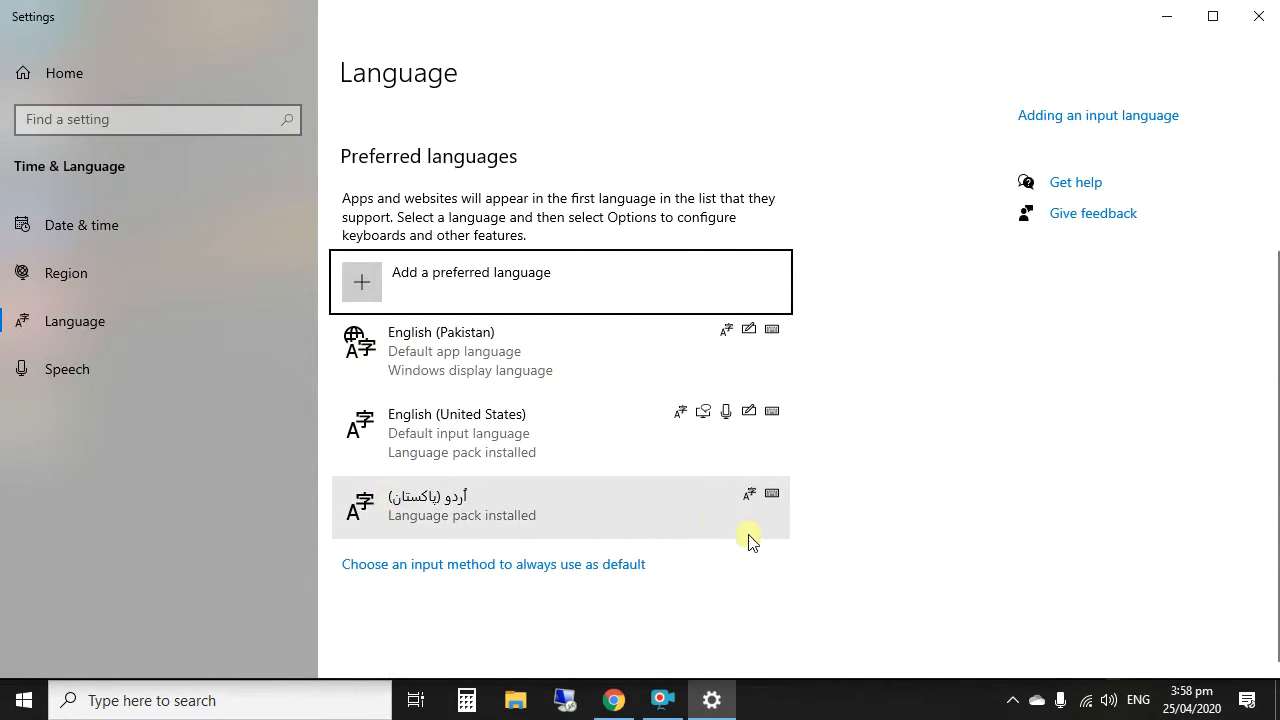
mouse_move(704, 411)
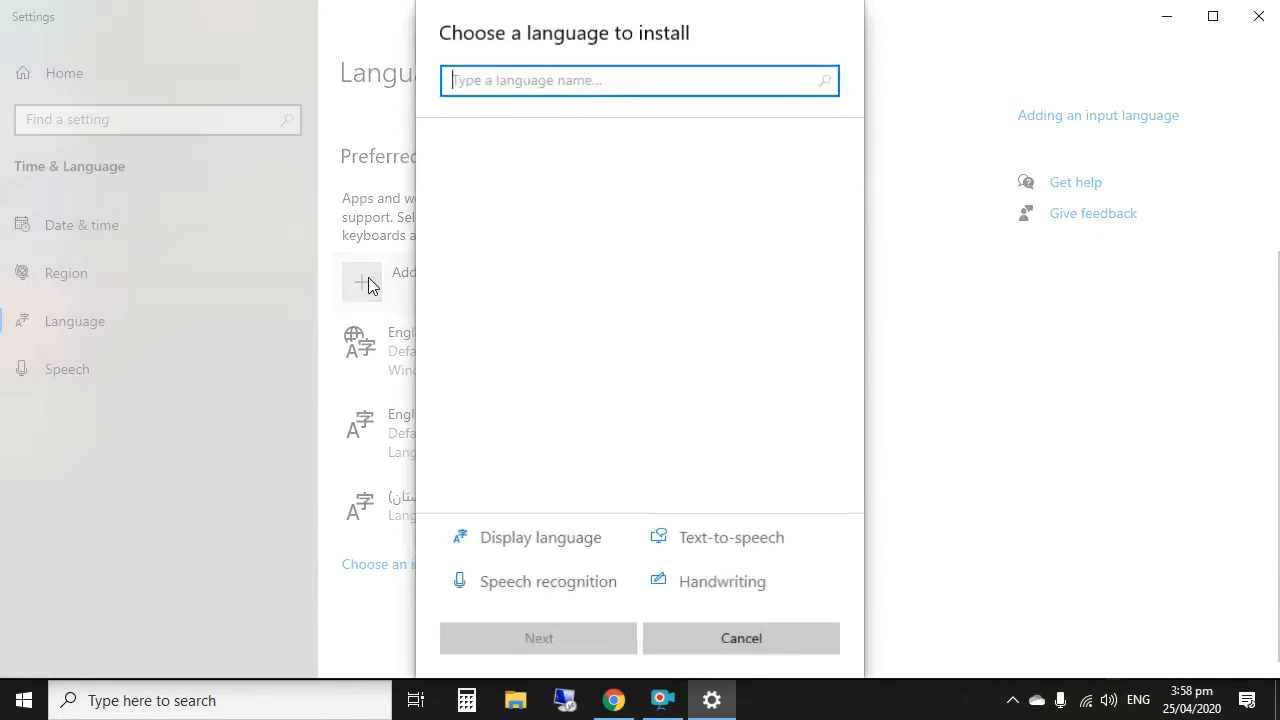
- Search 'ENGLISH INDIA', pick English (India), and install it with its language features
left_click(638, 80)
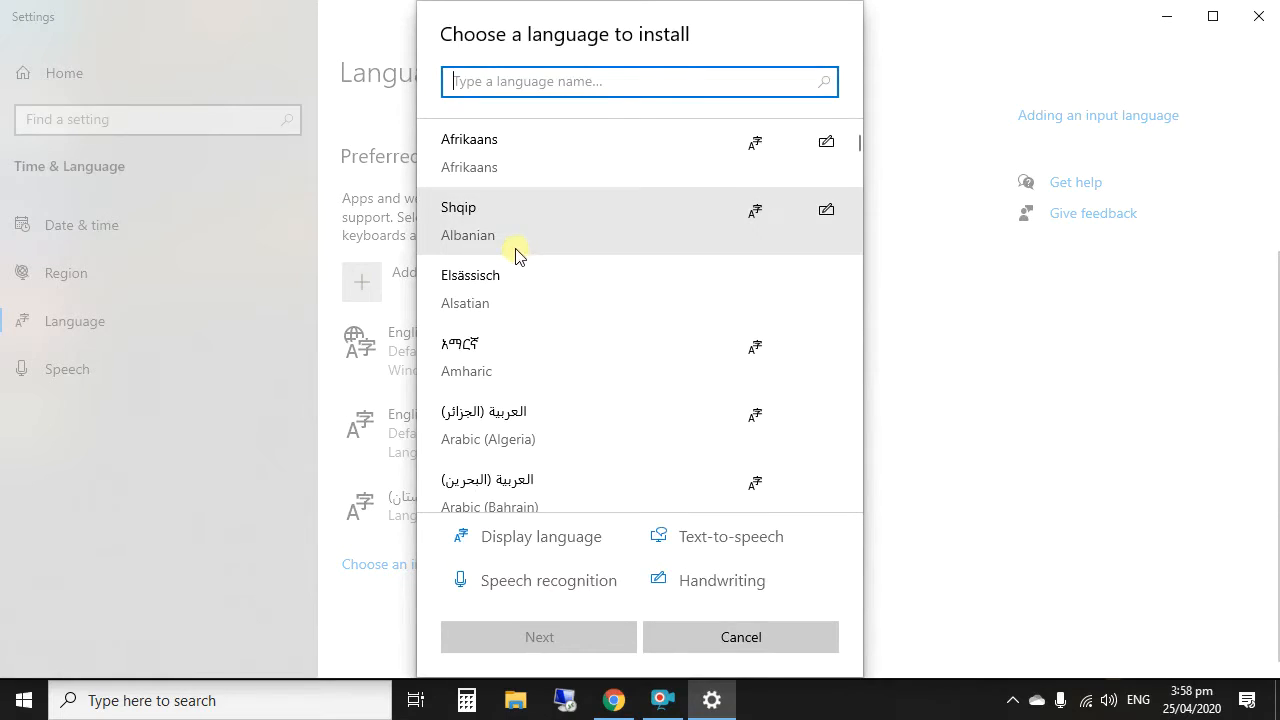
mouse_move(598, 193)
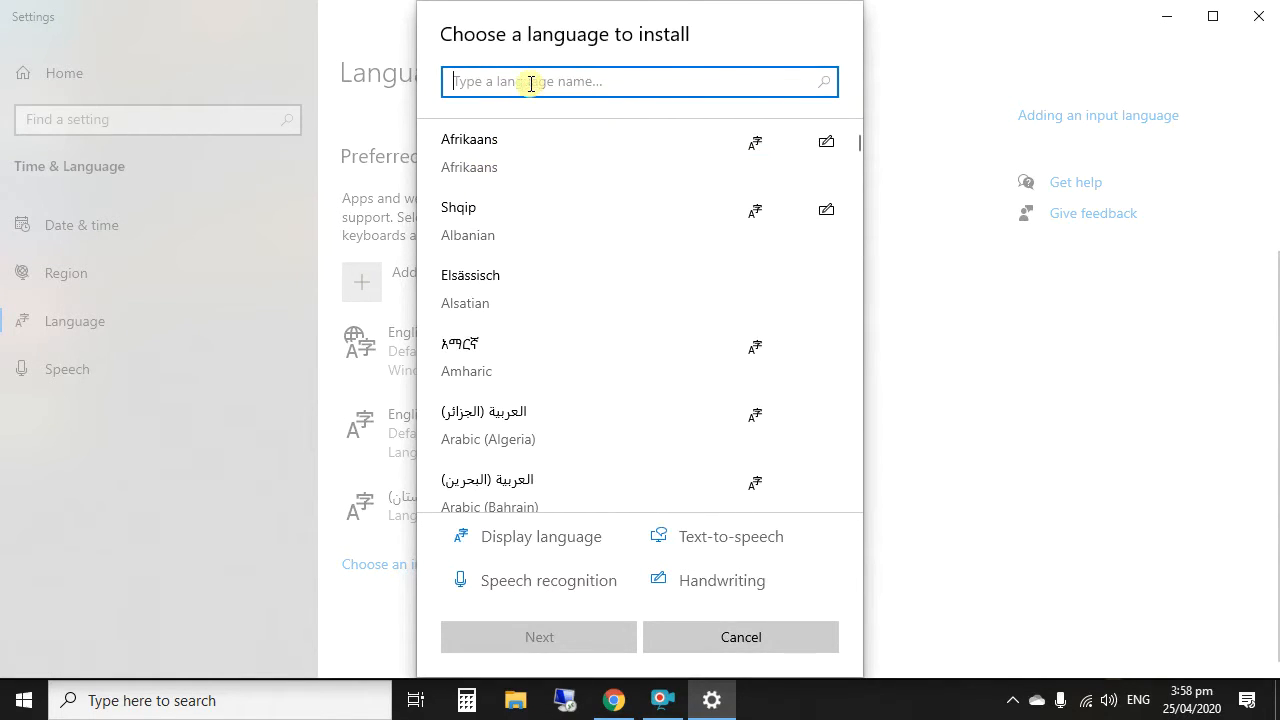
type("E")
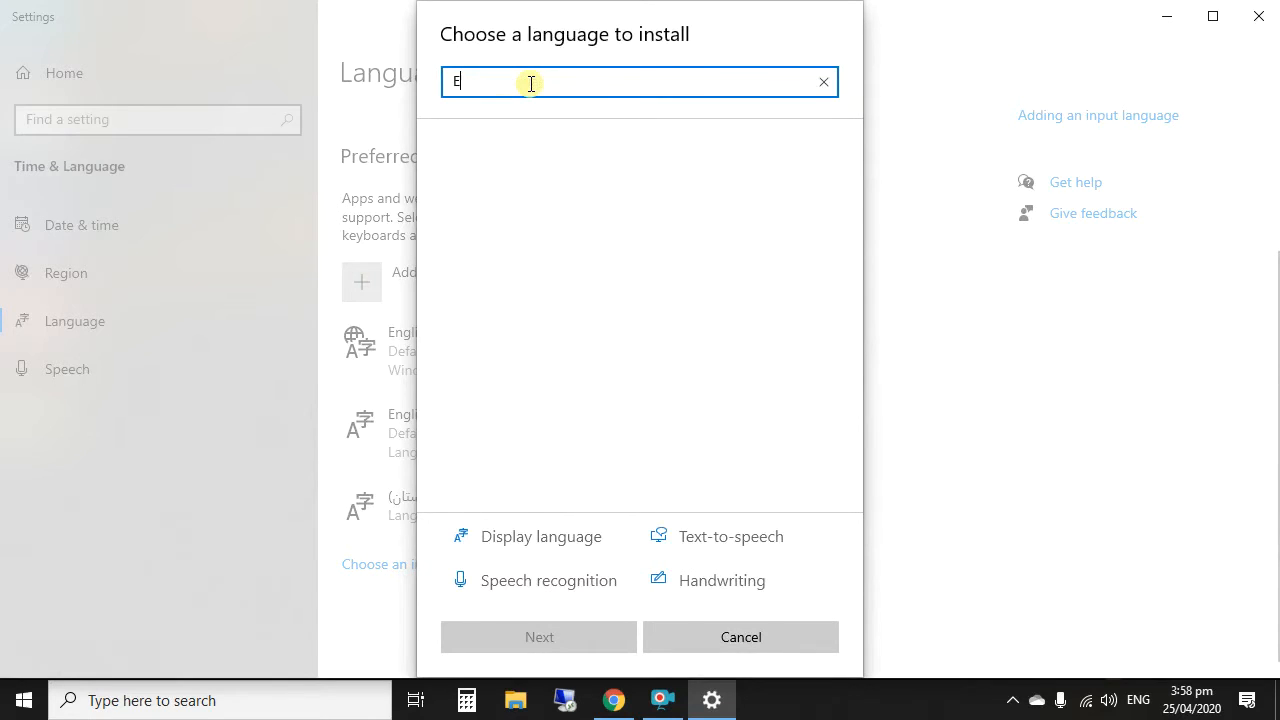
type("NGLISH")
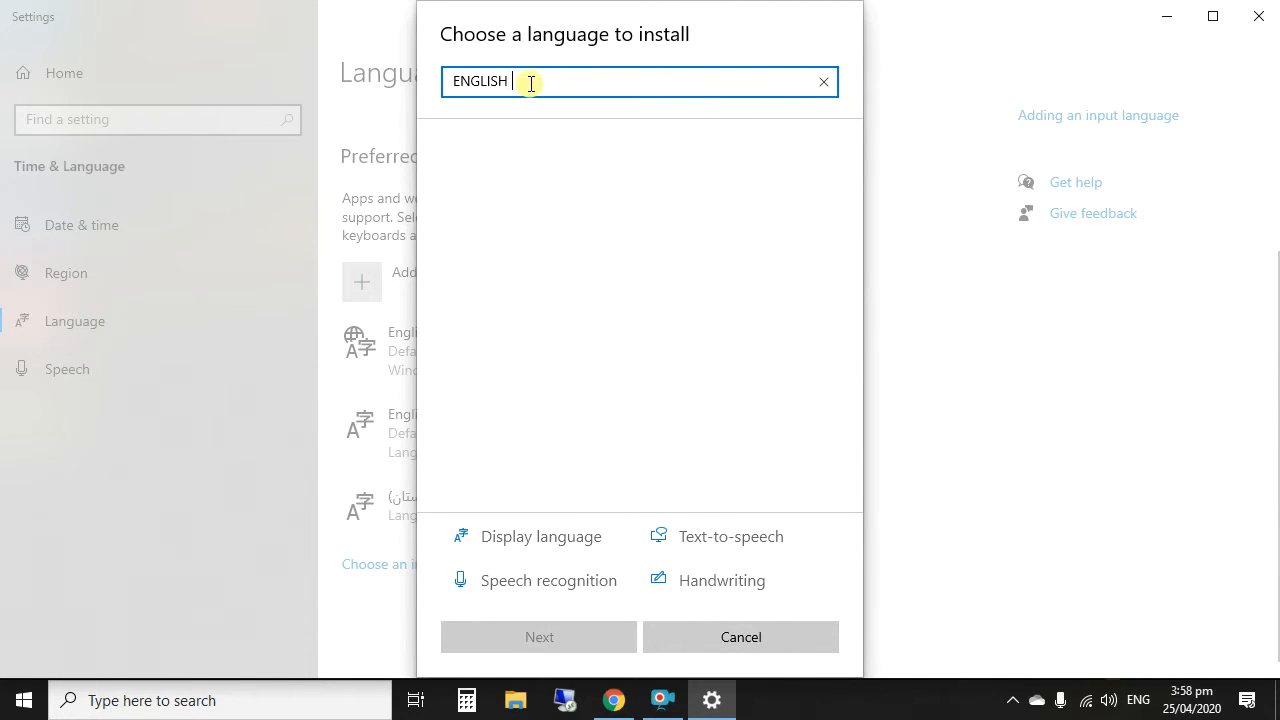
type("INDIA")
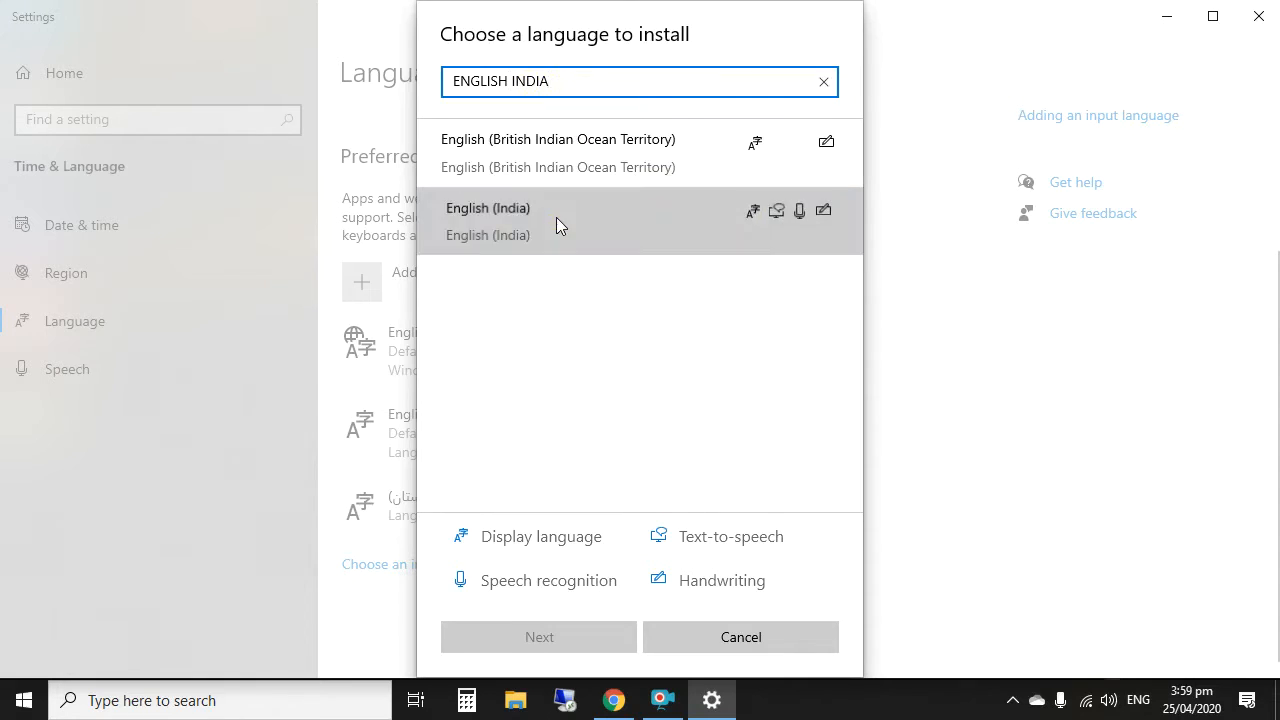
left_click(488, 221)
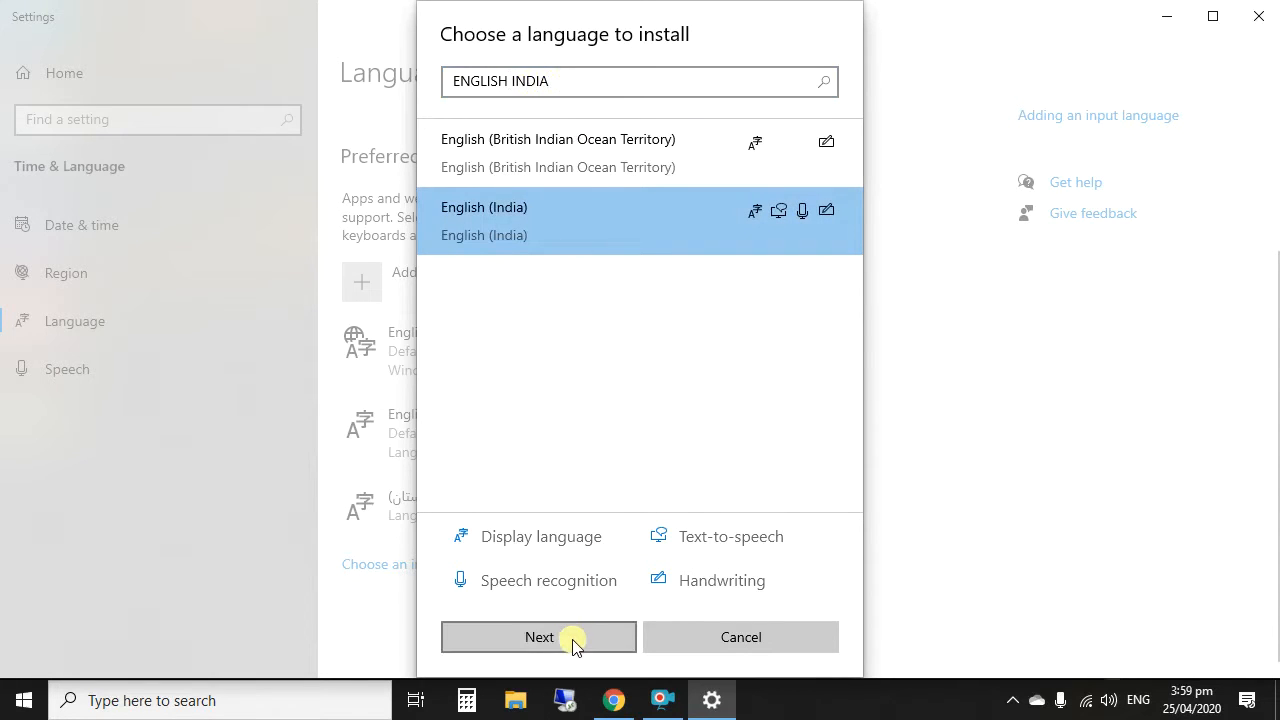
left_click(538, 637)
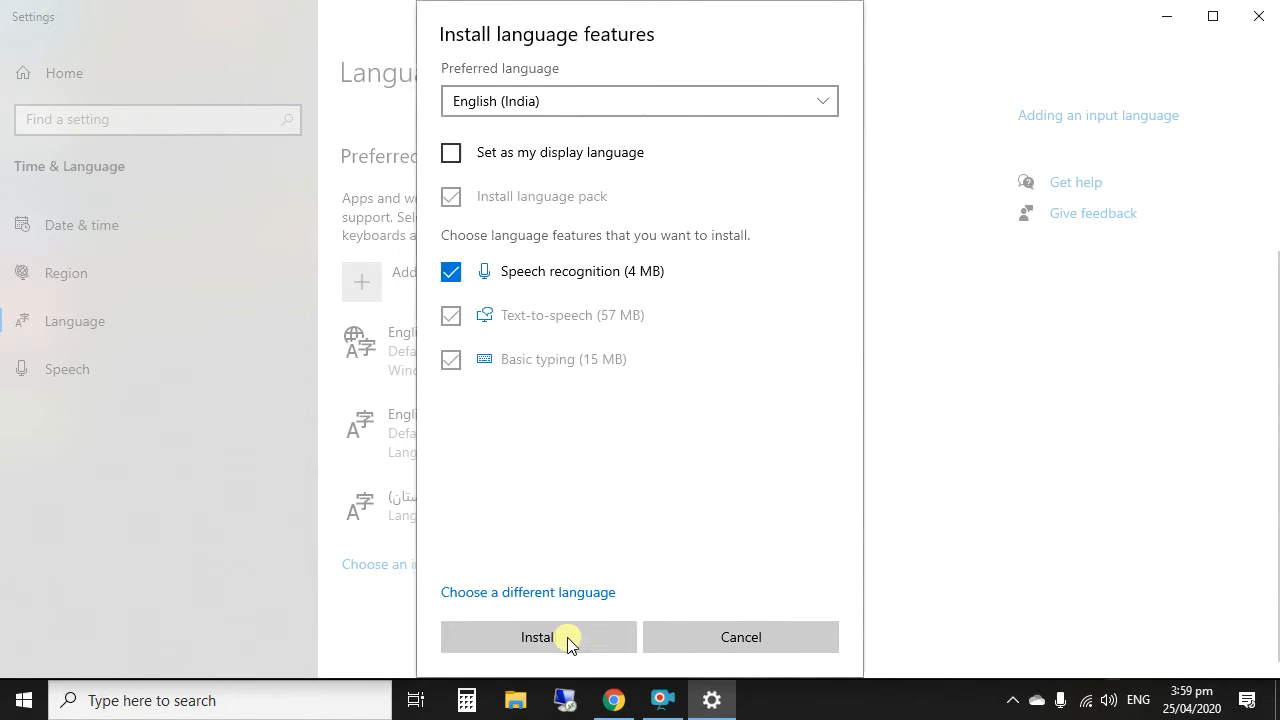
mouse_move(567, 601)
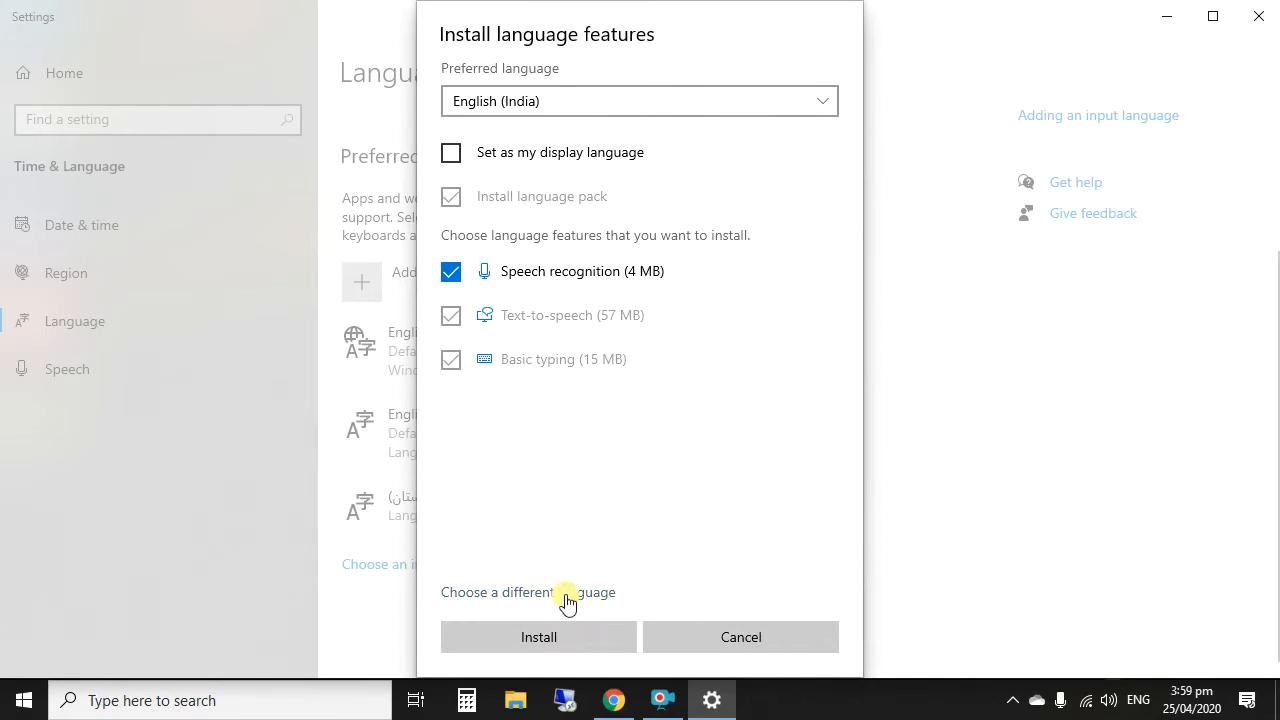
mouse_move(465, 196)
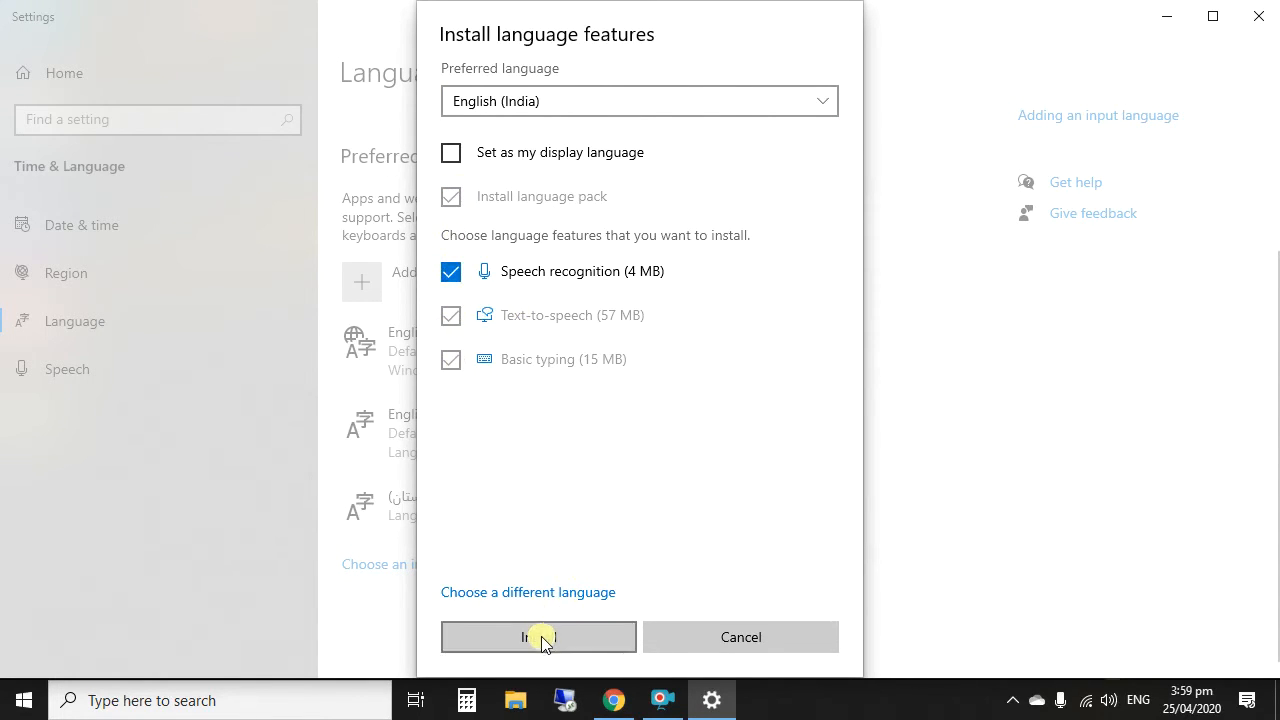
left_click(538, 637)
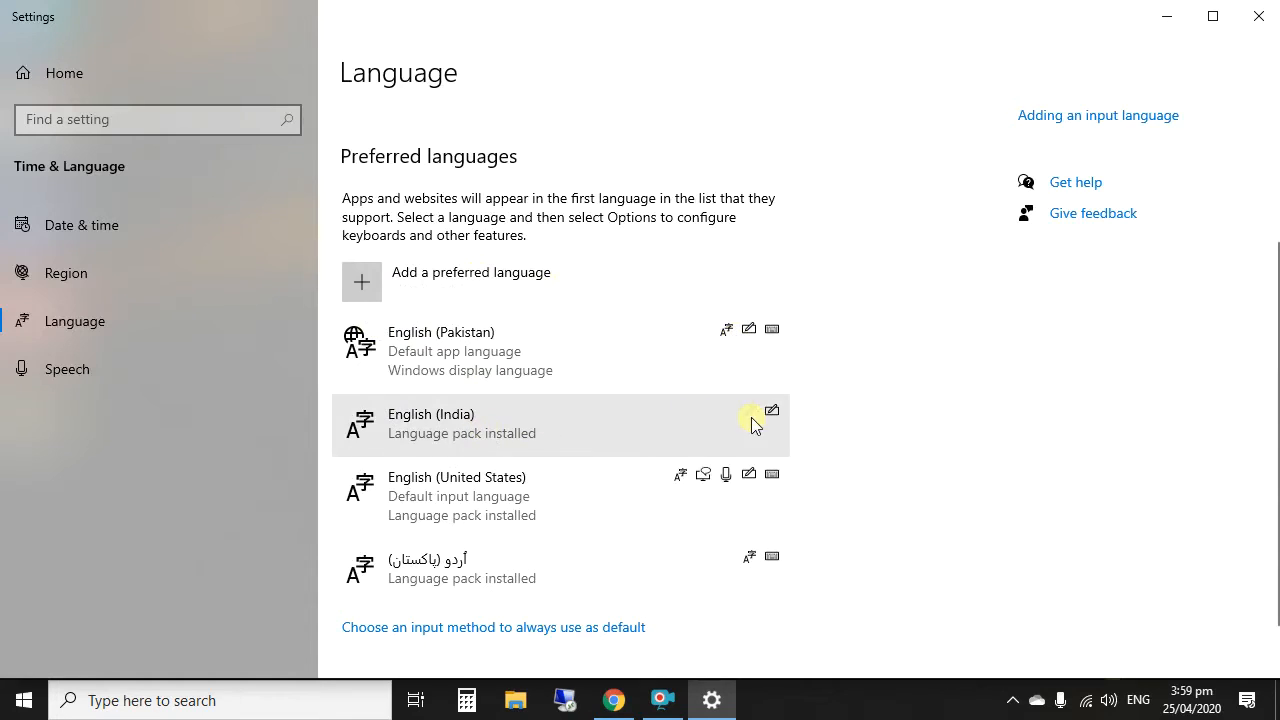
- Open English (India) language options and wait for the Speech and Basic typing downloads
left_click(560, 423)
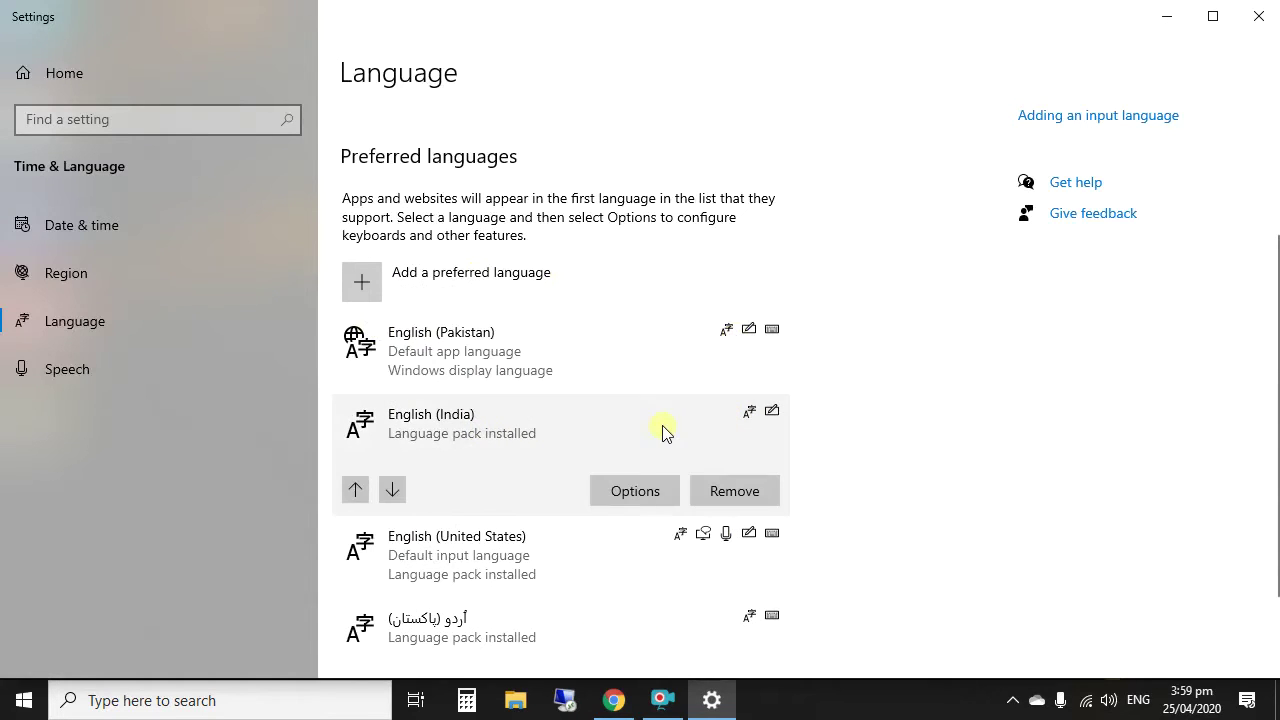
left_click(634, 491)
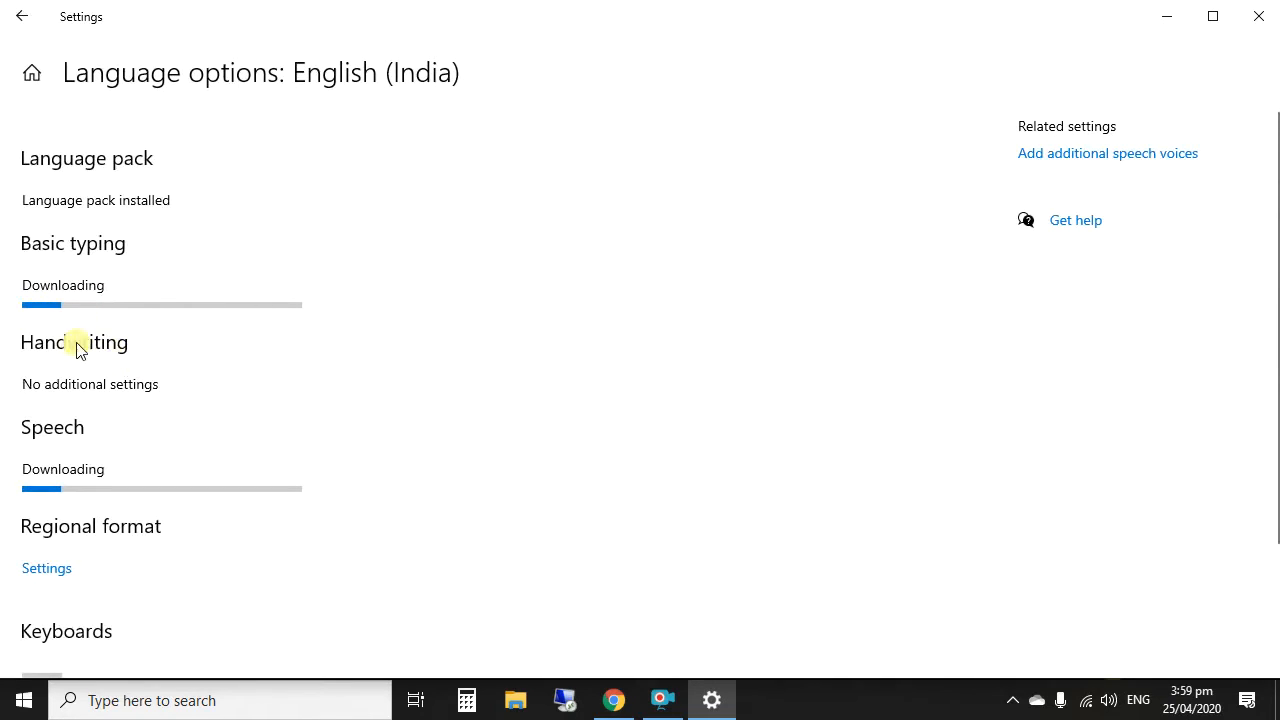
mouse_move(230, 500)
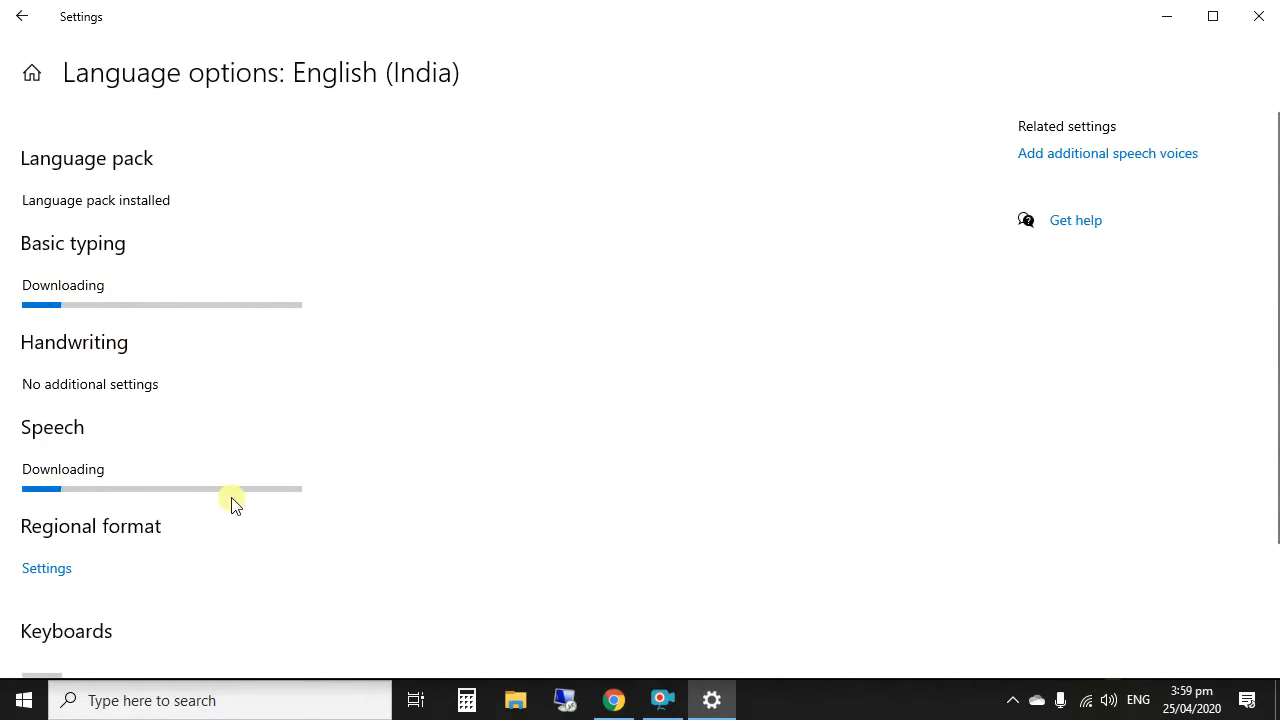
mouse_move(32, 48)
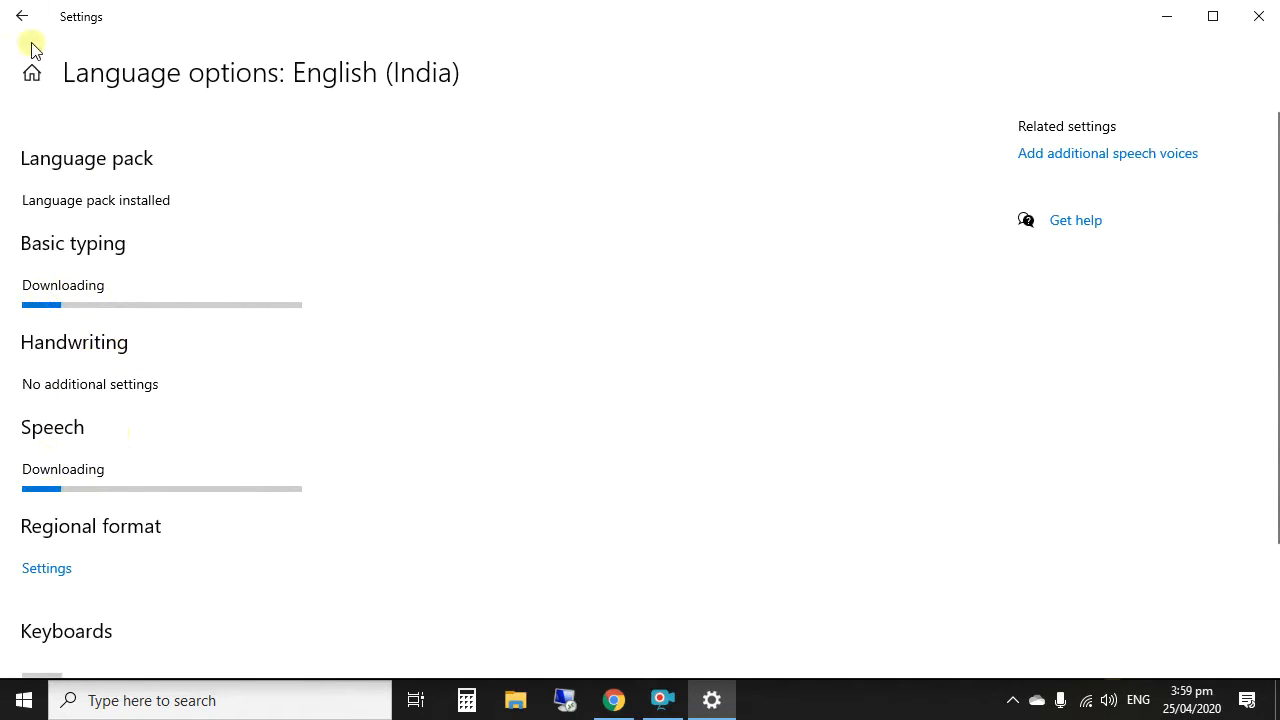
scroll("down", 3)
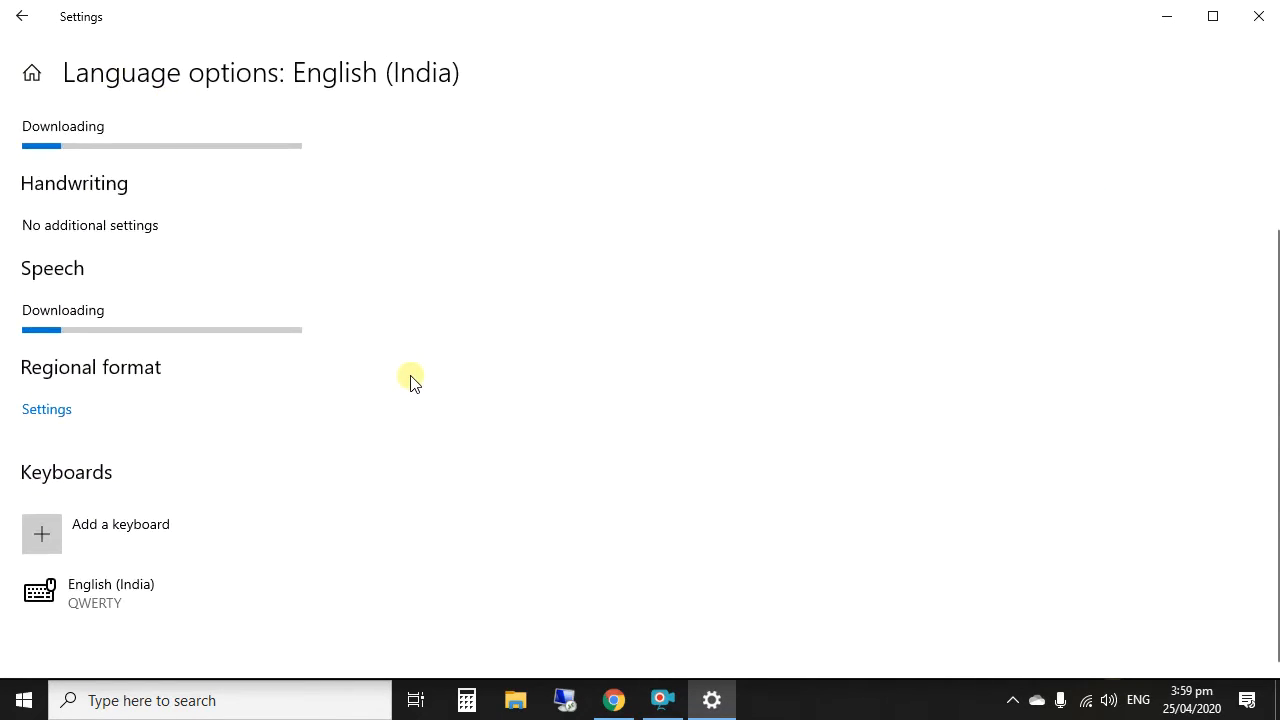
scroll("up", 3)
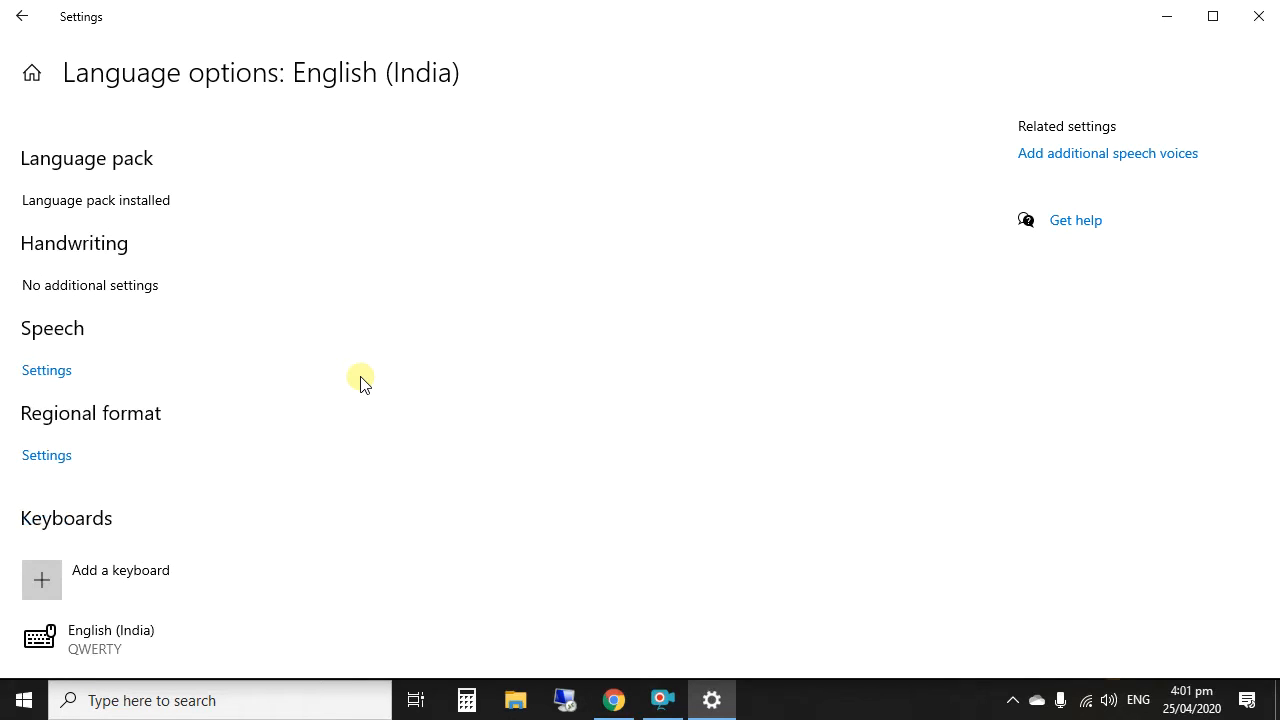
mouse_move(155, 408)
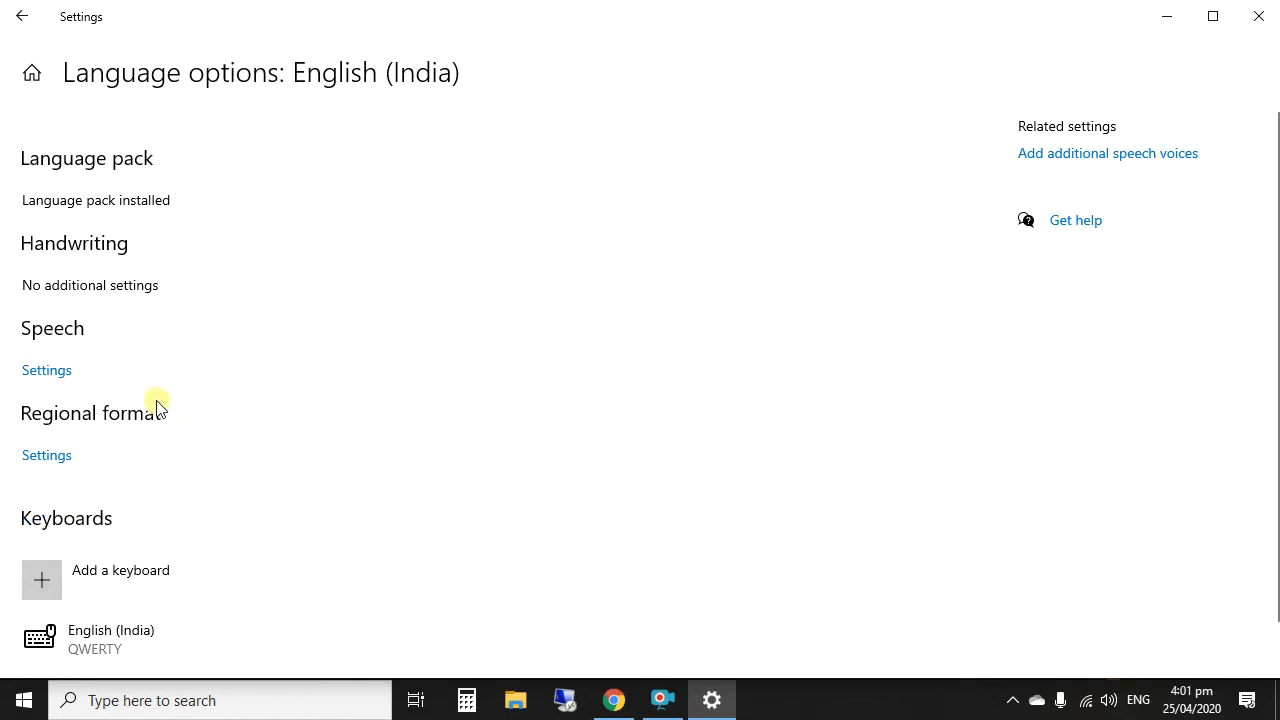
mouse_move(117, 323)
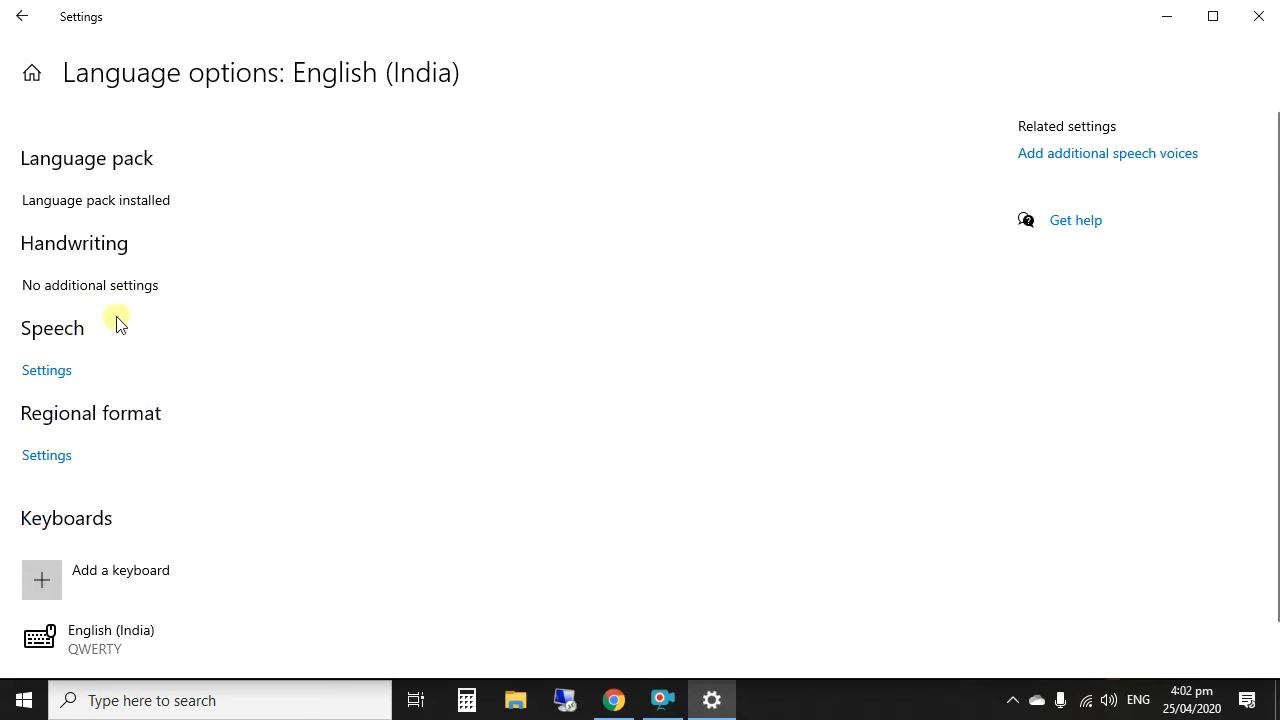
- Return to the main Language page and scroll through the preferred languages list
left_click(22, 15)
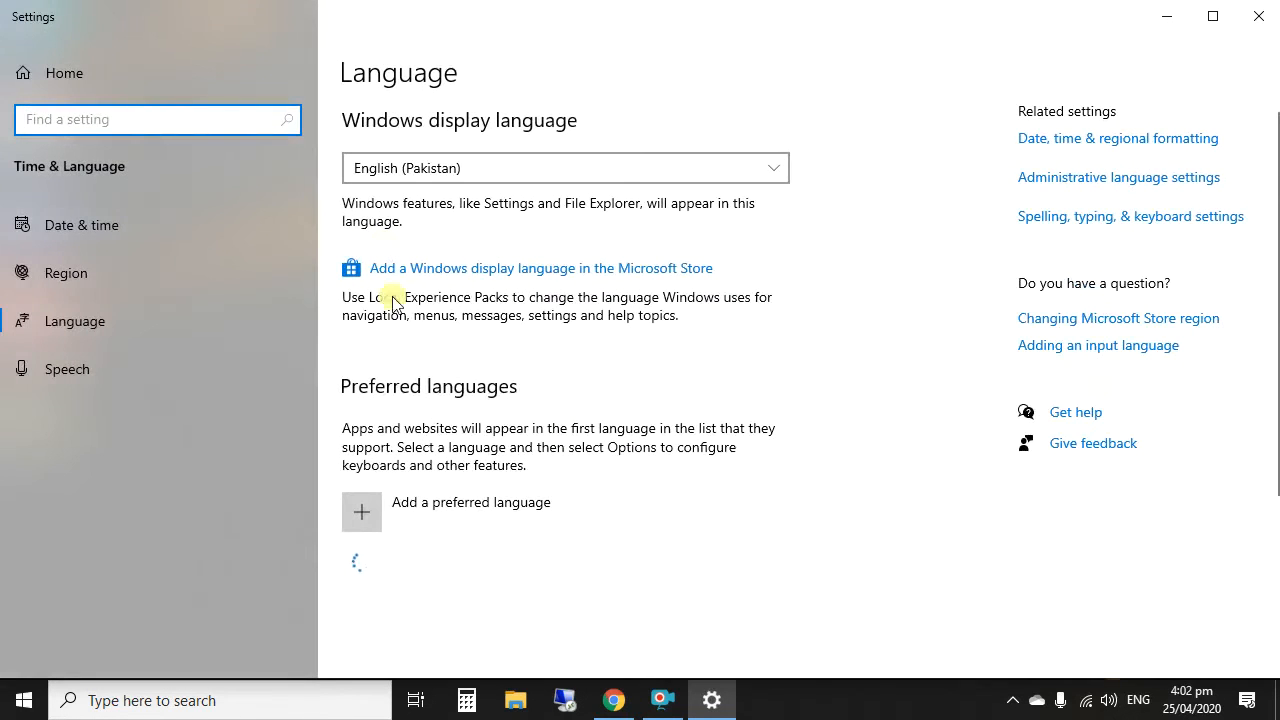
scroll("down", 3)
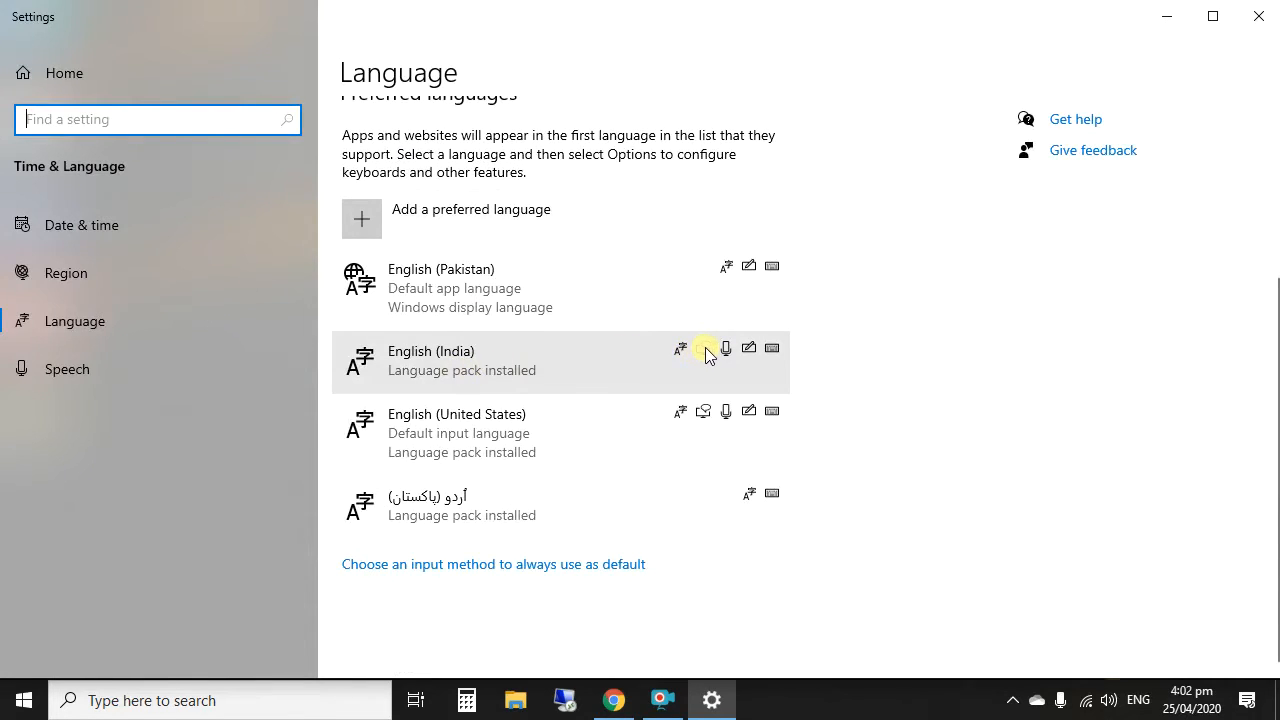
mouse_move(726, 347)
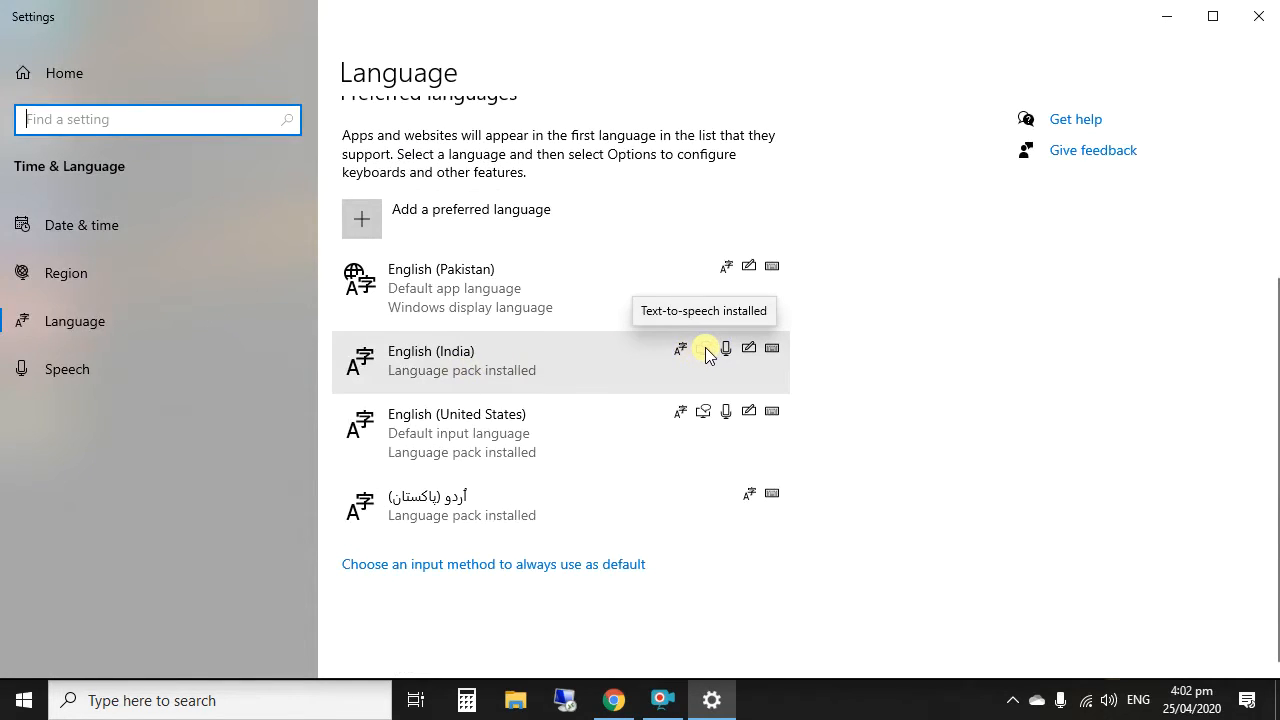
mouse_move(1155, 62)
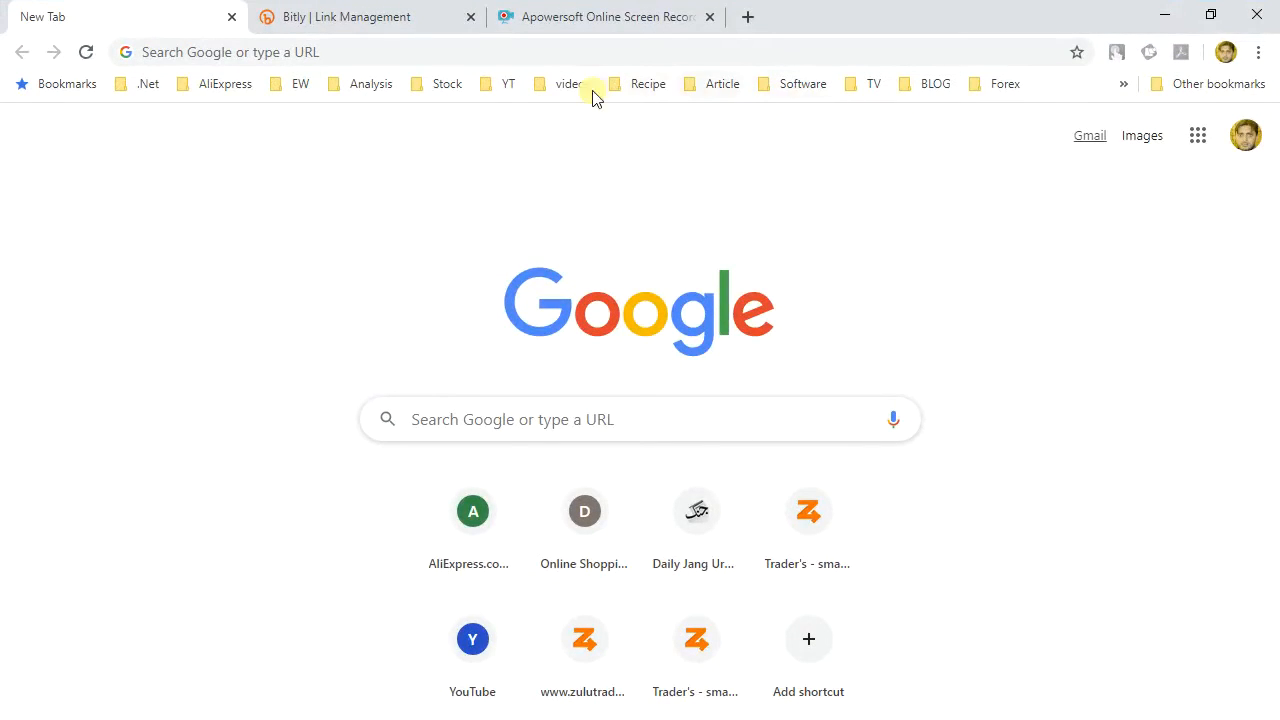
- Enter the short link bit.ly/2VEb3mK in Chrome's address bar
left_click(320, 52)
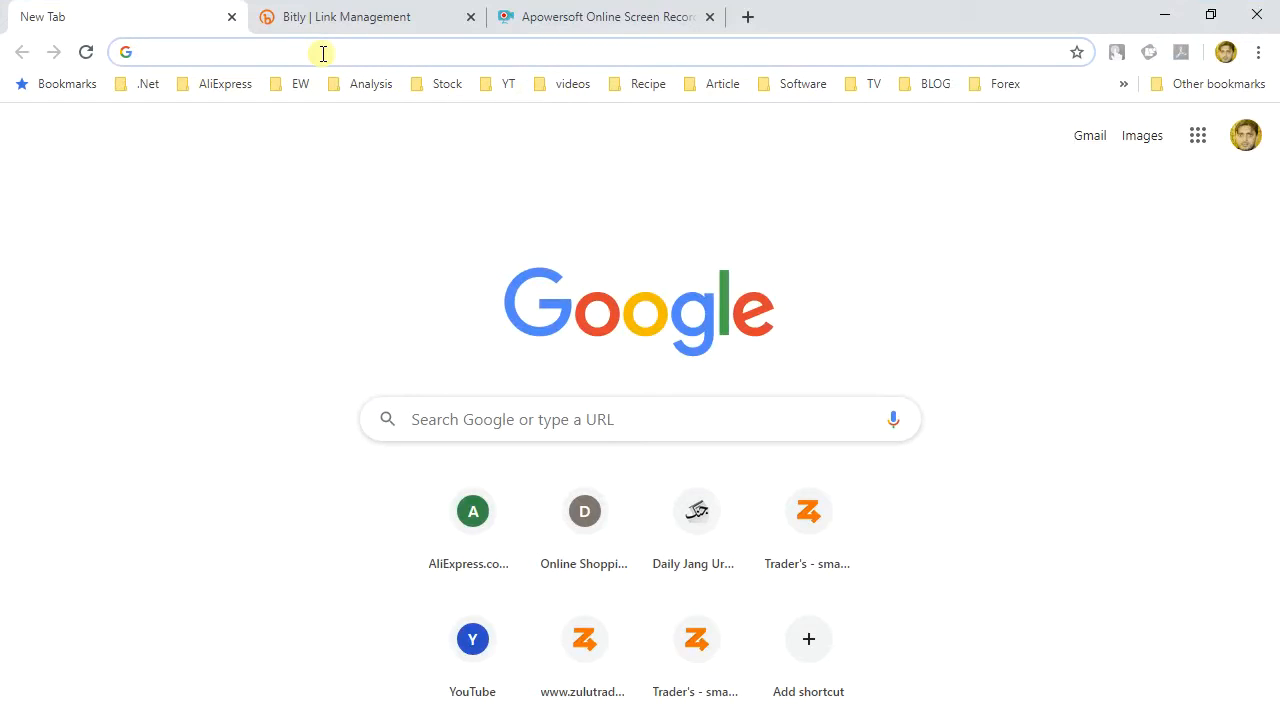
type("bit.ly/2VEb3mK")
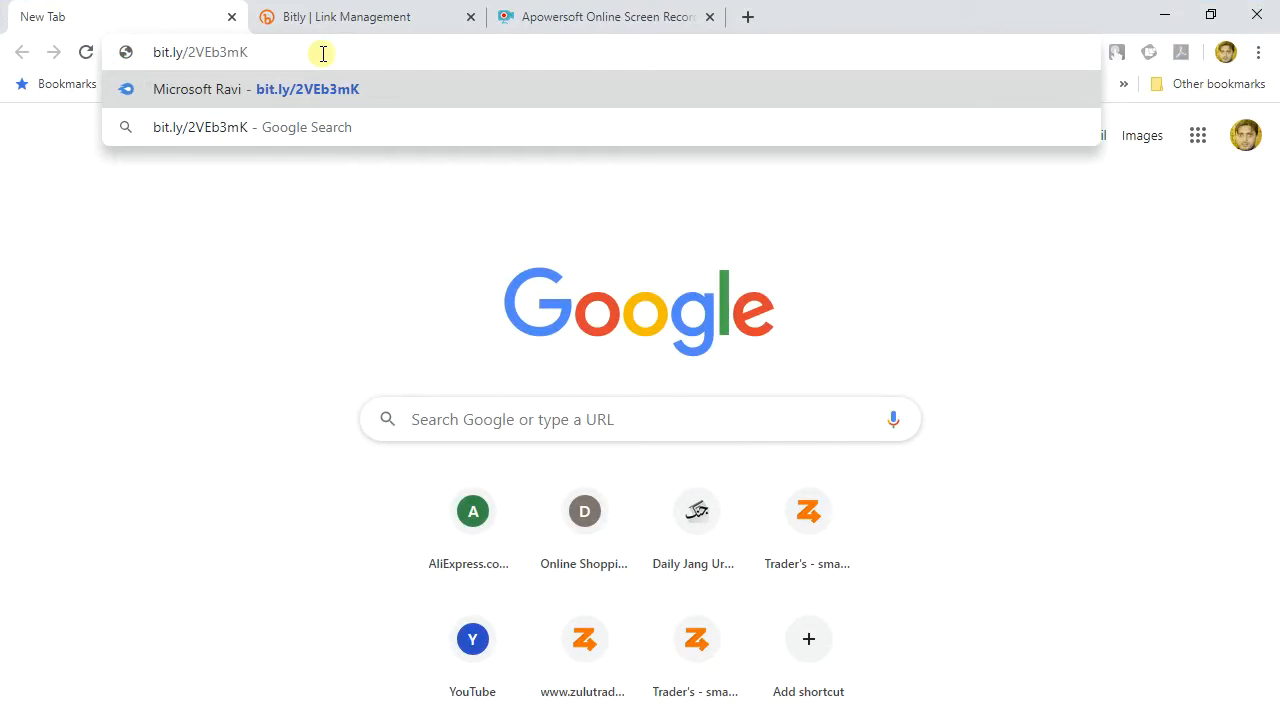
mouse_move(292, 52)
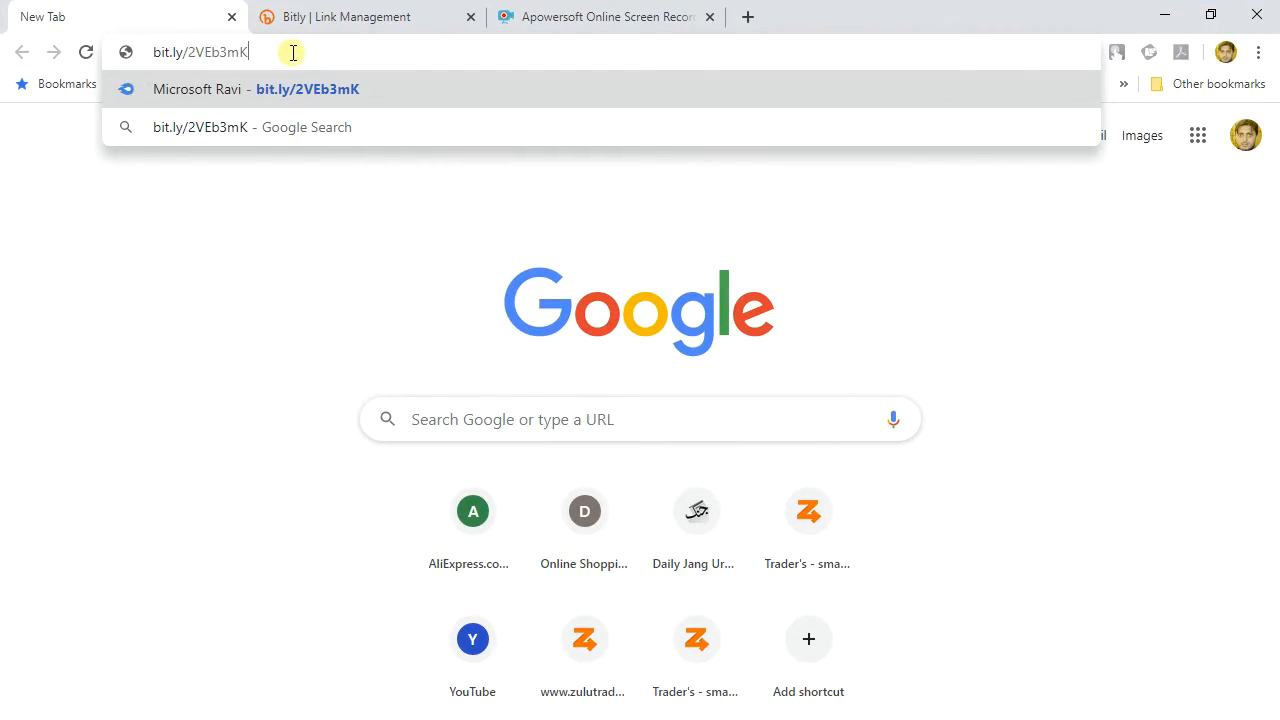
mouse_move(228, 127)
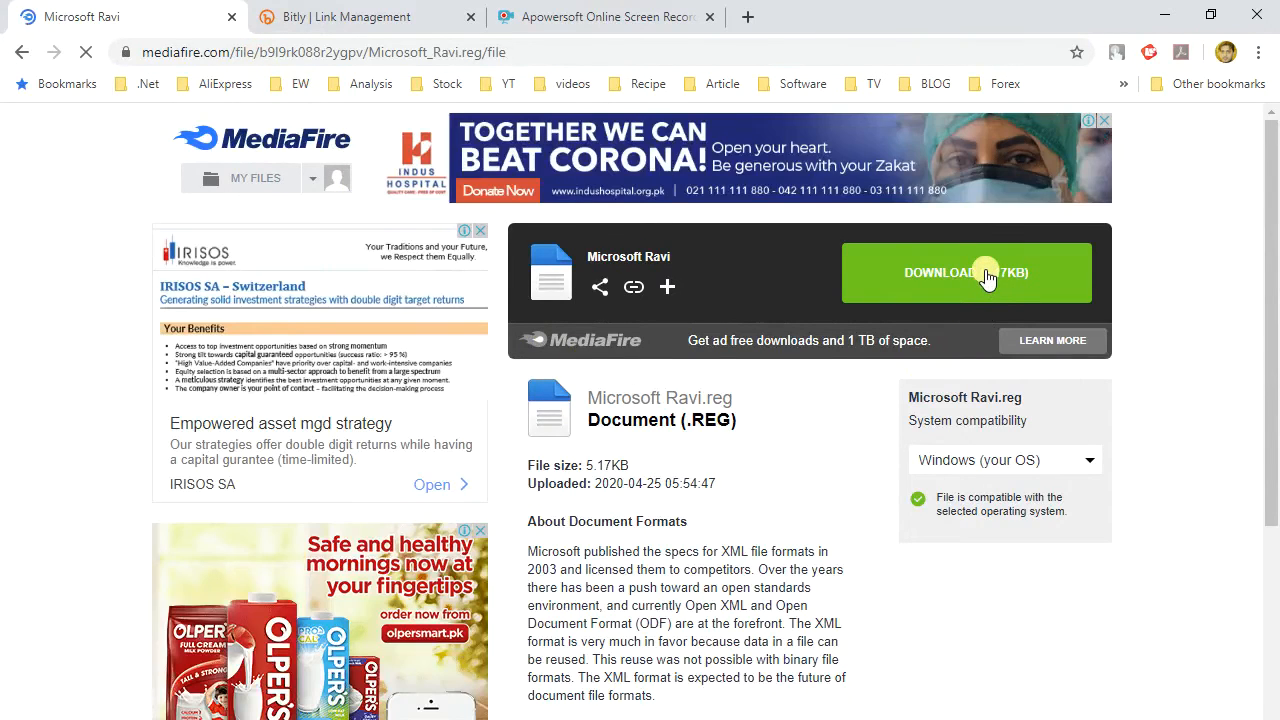
- Download Microsoft Ravi.reg from MediaFire and save it to Downloads
left_click(965, 272)
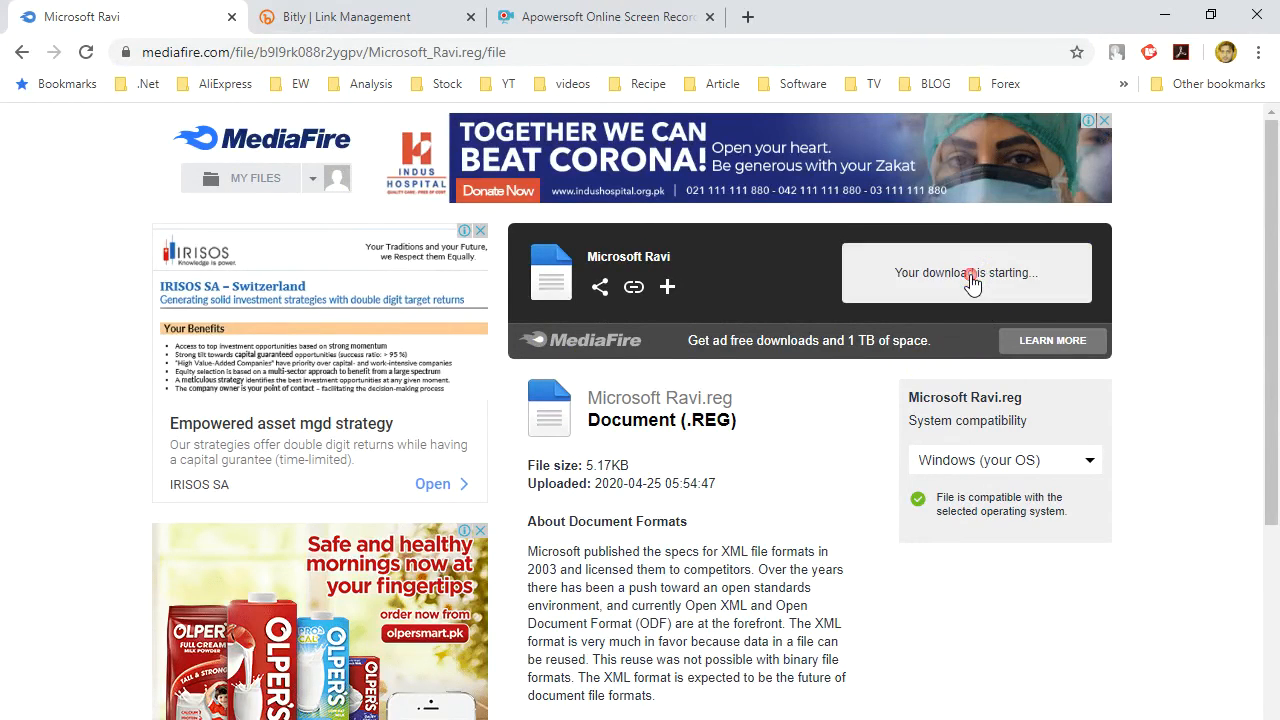
left_click(965, 272)
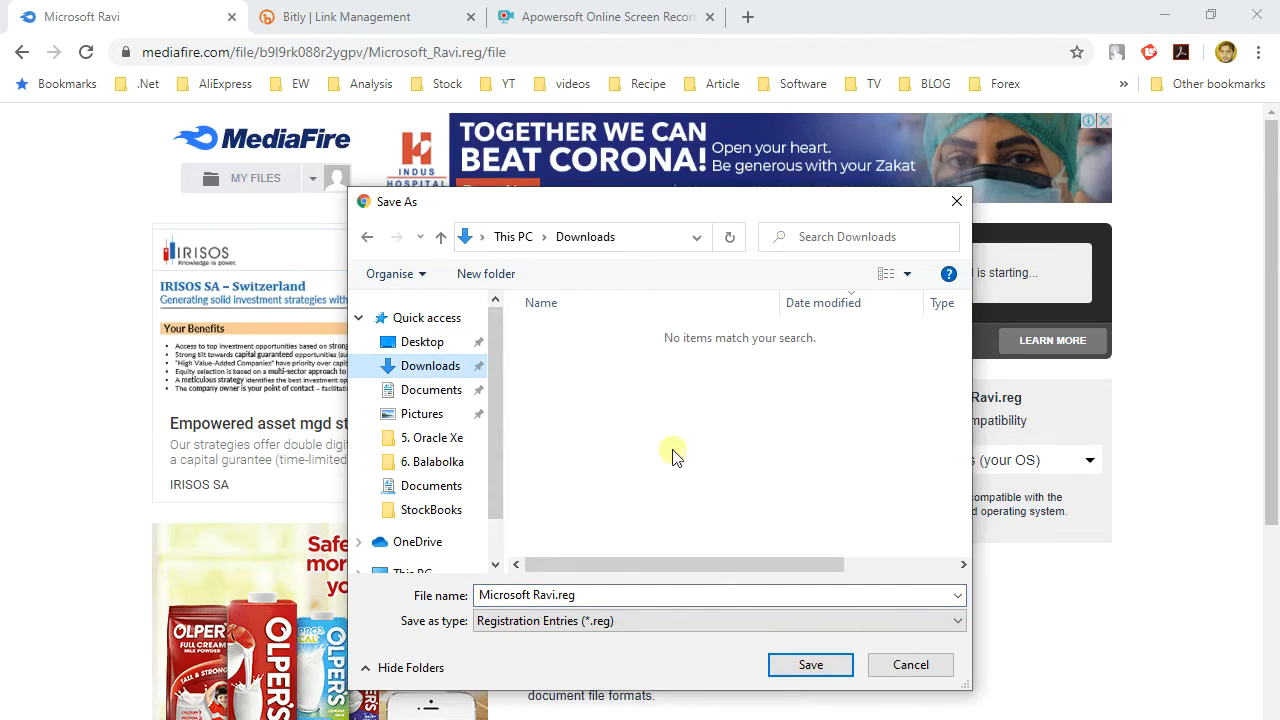
left_click(810, 664)
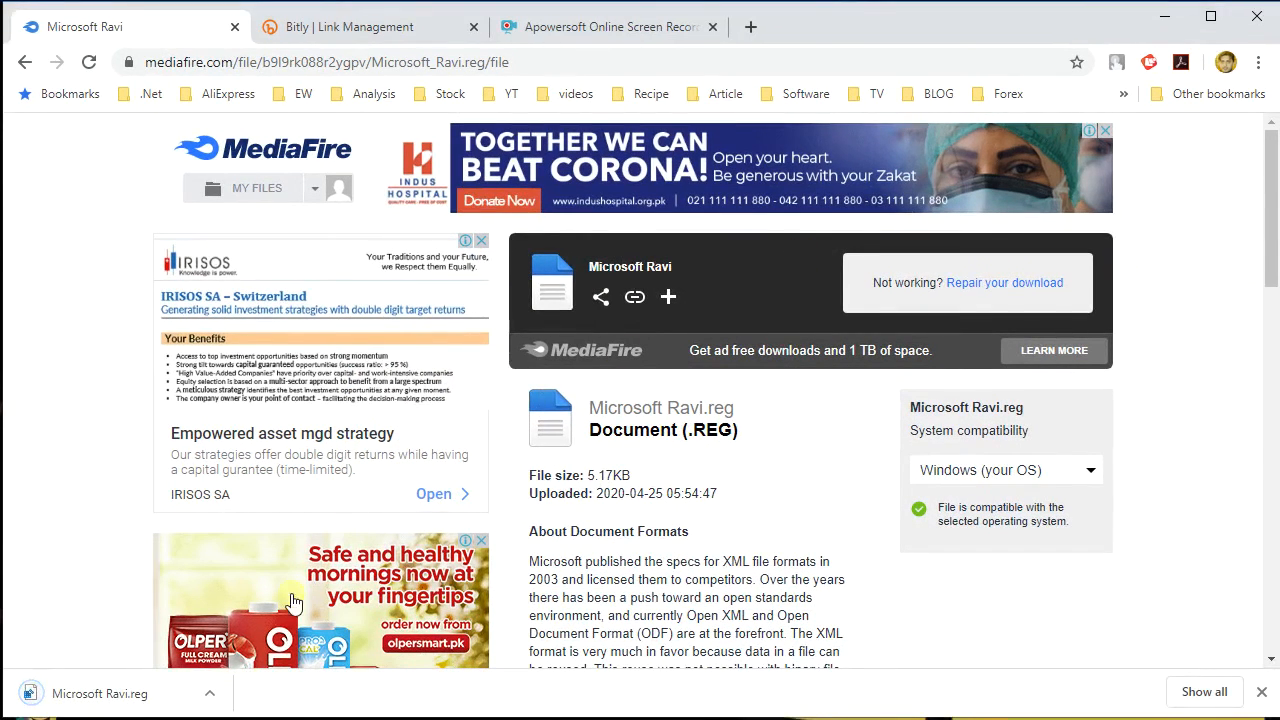
mouse_move(1155, 145)
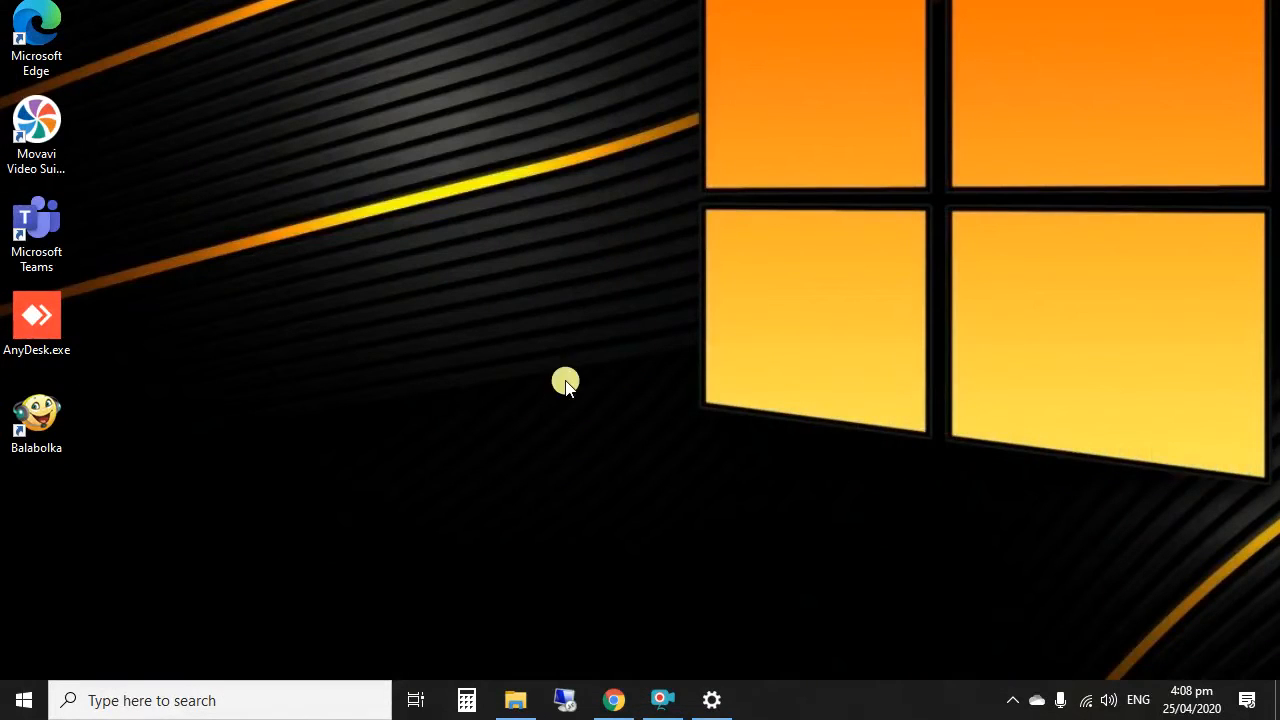
- Search Windows for 'CONTROL PANEL' from the taskbar search box
left_click(220, 700)
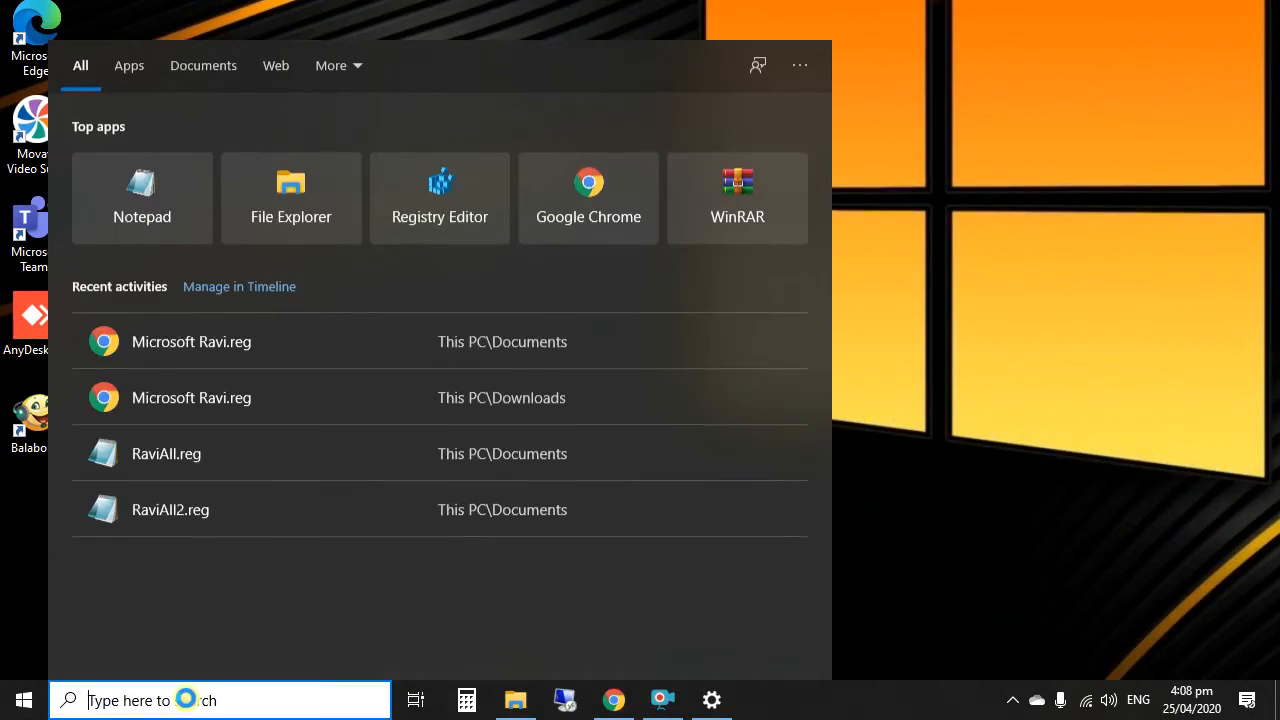
type("CONTROL Pa")
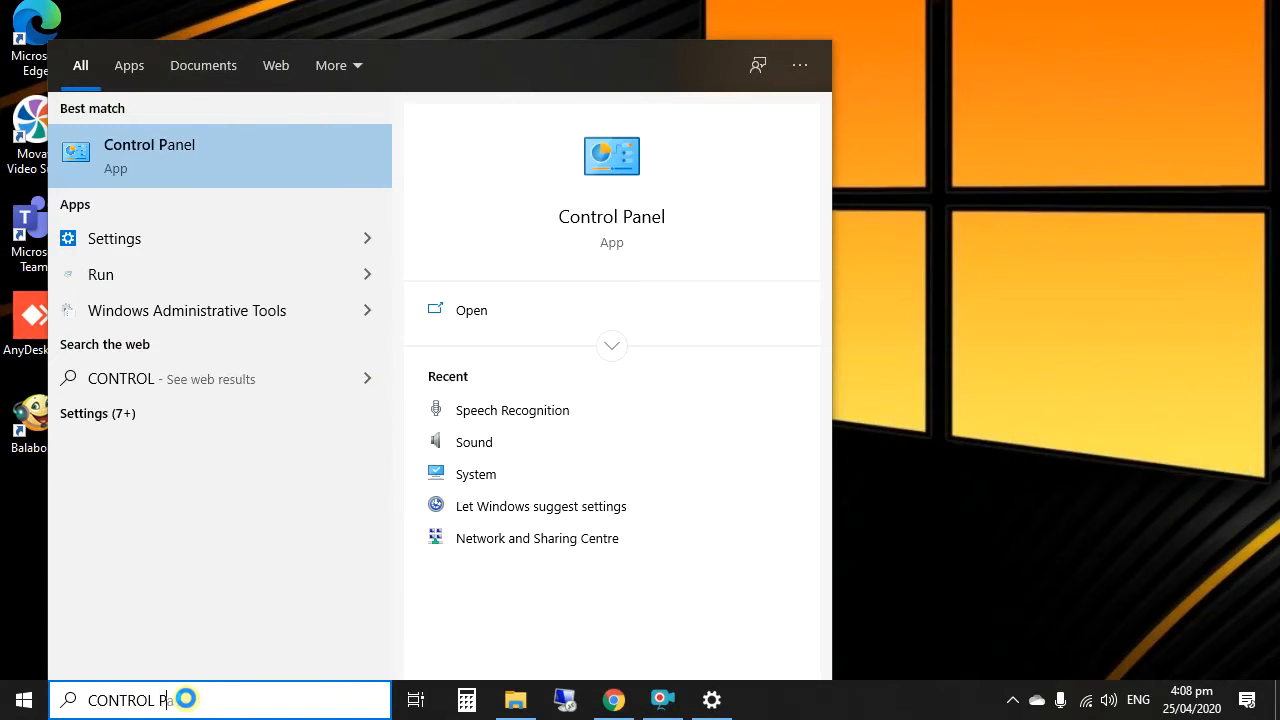
type("NEL")
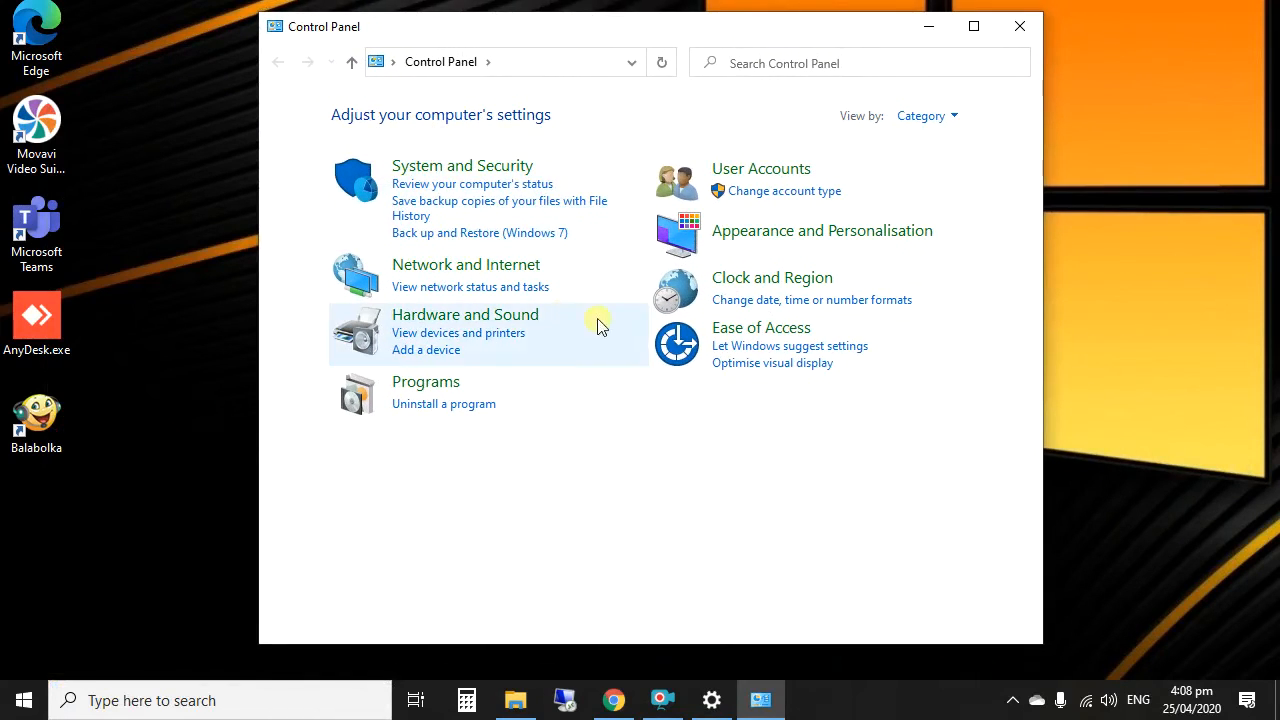
- Open Ease of Access > Speech Recognition > Text to Speech, view the voice list, and close
left_click(761, 327)
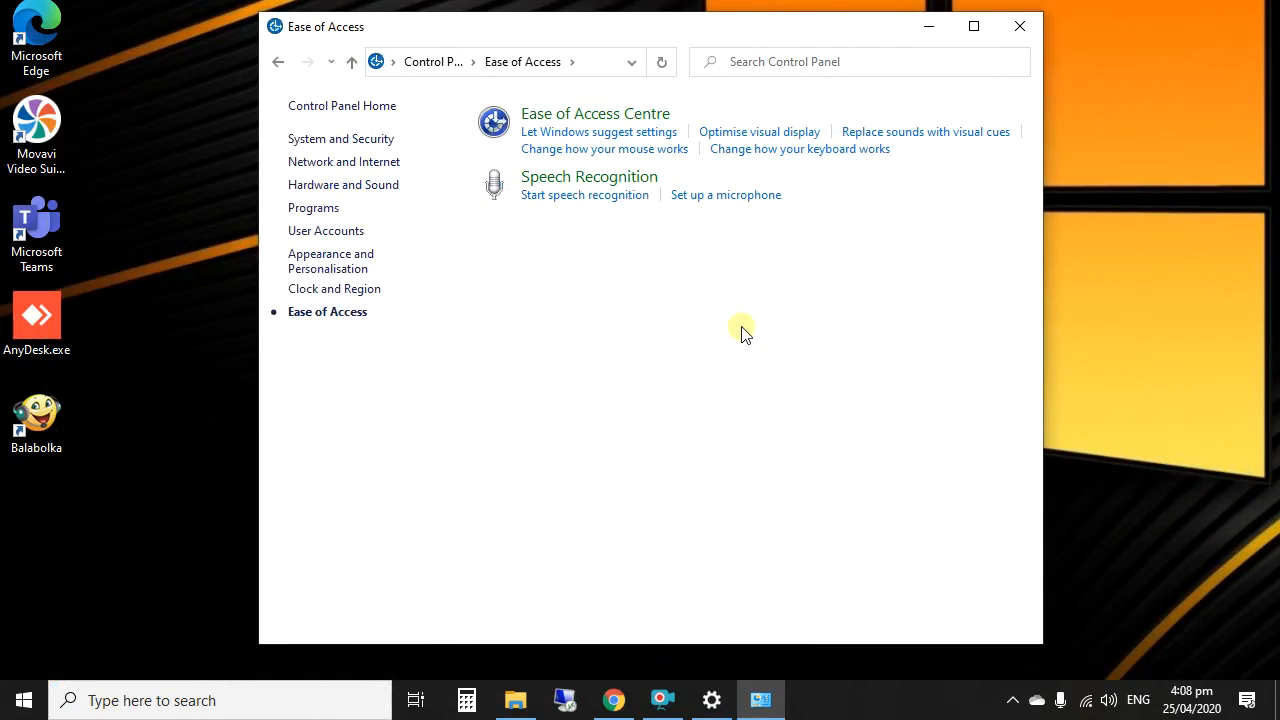
mouse_move(570, 180)
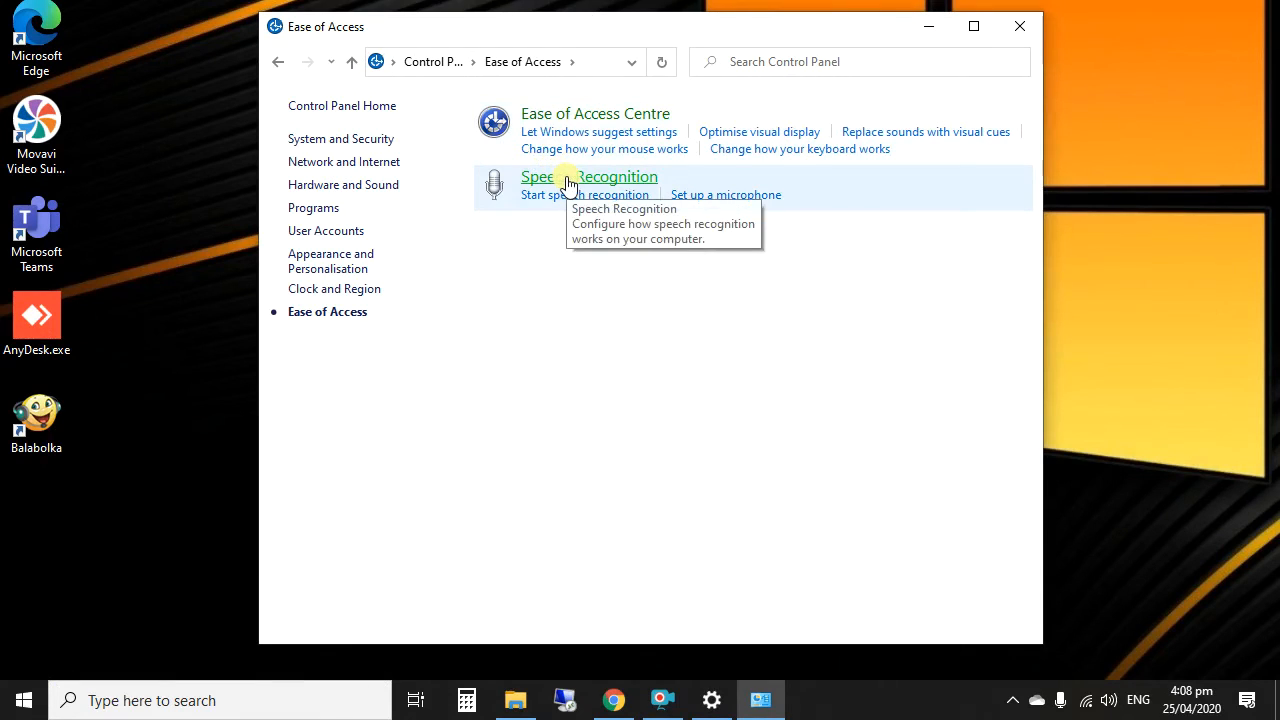
left_click(589, 176)
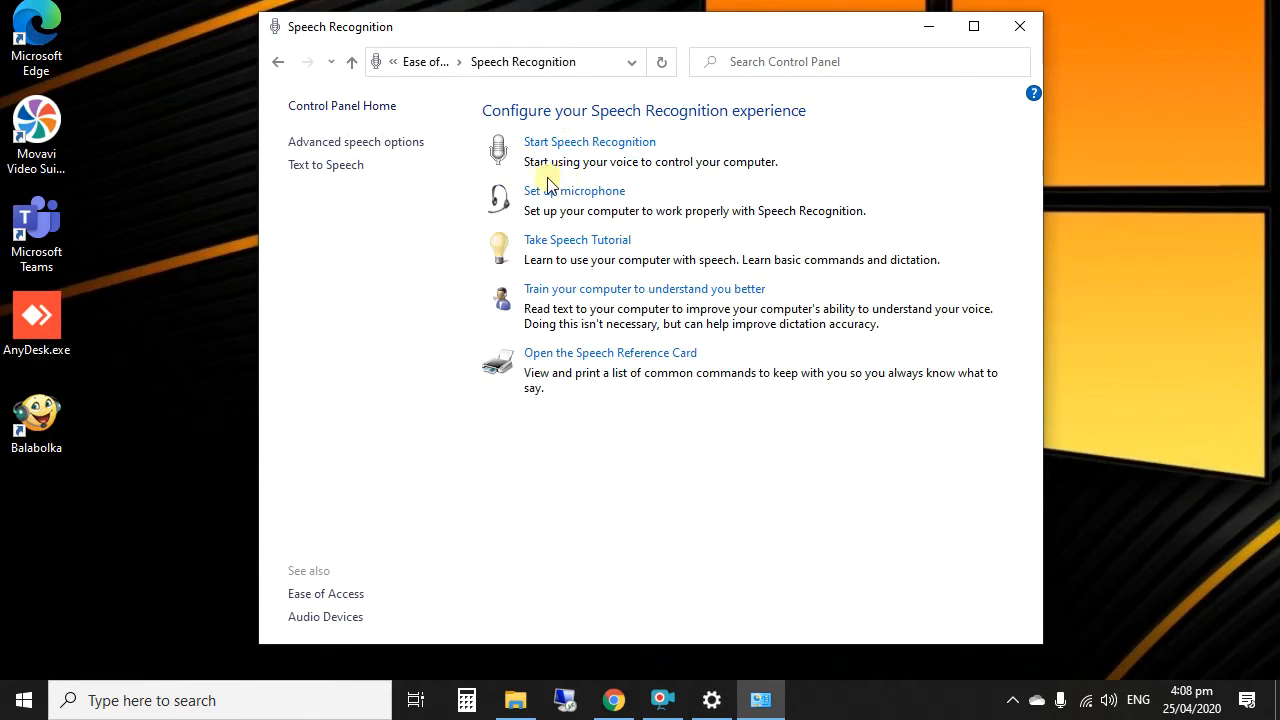
left_click(326, 164)
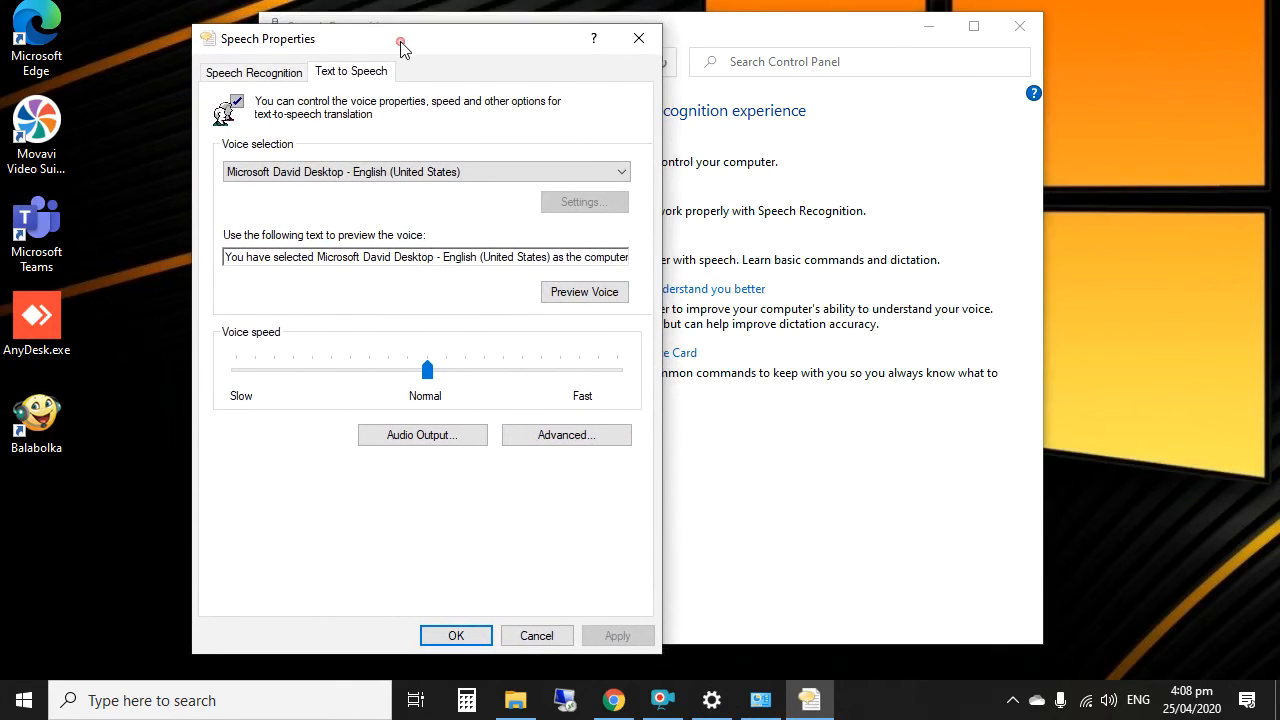
left_click(620, 171)
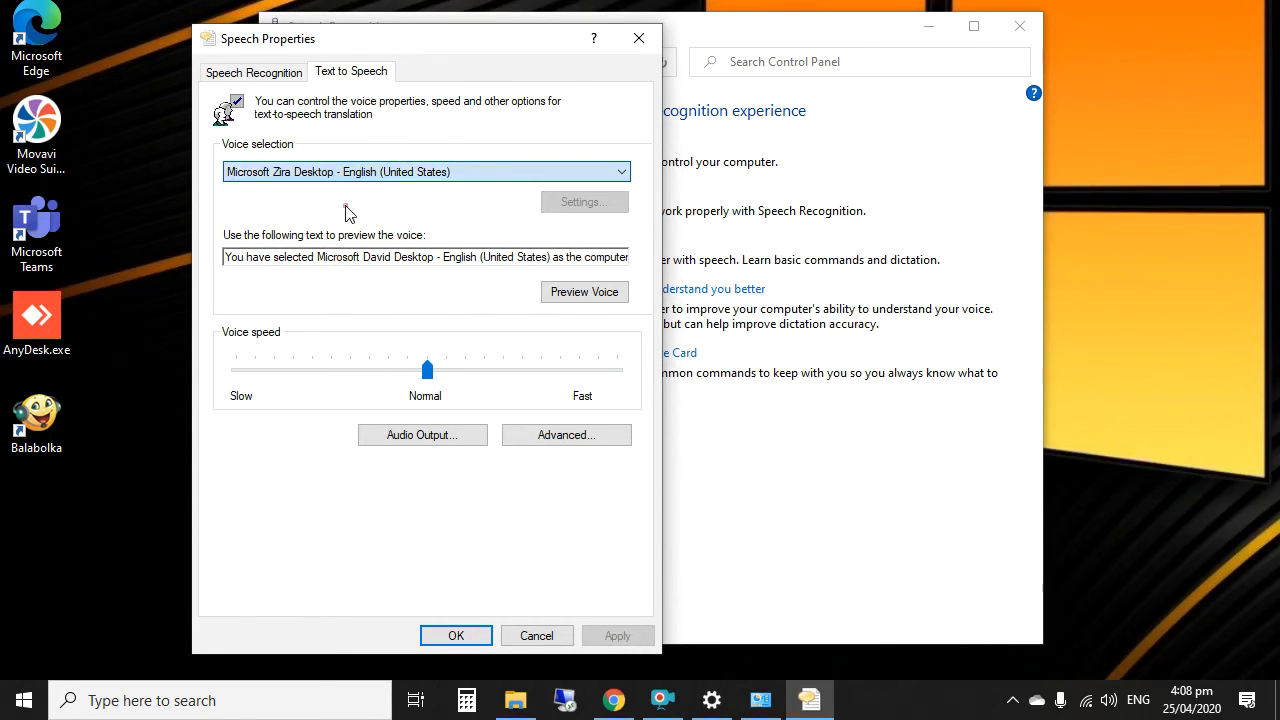
left_click(536, 635)
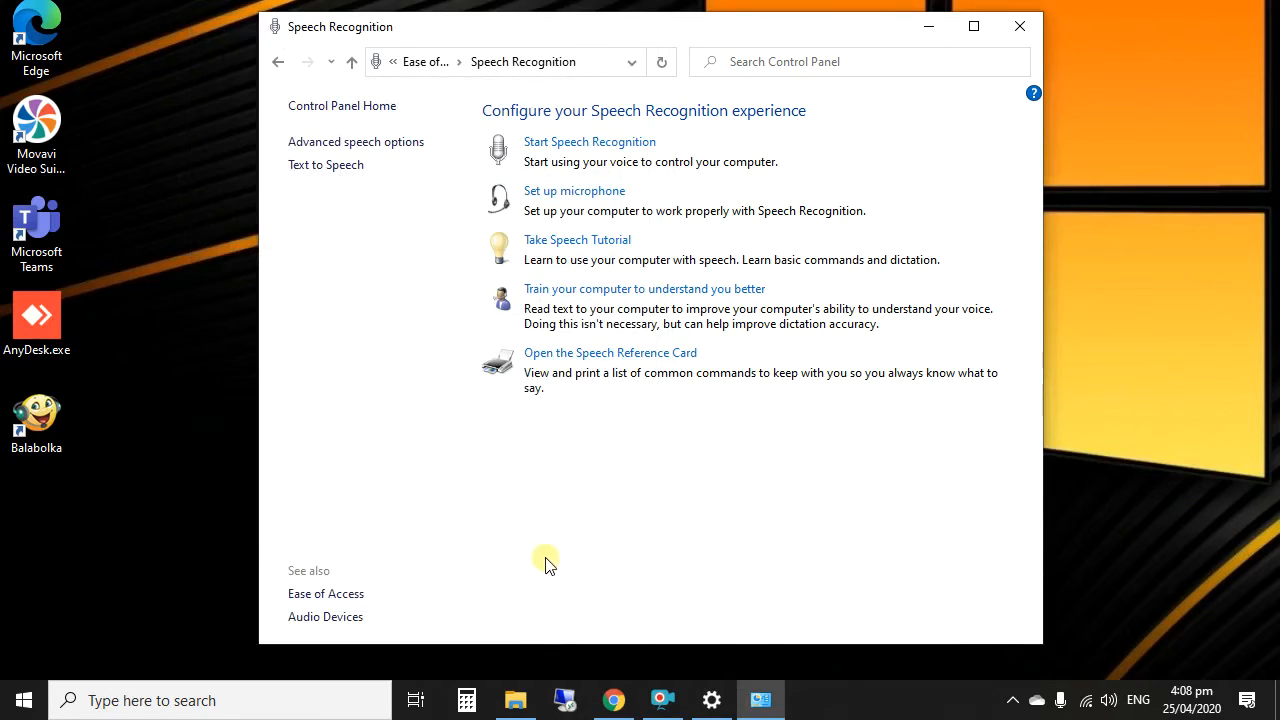
mouse_move(928, 26)
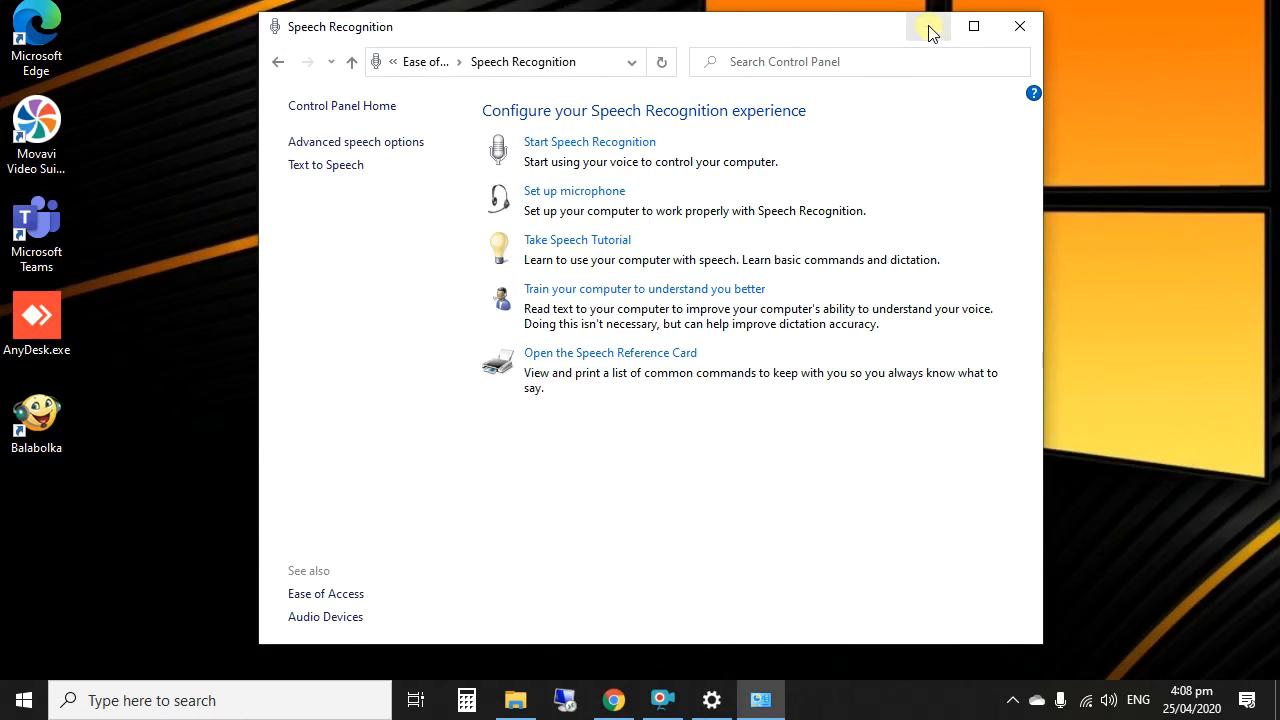
- Merge Microsoft Ravi.reg from Downloads into the registry, confirming the warning and success message
left_click(1019, 26)
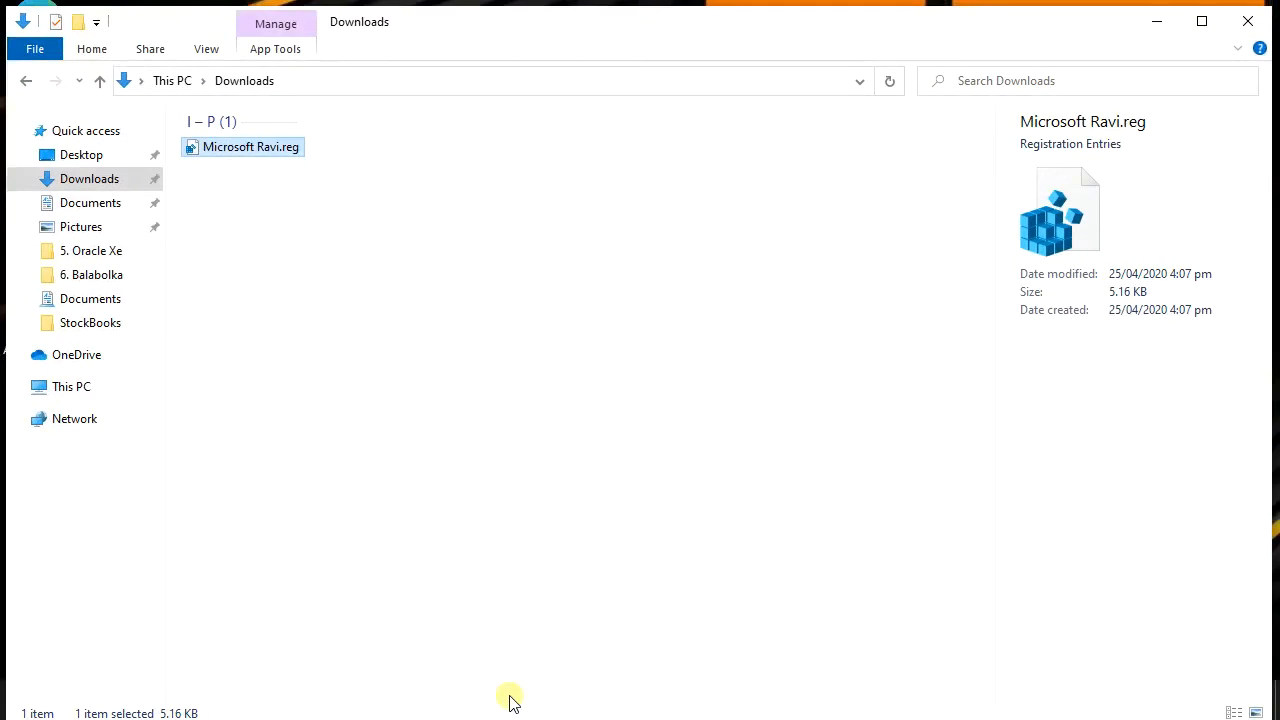
right_click(243, 147)
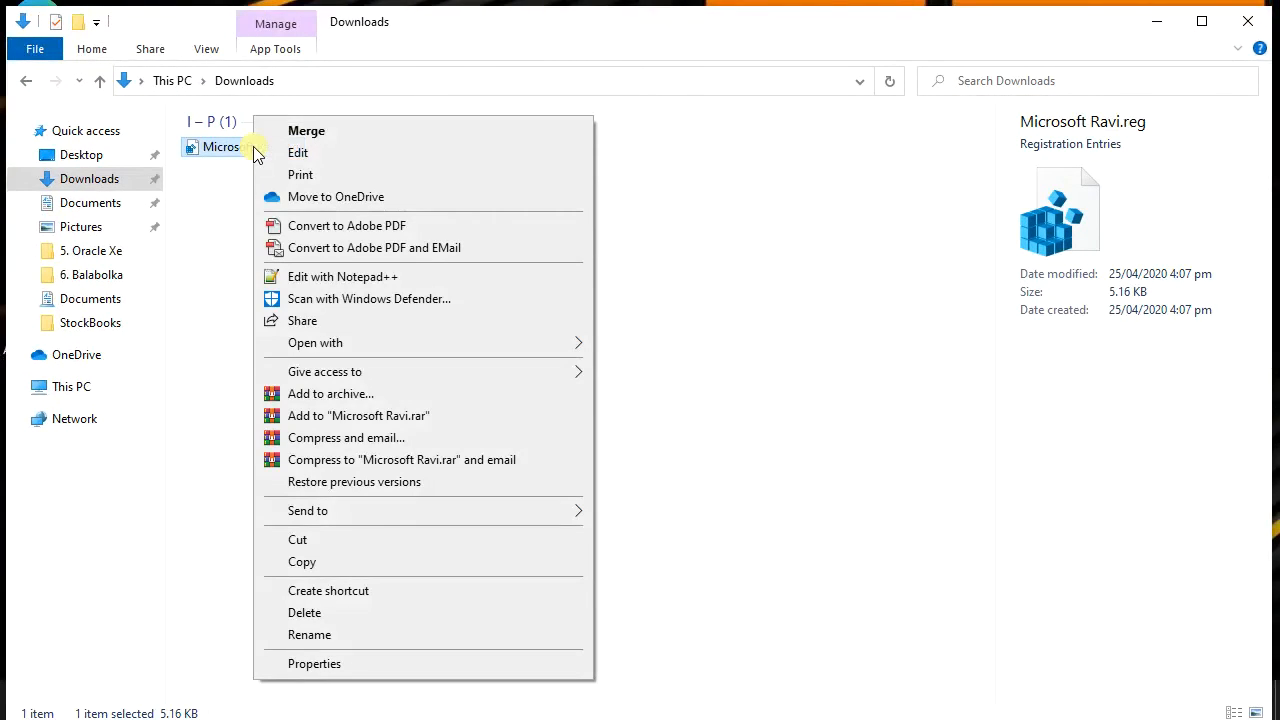
mouse_move(370, 298)
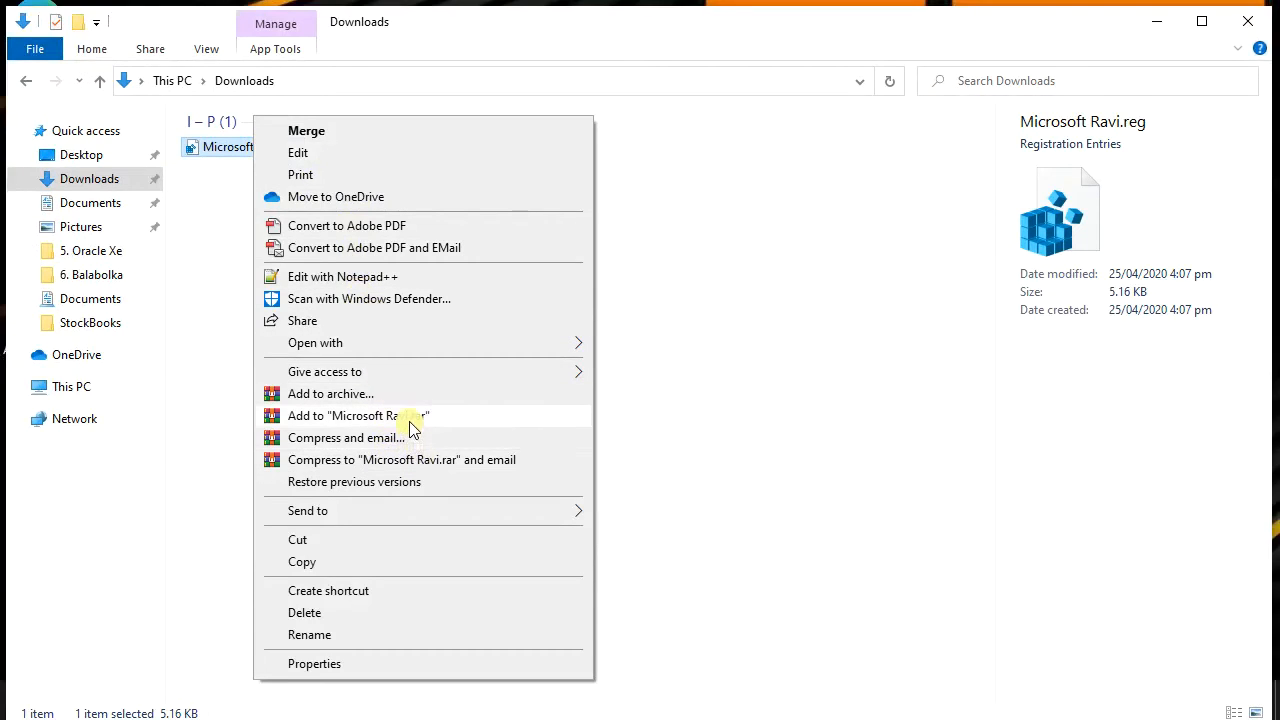
mouse_move(372, 197)
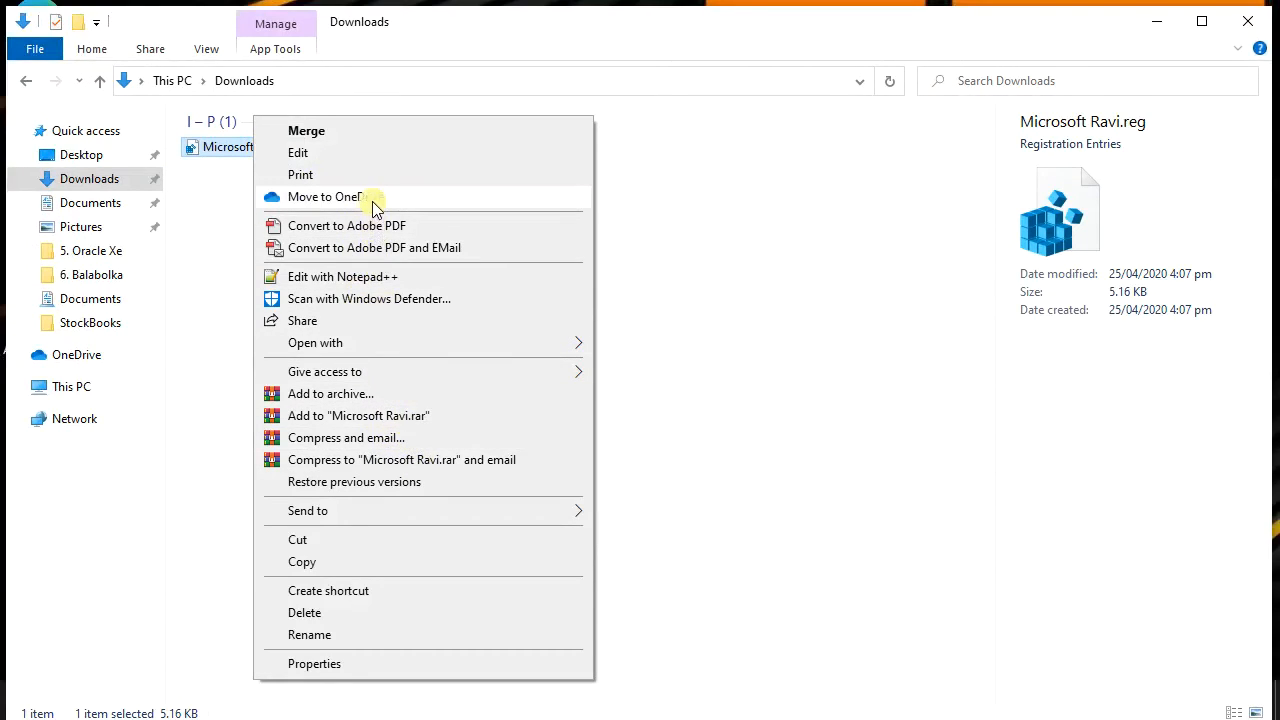
mouse_move(350, 131)
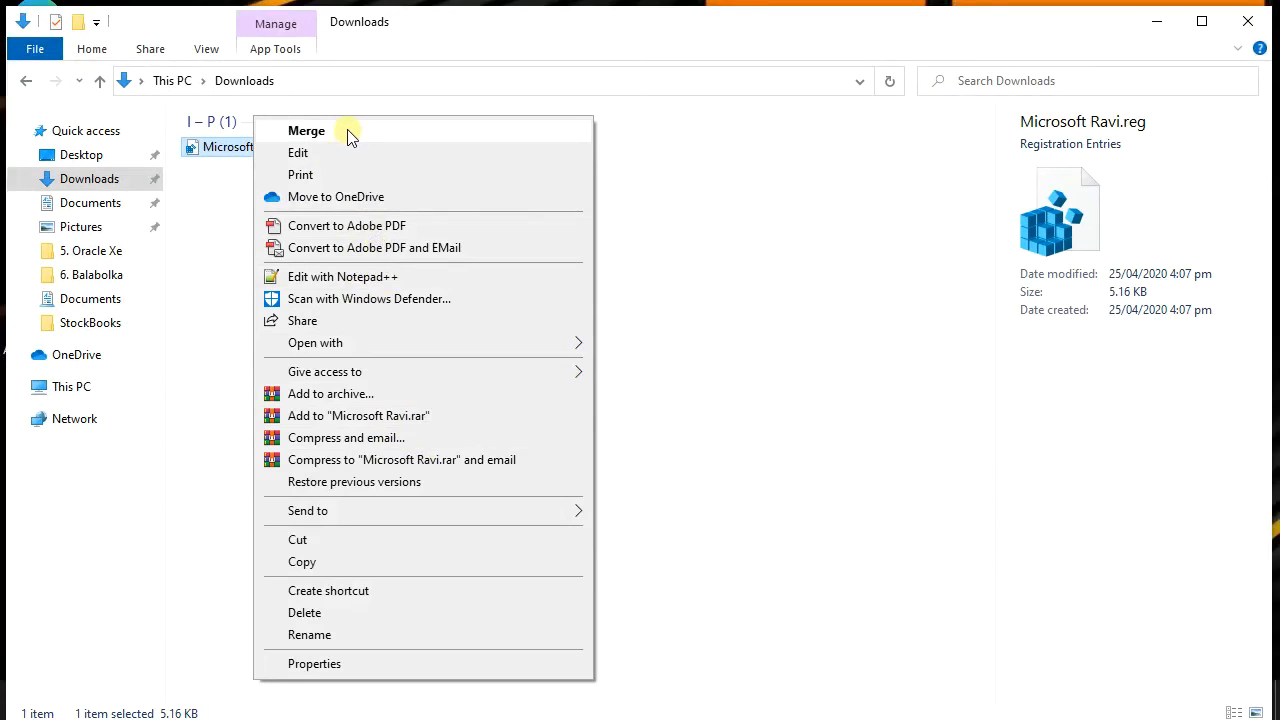
left_click(306, 130)
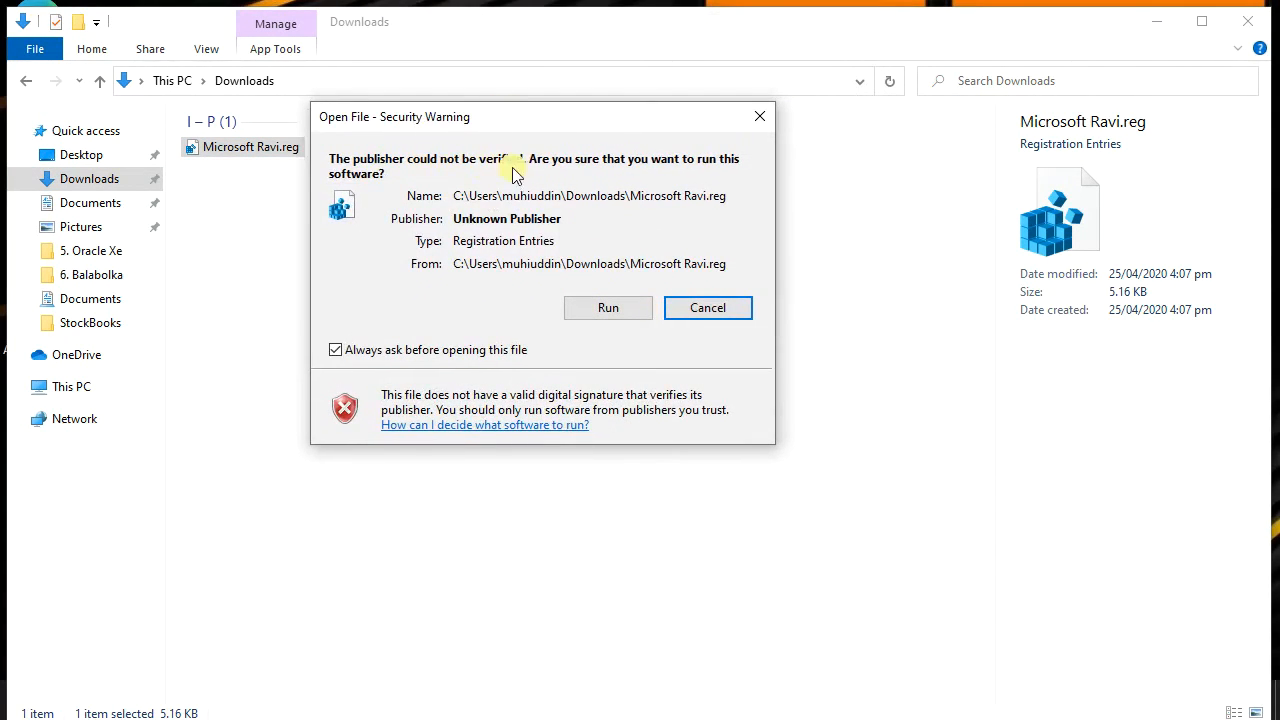
mouse_move(608, 308)
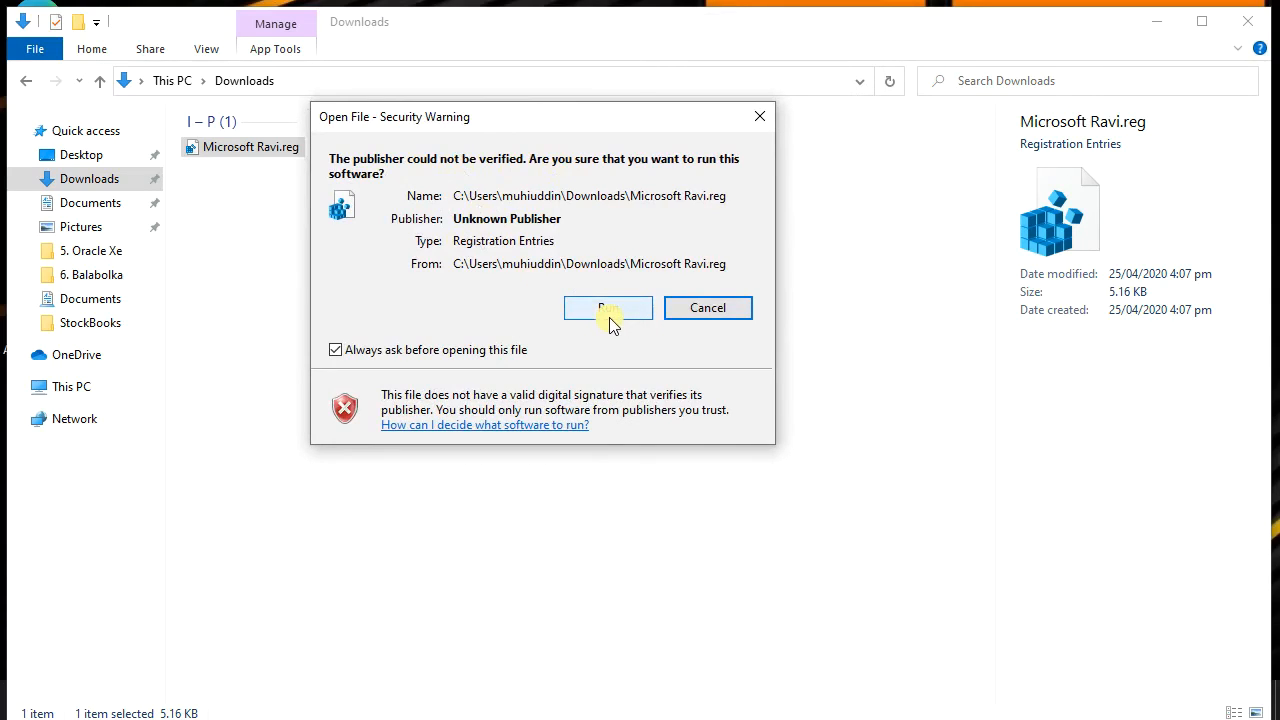
left_click(608, 307)
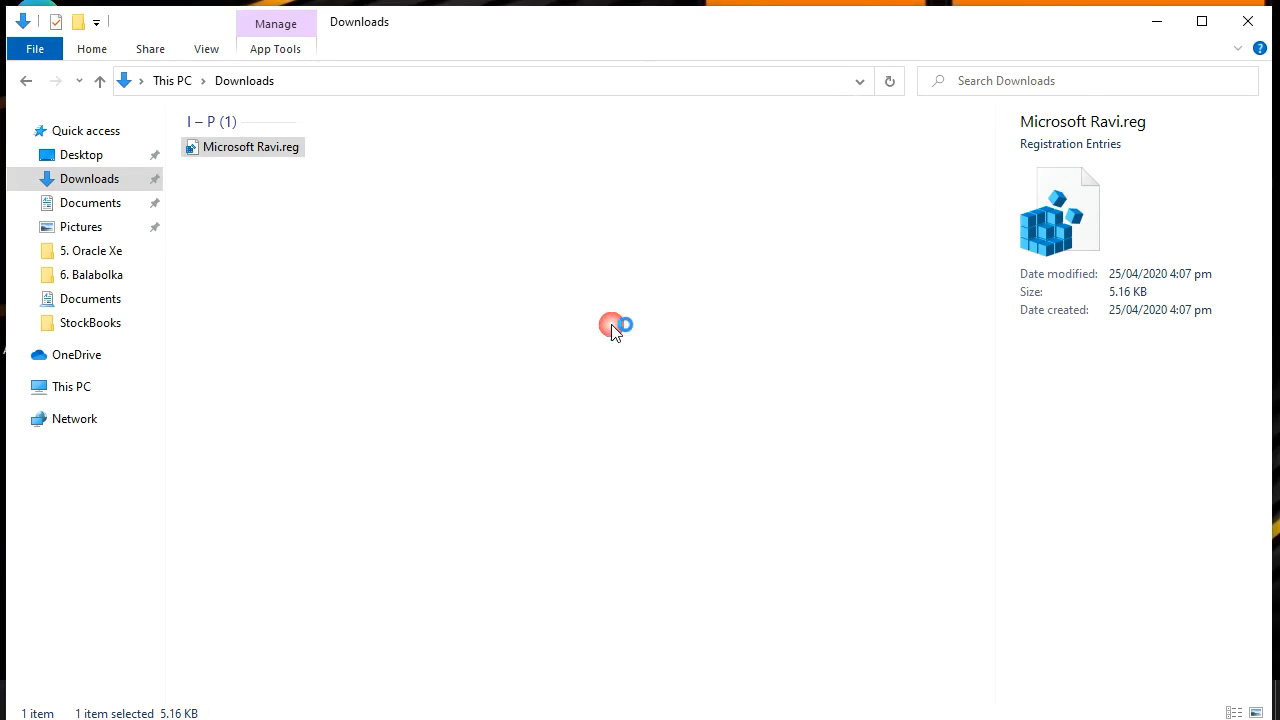
double_click(243, 147)
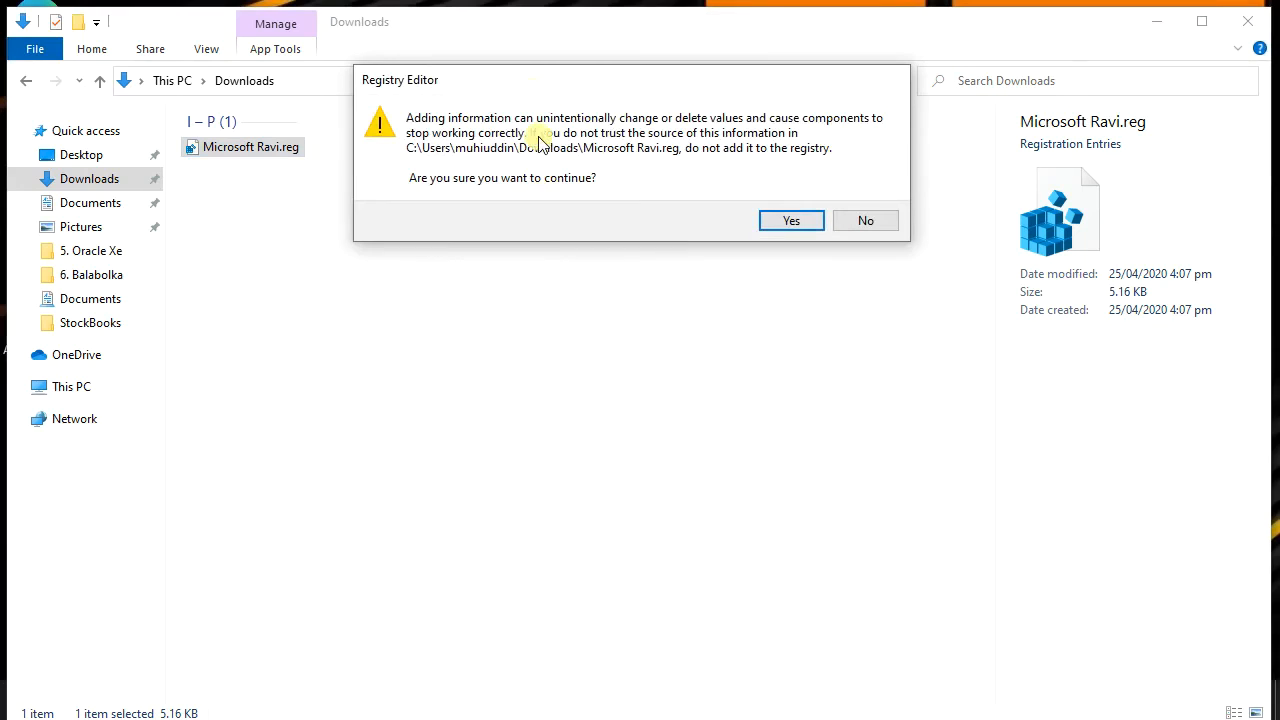
mouse_move(791, 220)
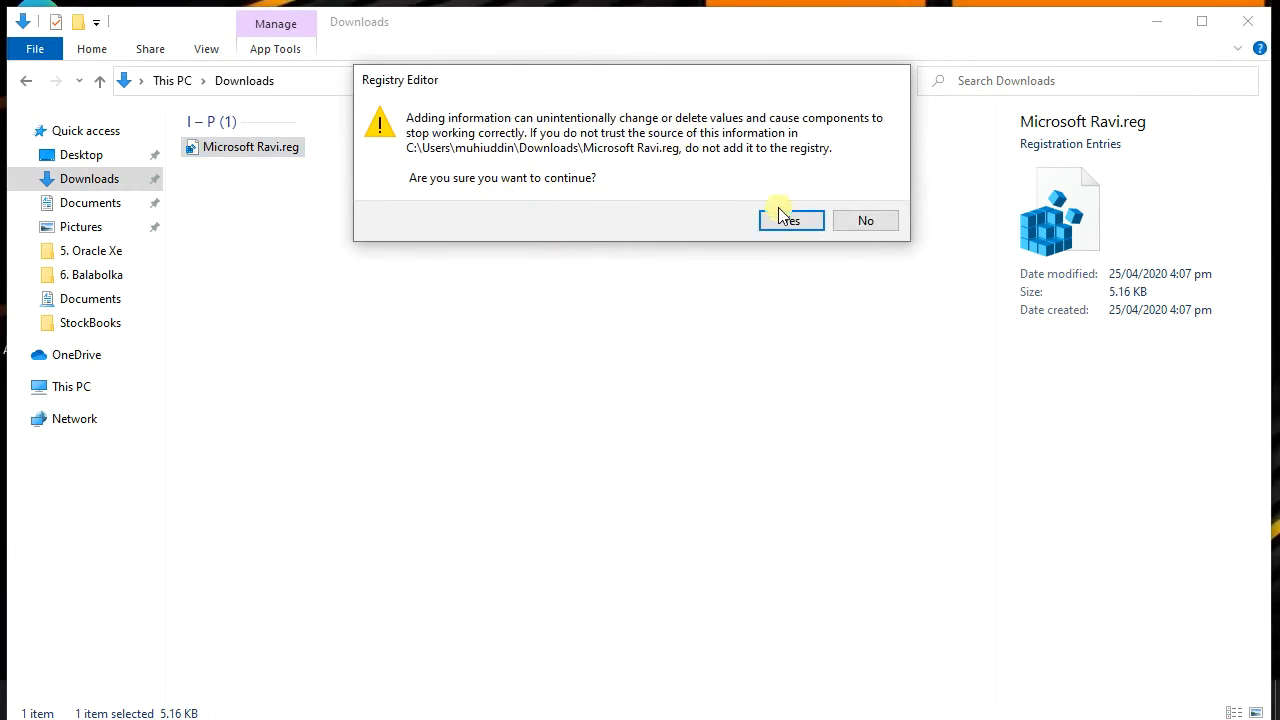
left_click(790, 220)
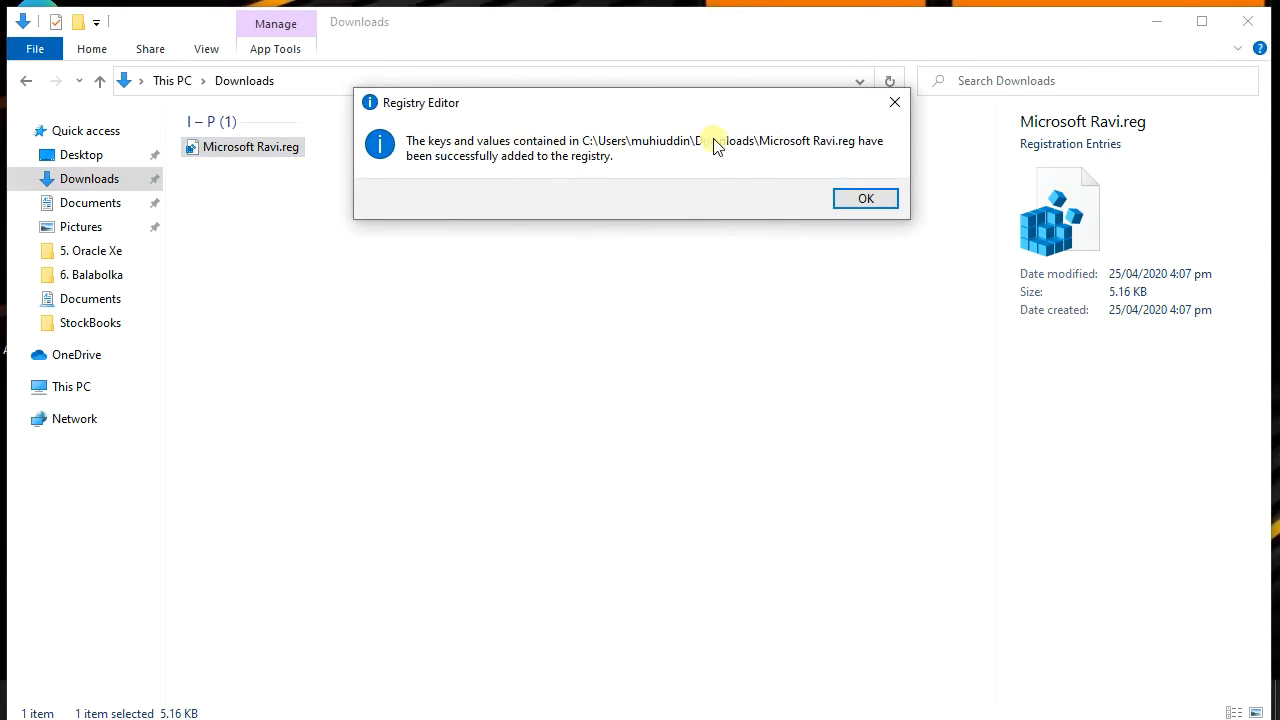
left_click(865, 198)
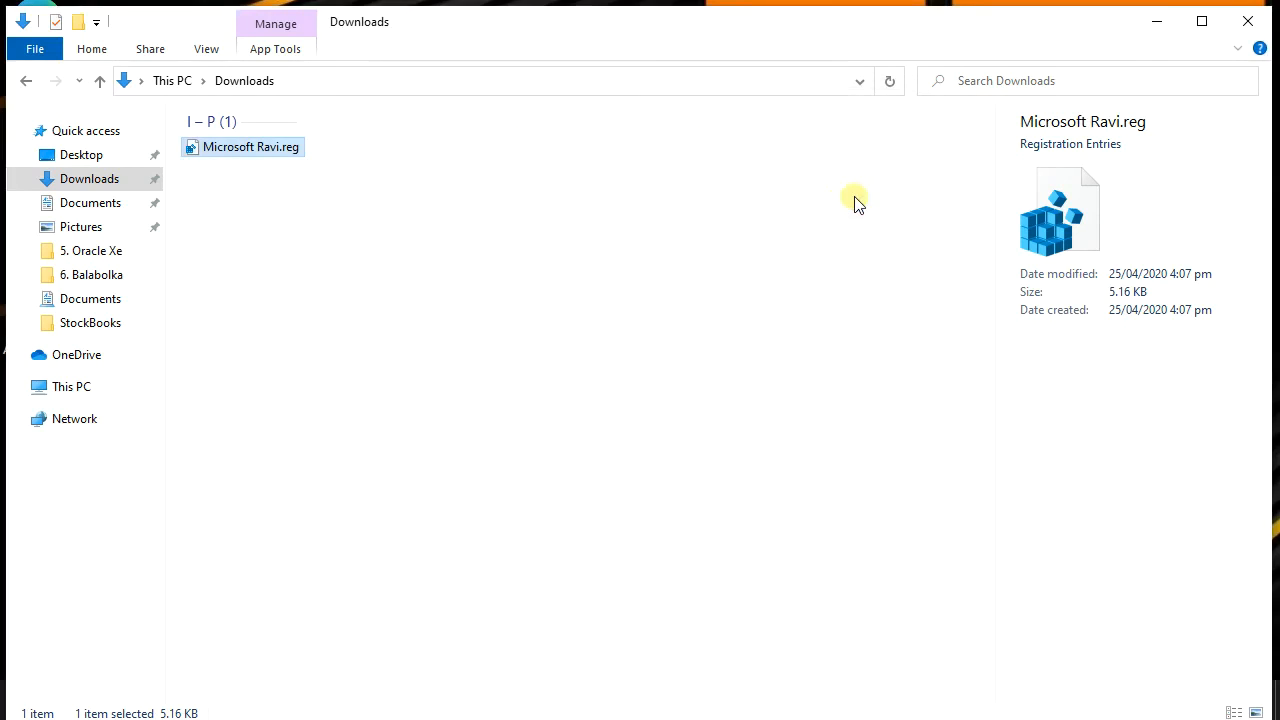
mouse_move(1155, 28)
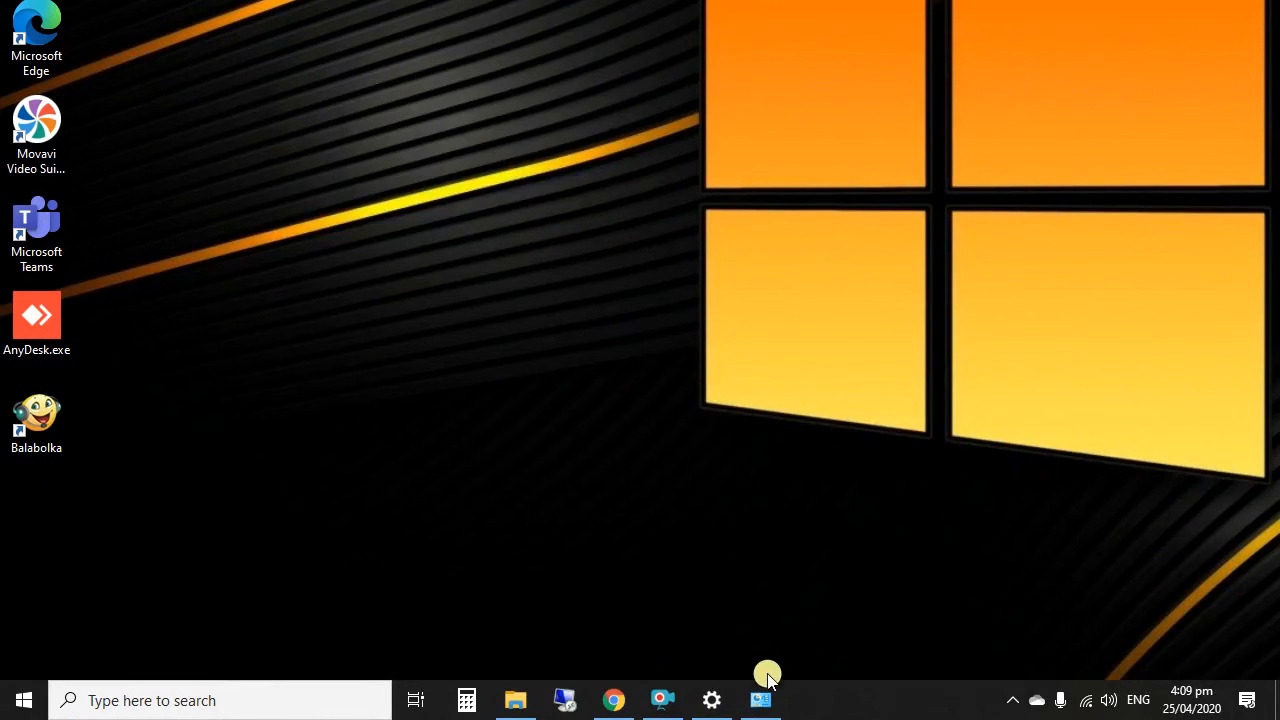
- In Speech Properties, select Microsoft Ravi Desktop - English (India) as the voice and apply
left_click(761, 699)
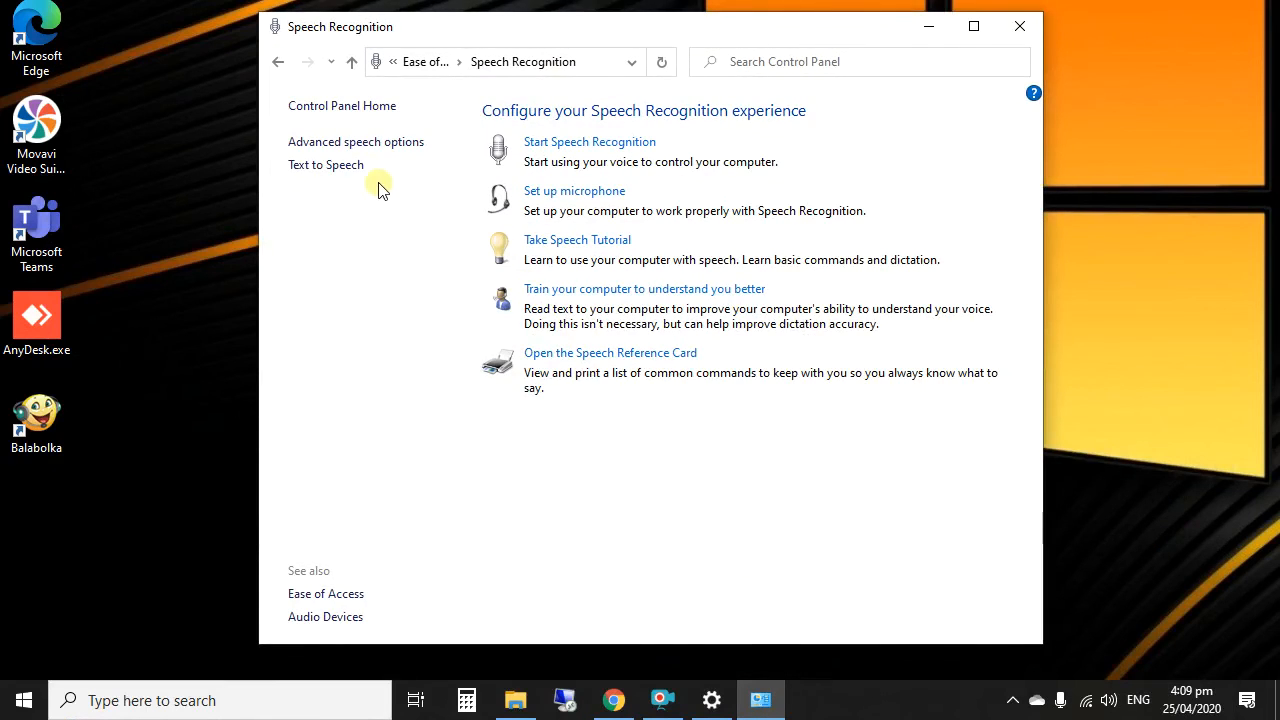
left_click(326, 164)
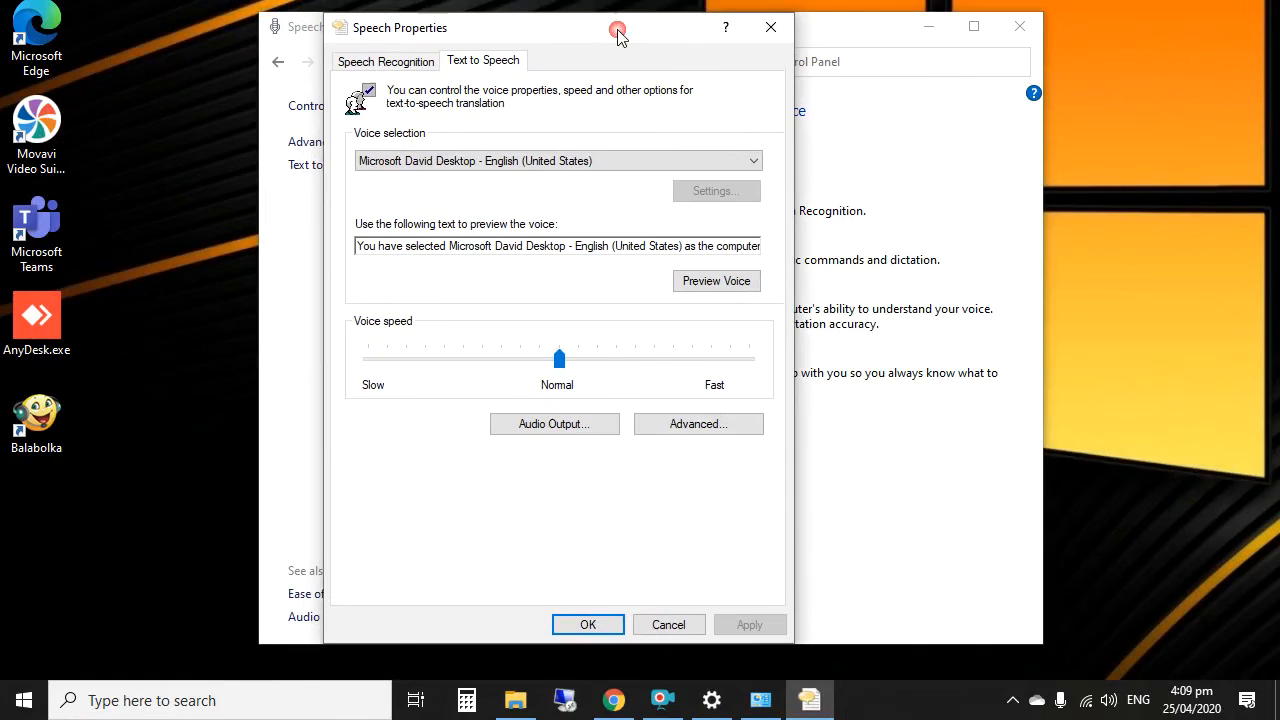
left_click(753, 160)
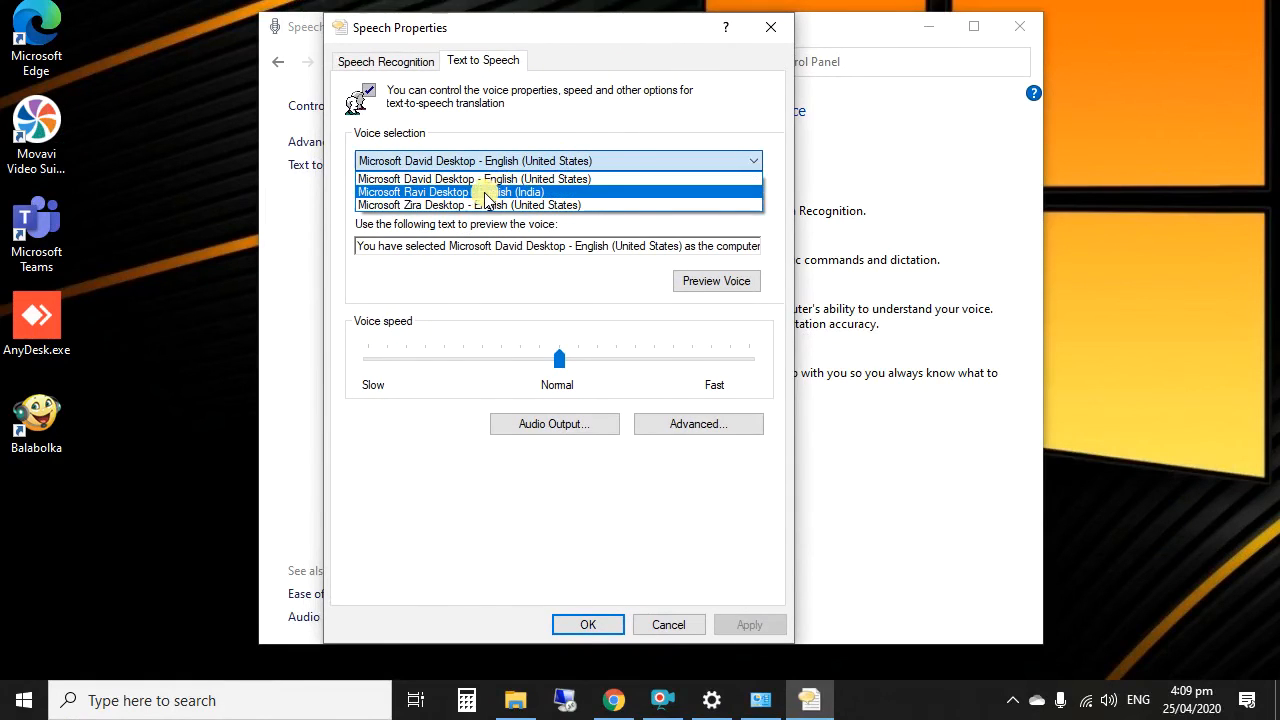
left_click(453, 191)
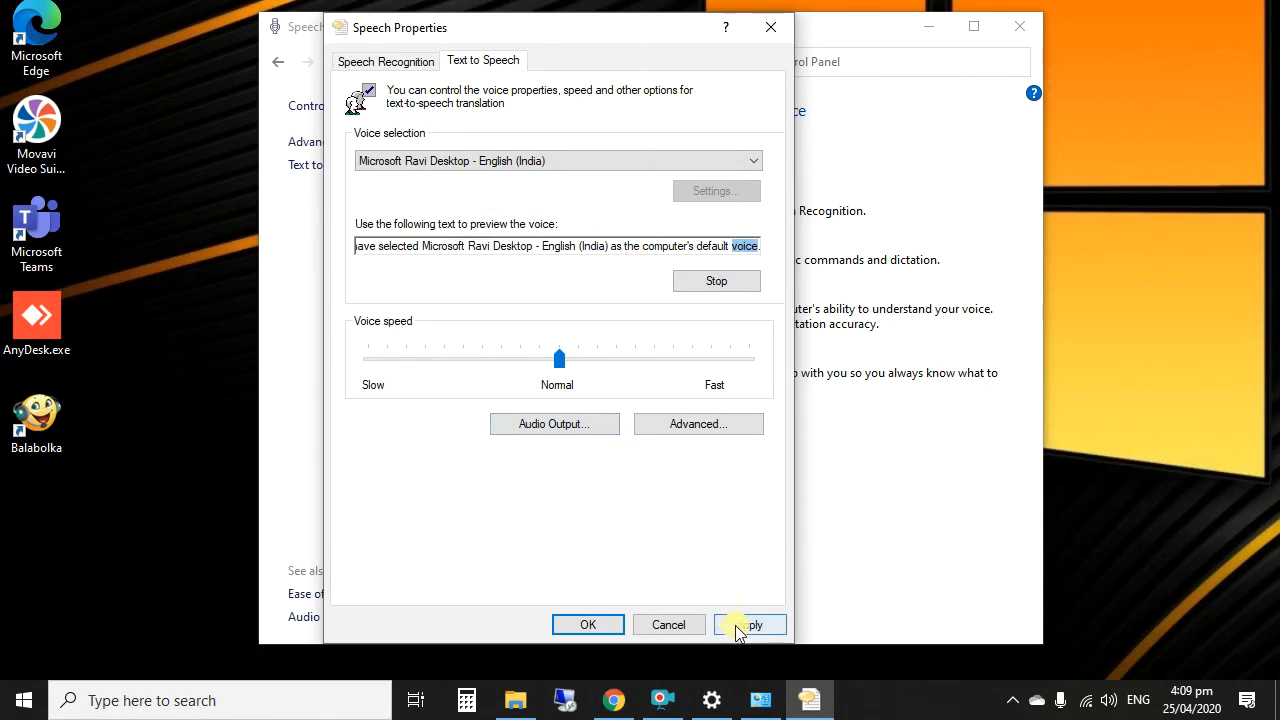
left_click(750, 624)
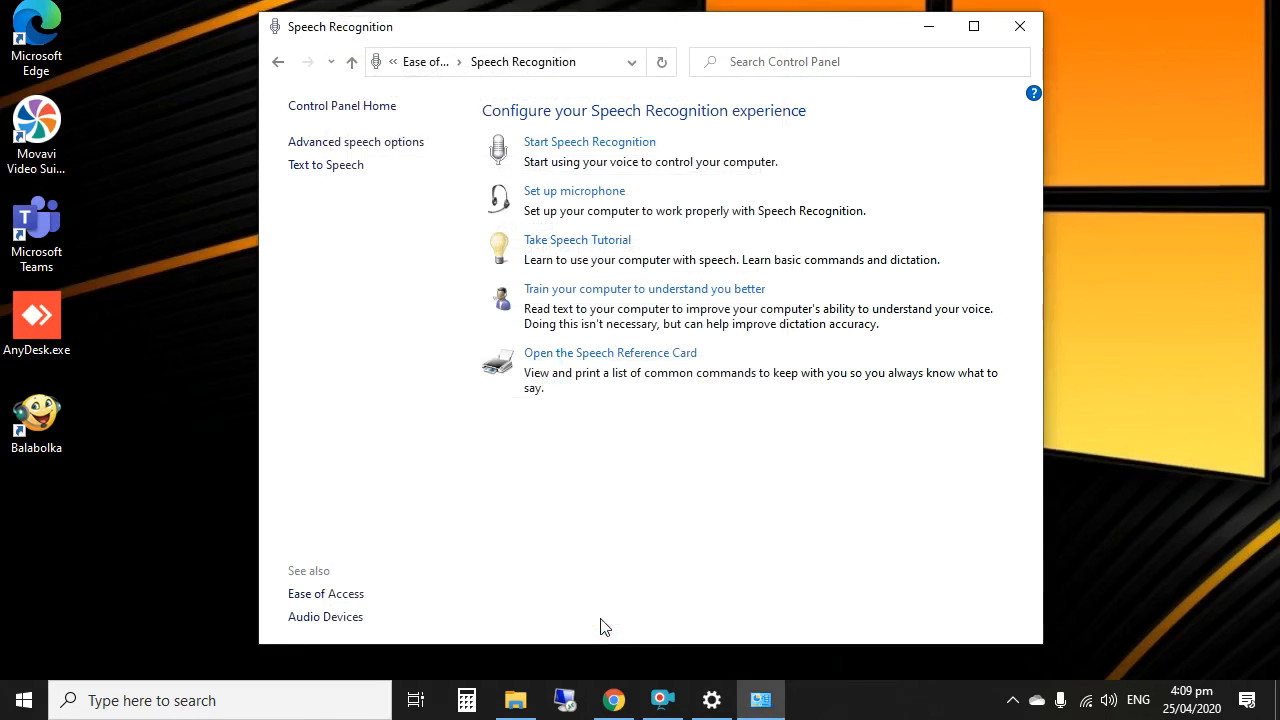
mouse_move(974, 26)
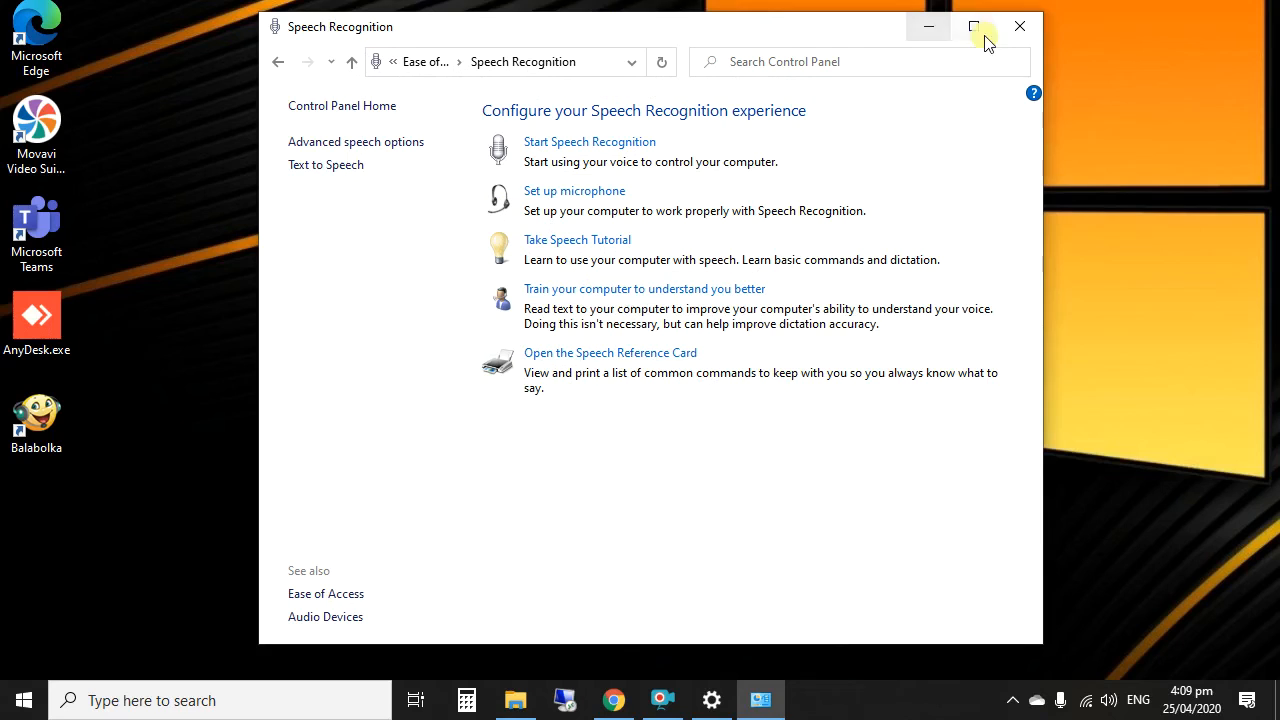
- Minimize the Speech Recognition window and launch Balabolka from its desktop shortcut
left_click(1019, 25)
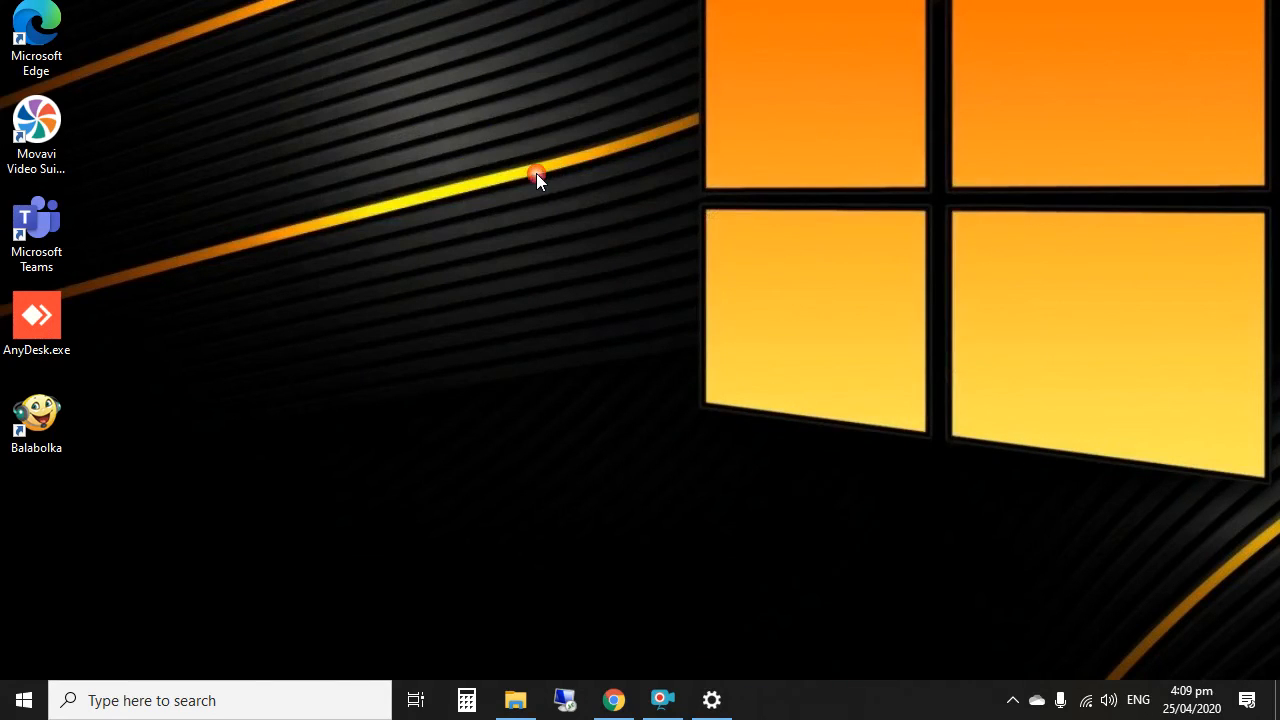
mouse_move(37, 420)
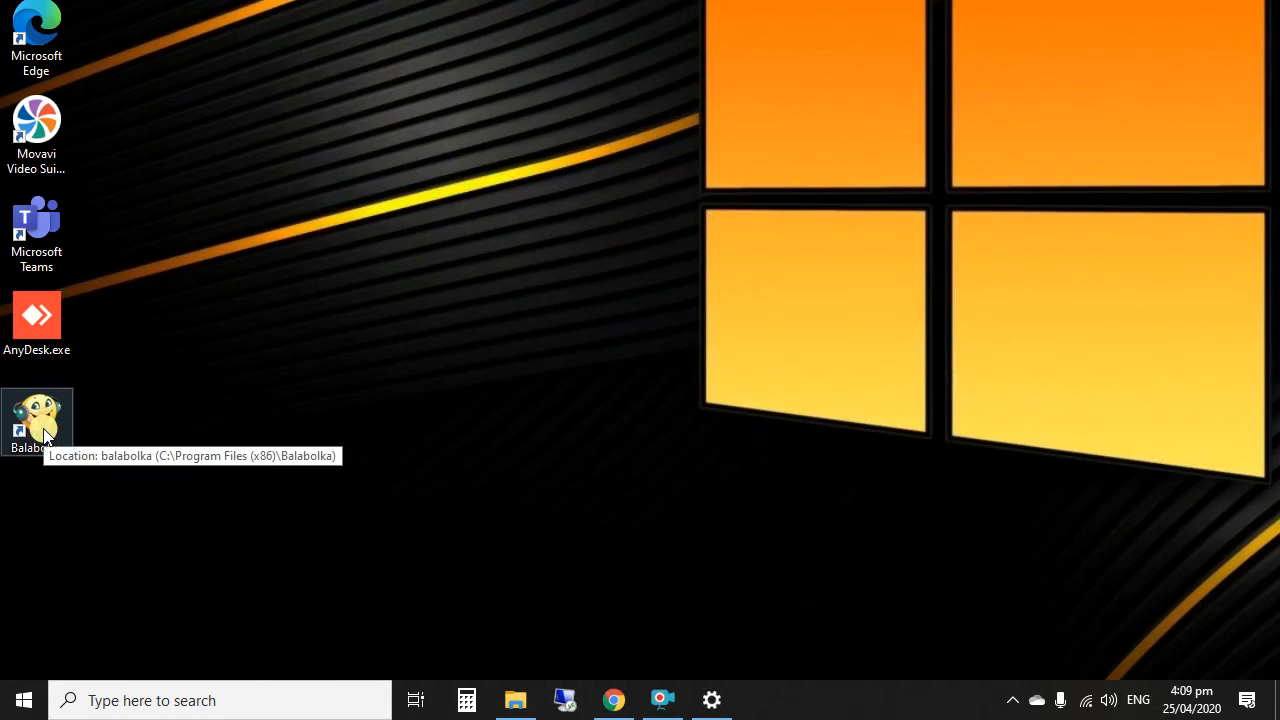
mouse_move(37, 420)
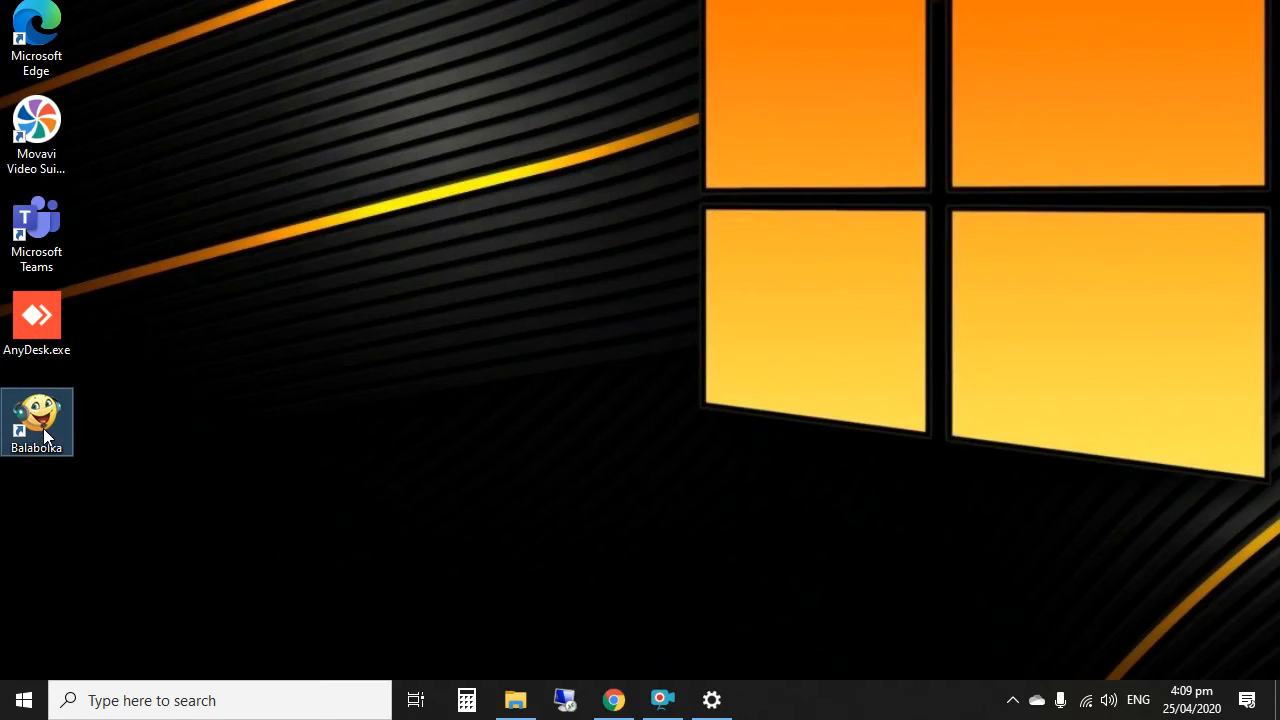
mouse_move(211, 414)
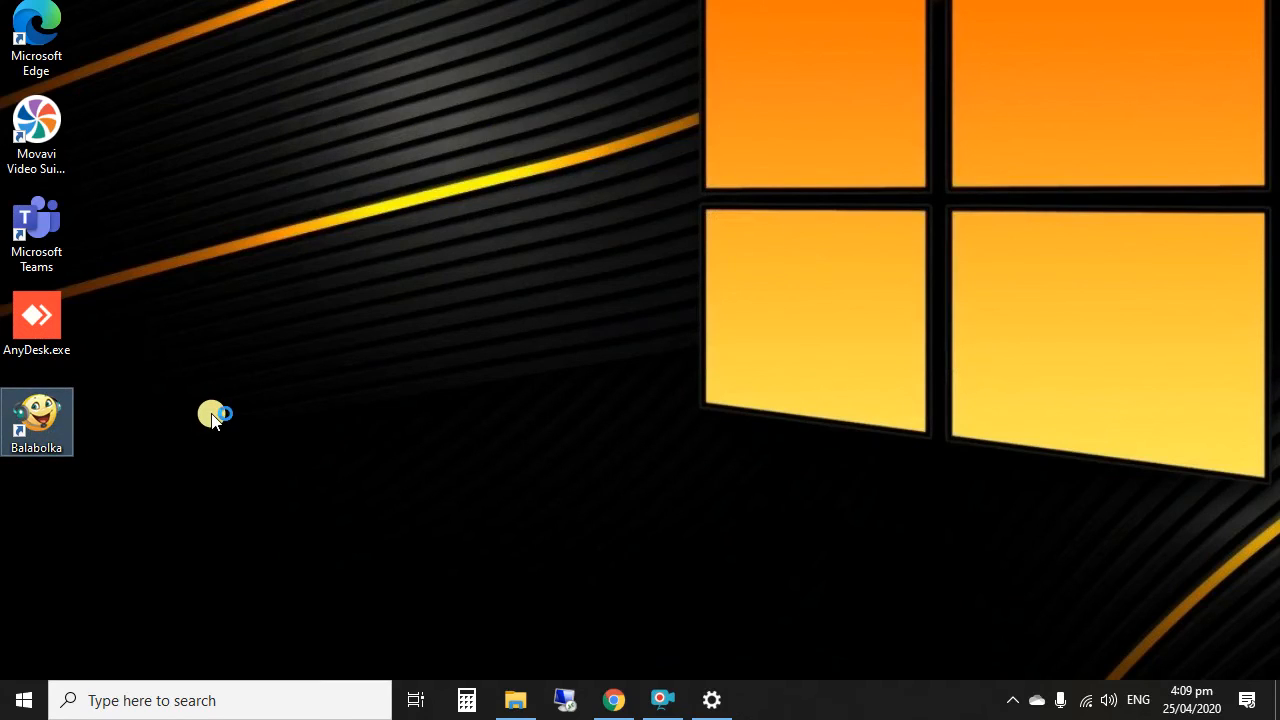
double_click(37, 422)
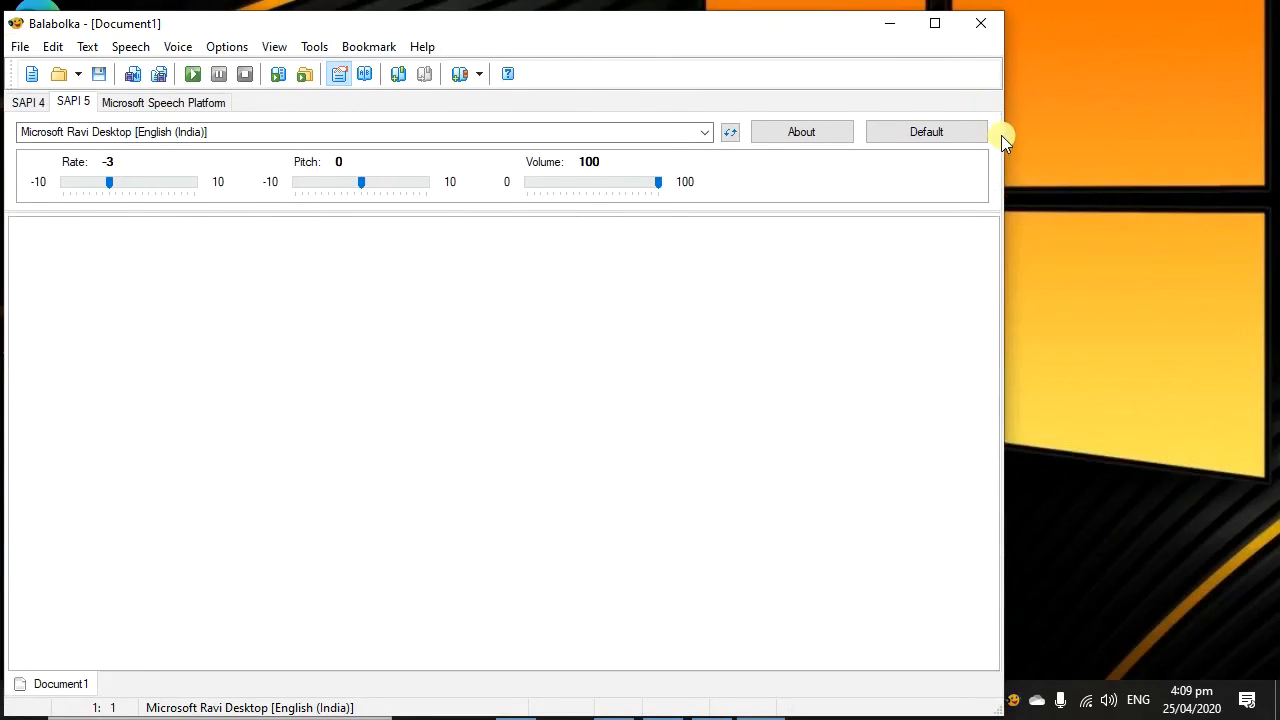
- Maximize Balabolka and select Microsoft Ravi Desktop as the SAPI 5 voice
left_click(934, 23)
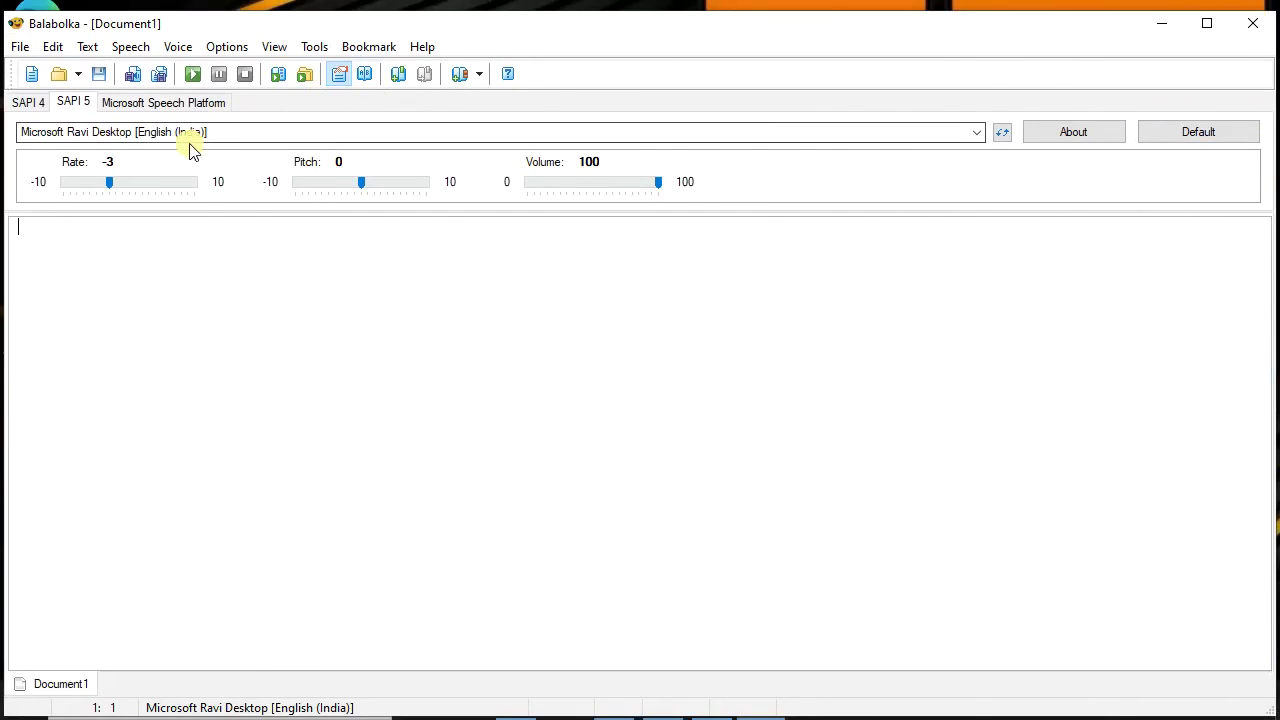
left_click(975, 131)
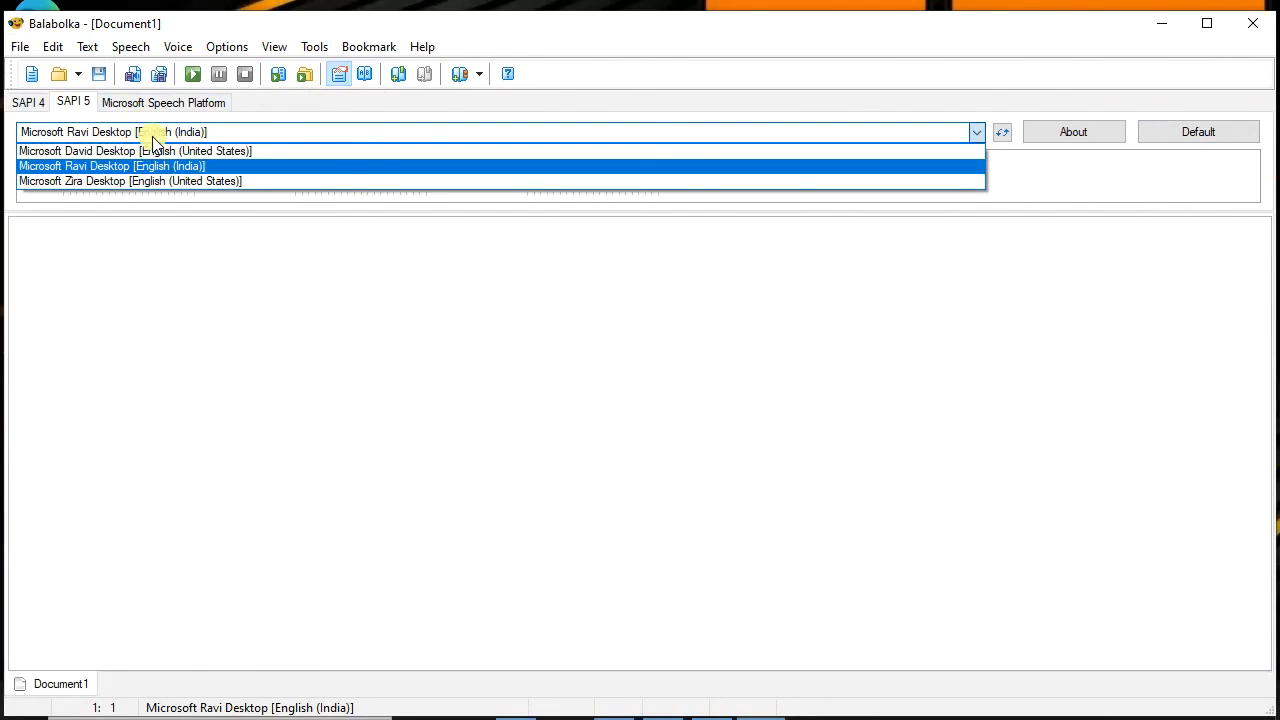
left_click(110, 165)
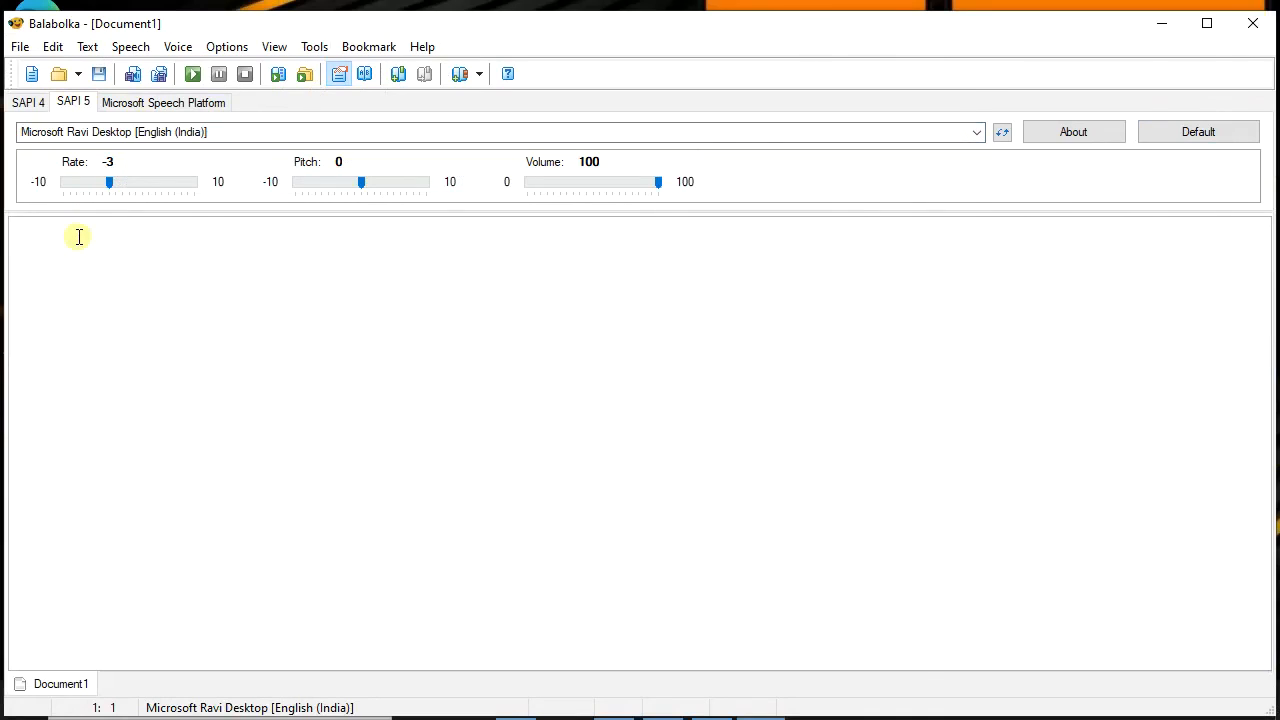
- Read 'This is microsoft Ravi.' aloud, then close Balabolka without saving
type("tHI SIS")
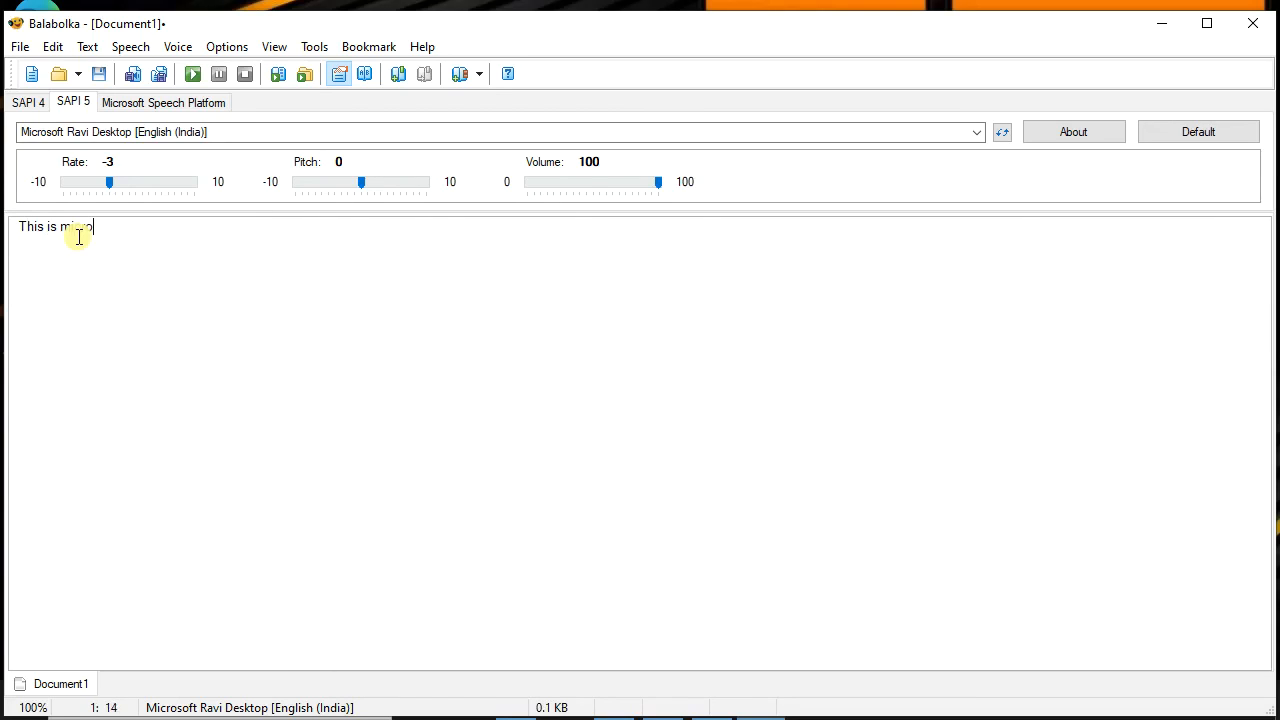
type("icrosoft Ravi")
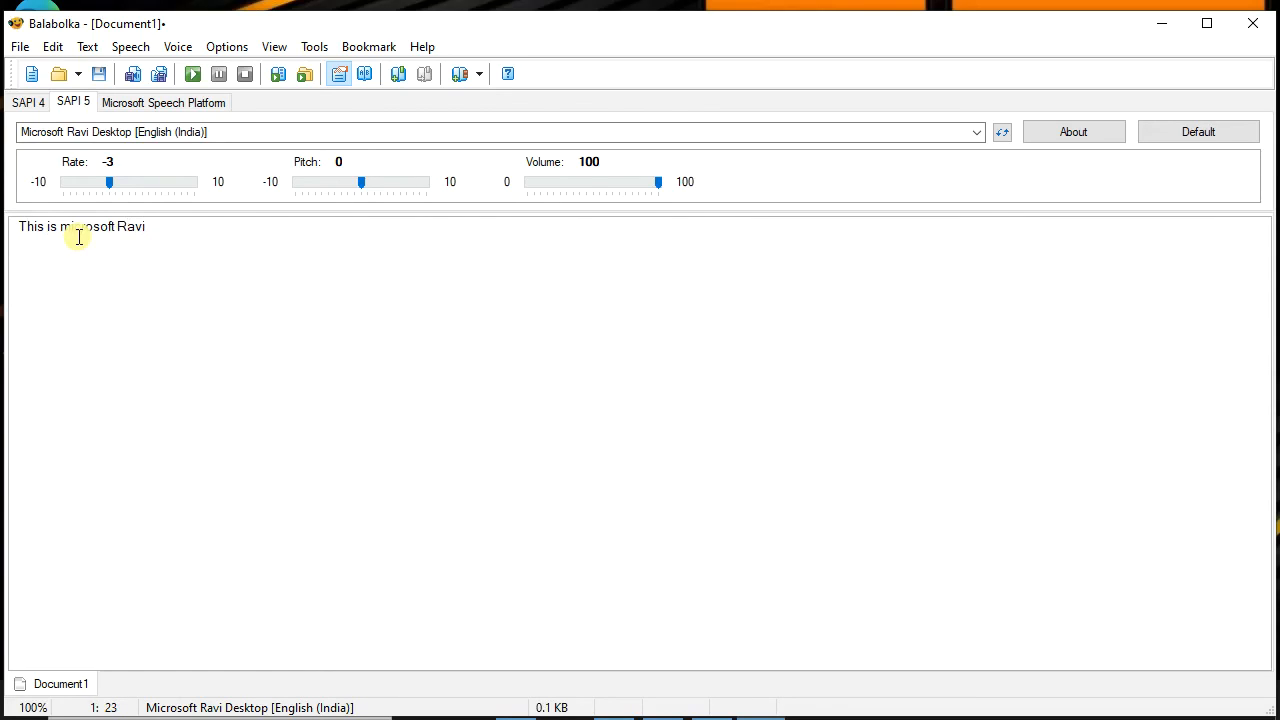
type(".")
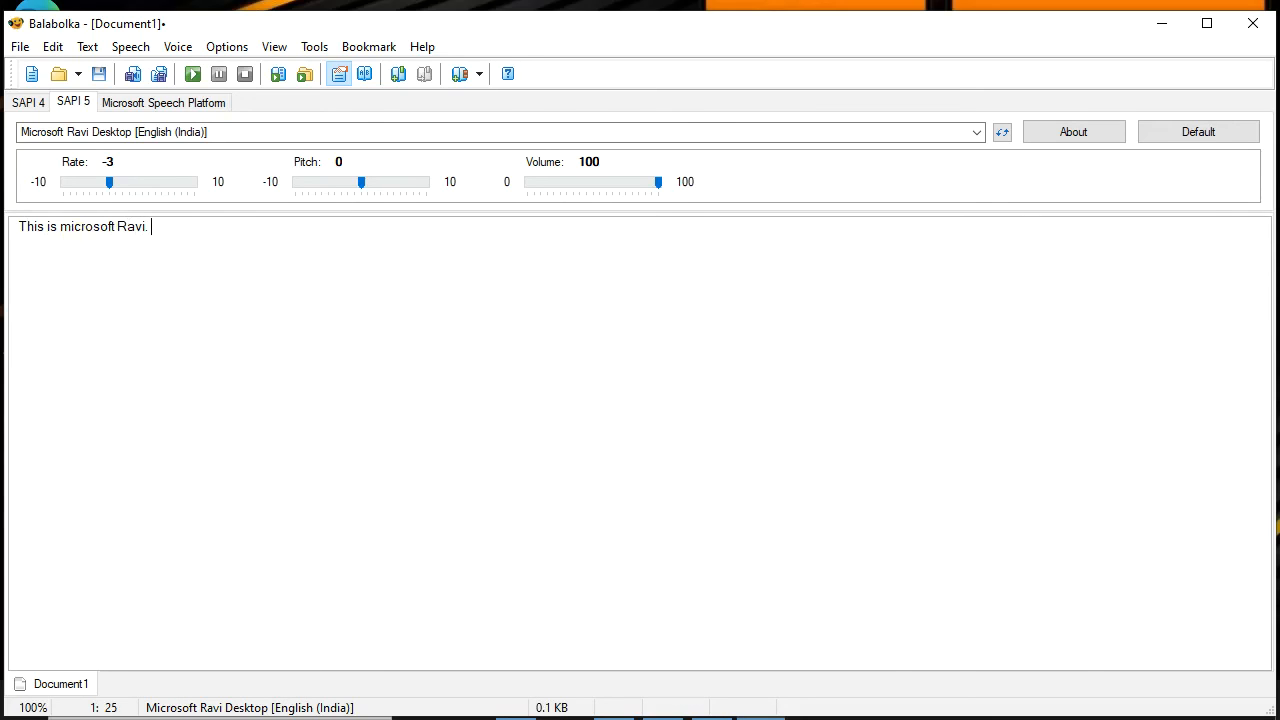
left_click(192, 73)
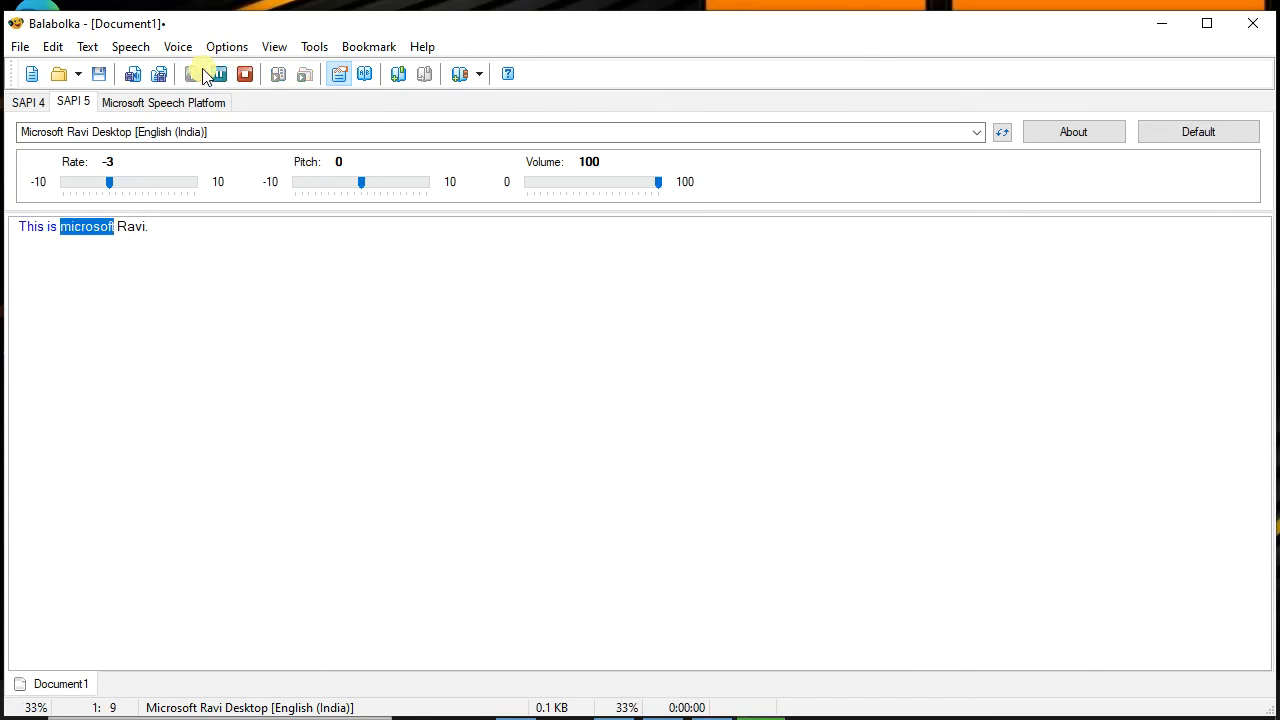
left_click(192, 73)
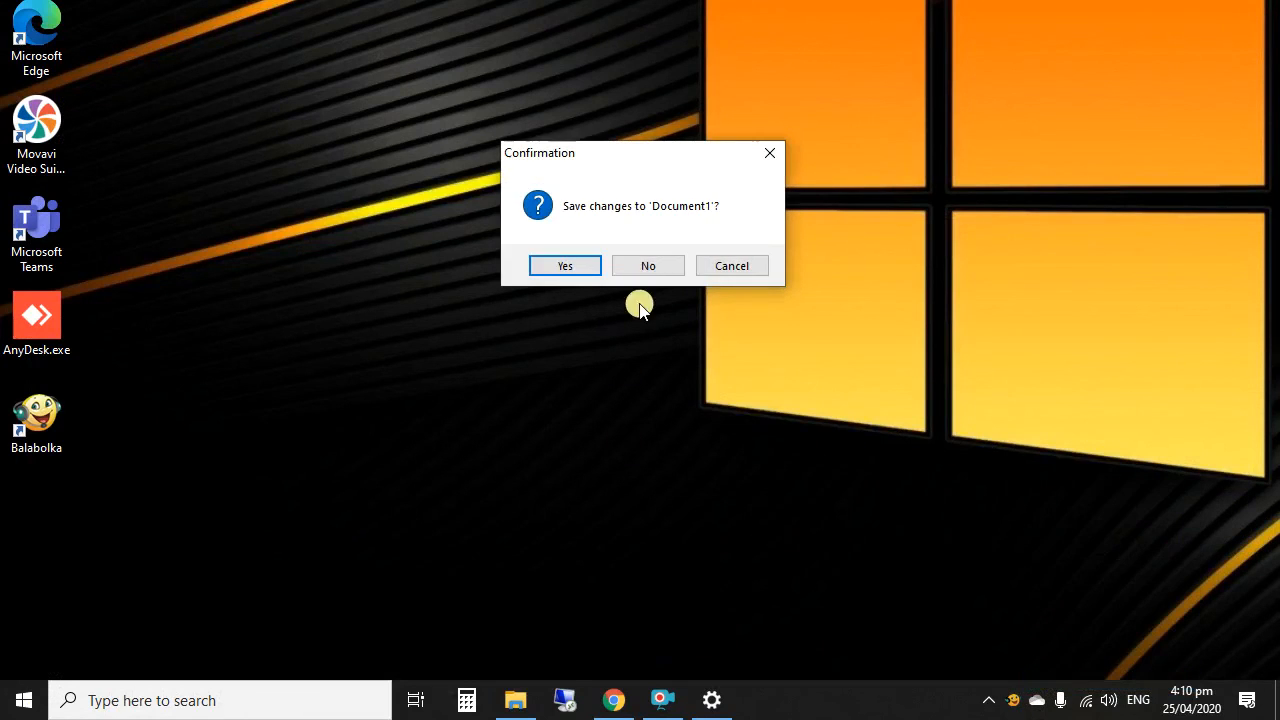
left_click(648, 265)
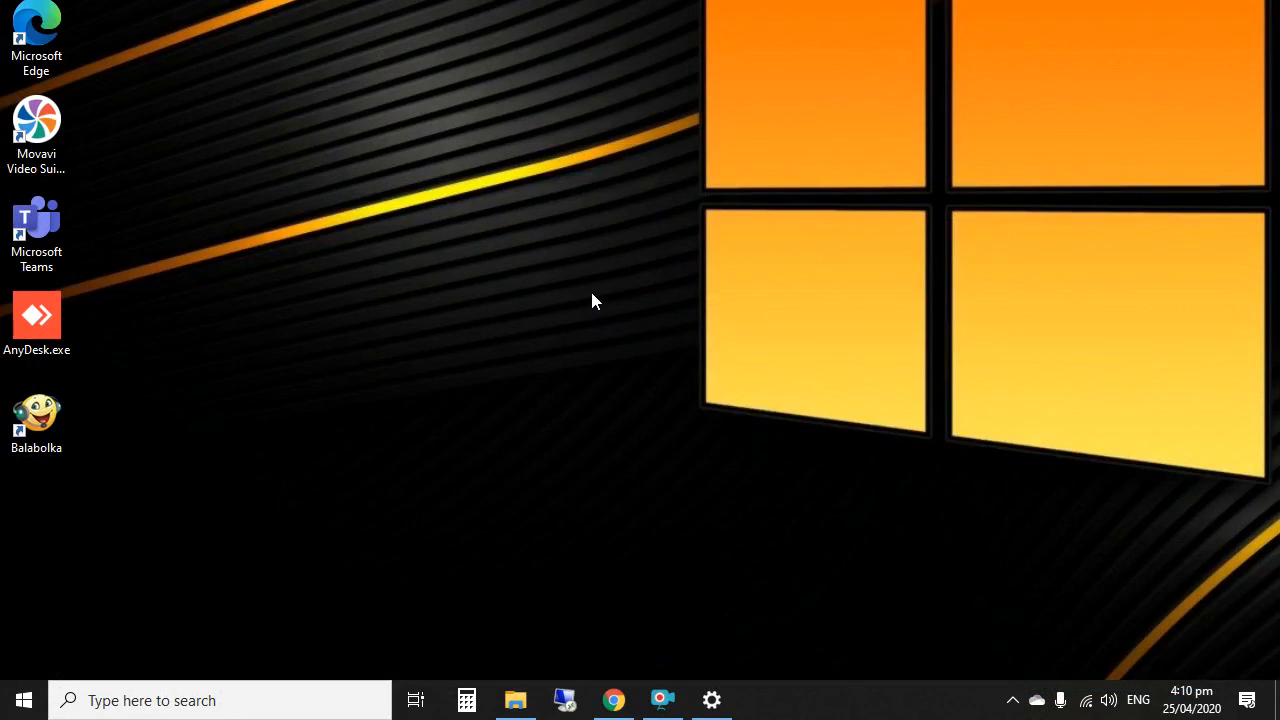